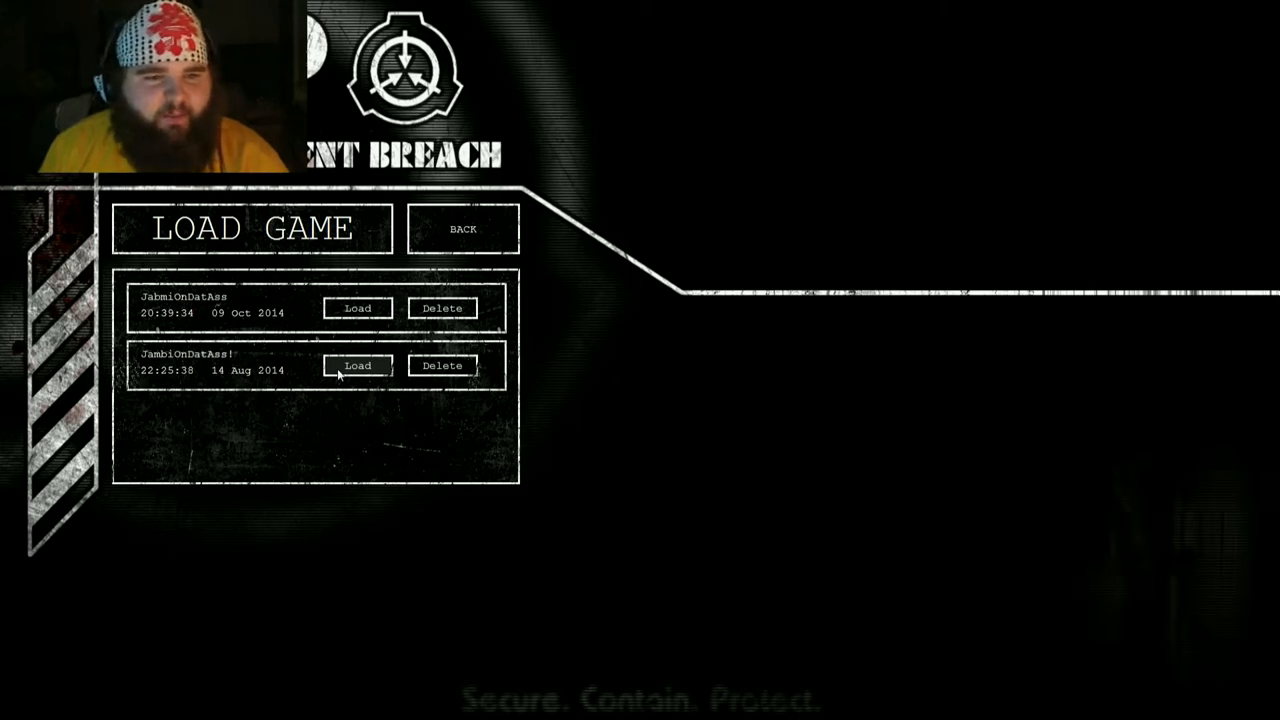
- Load the saved game dated 14 Aug 2016 from the Load Game screen
left_click(356, 364)
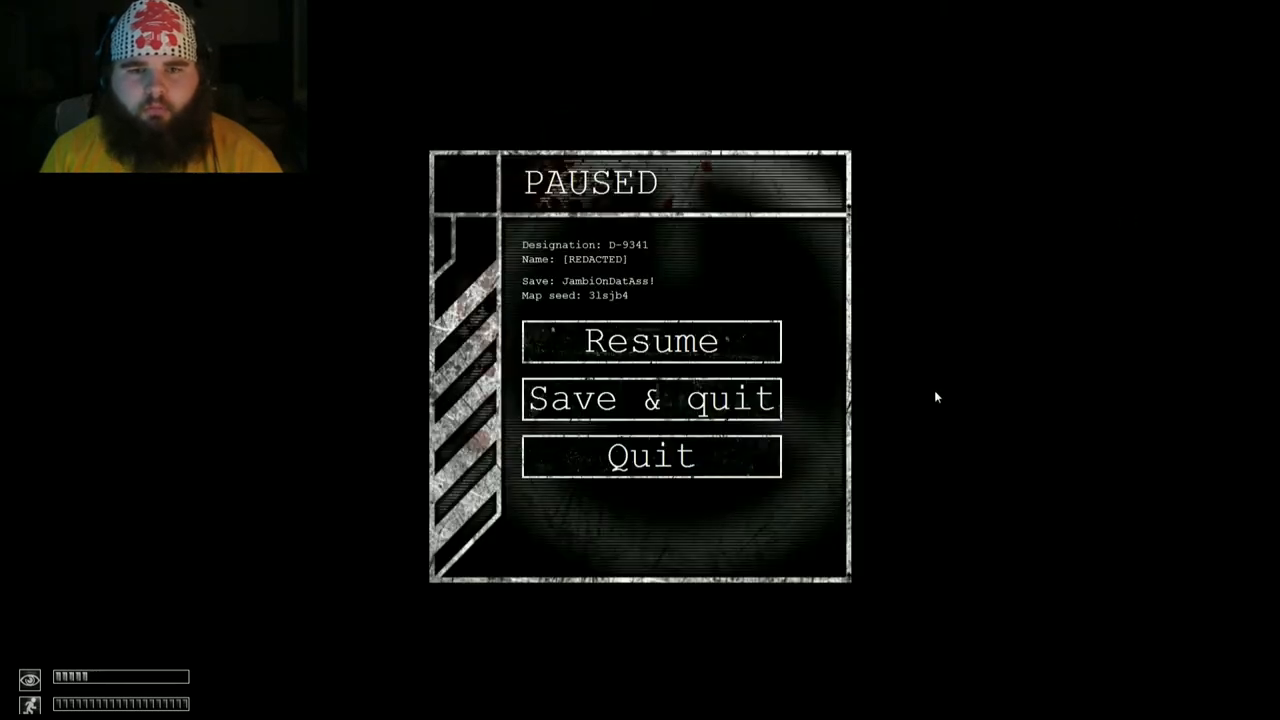
- Resume the paused game and walk down the corridor into the room with the dark doorway
left_click(650, 398)
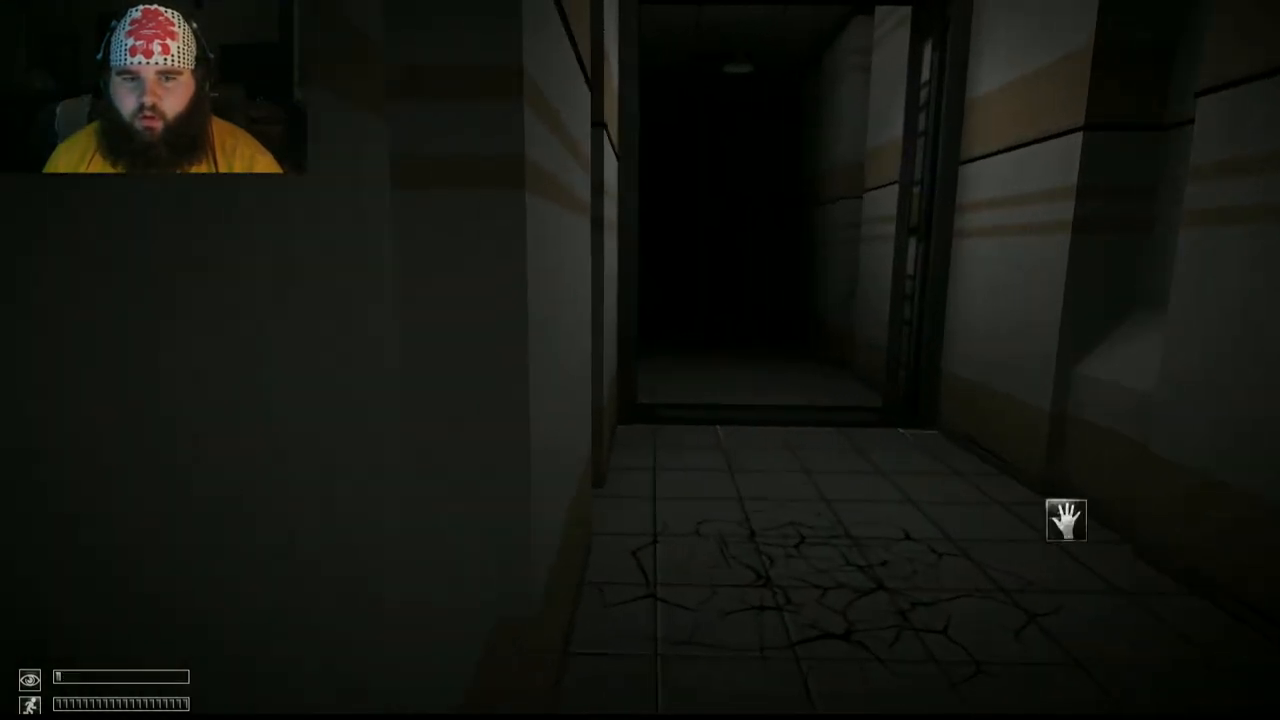
key("w")
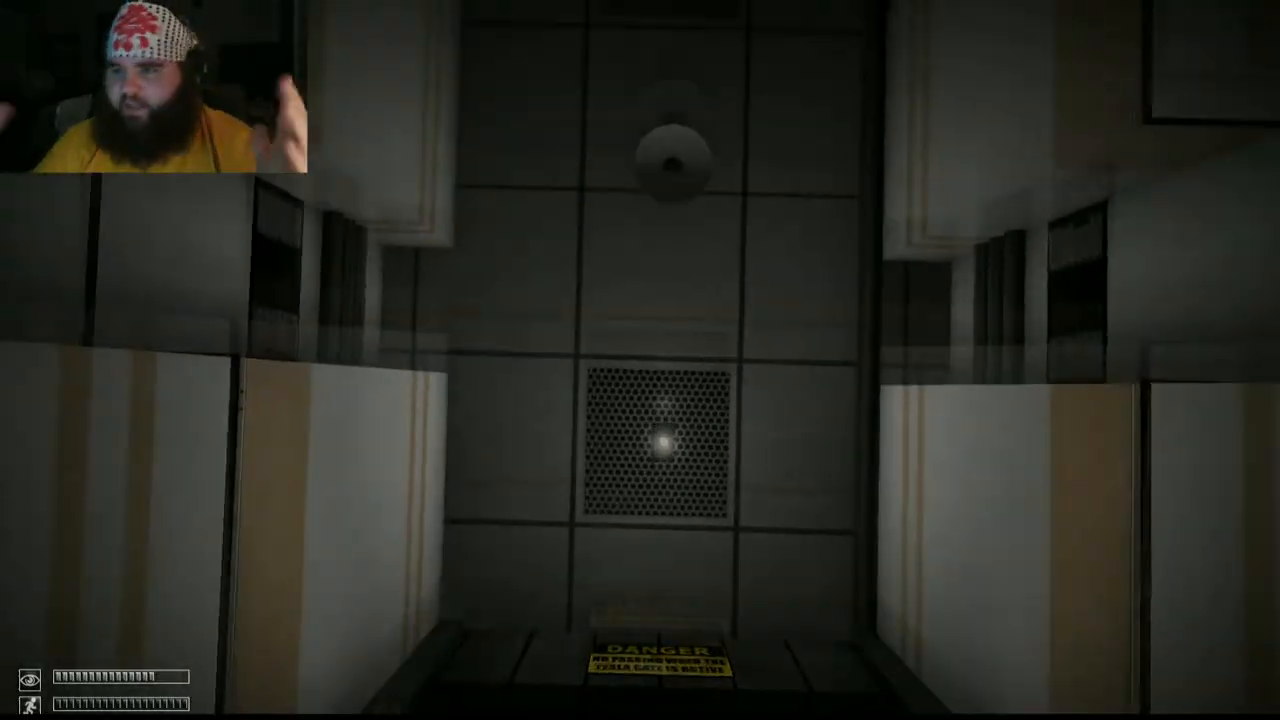
key("w")
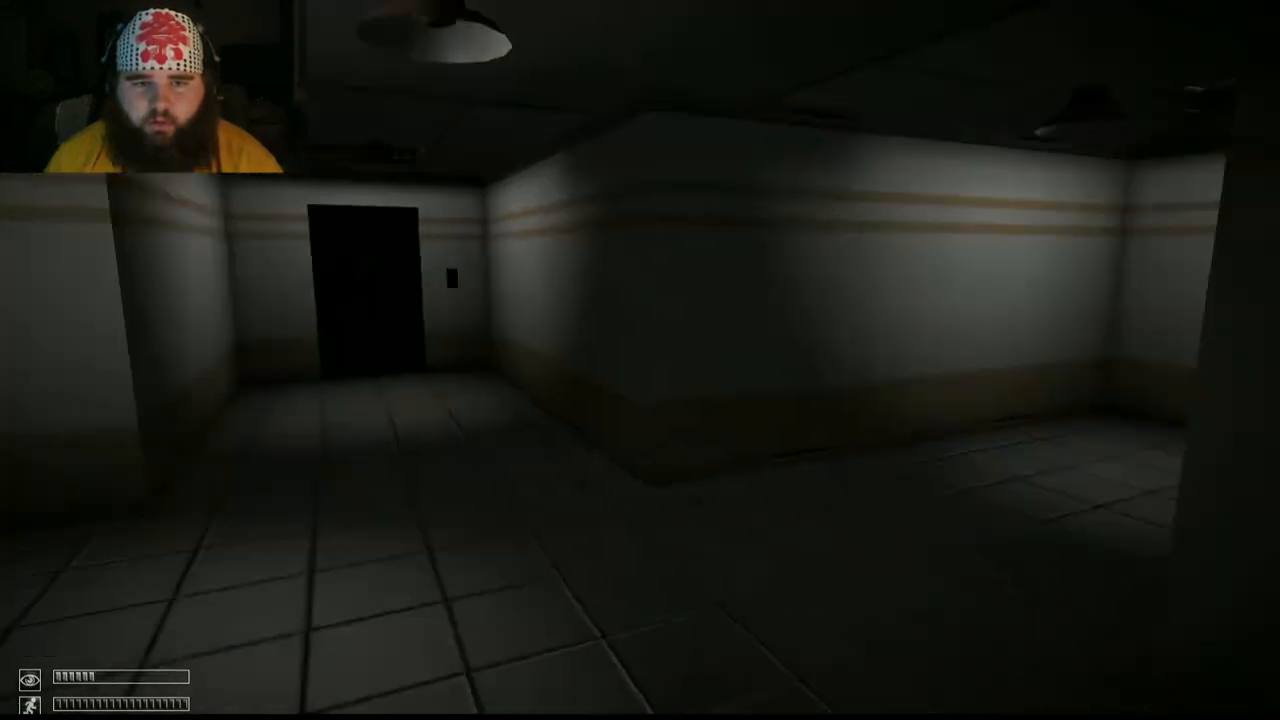
key("w")
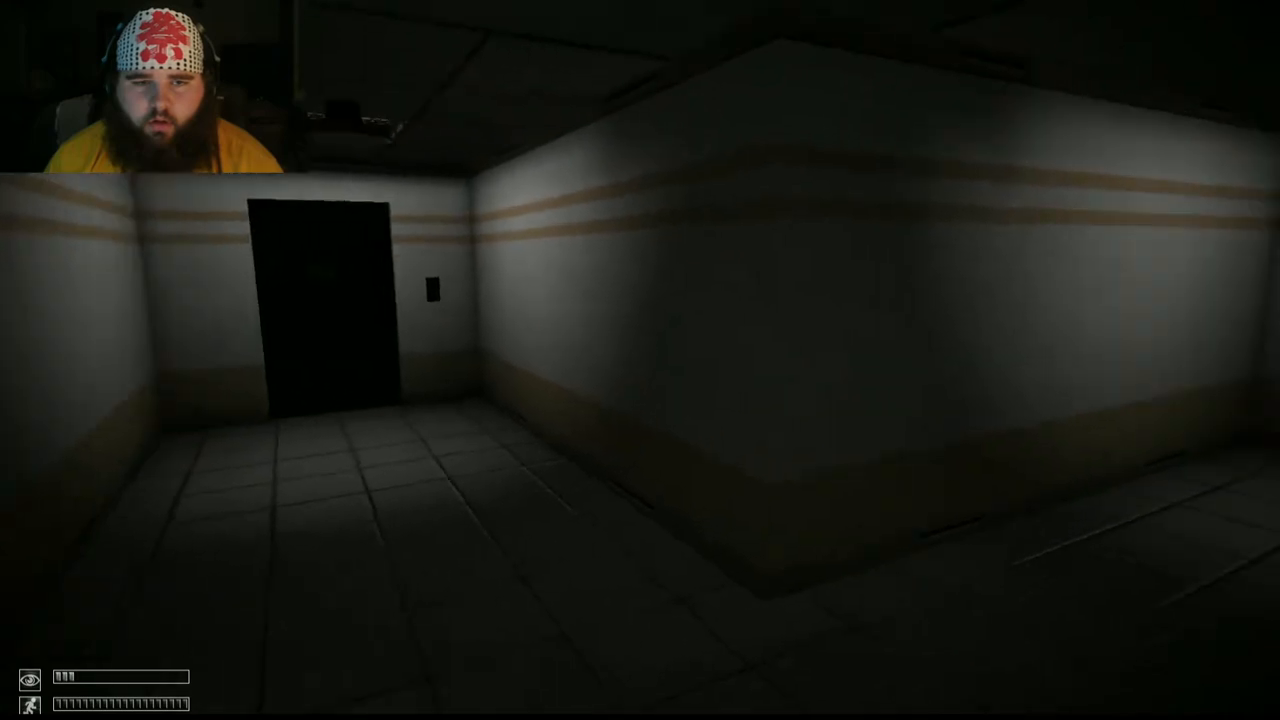
key("w")
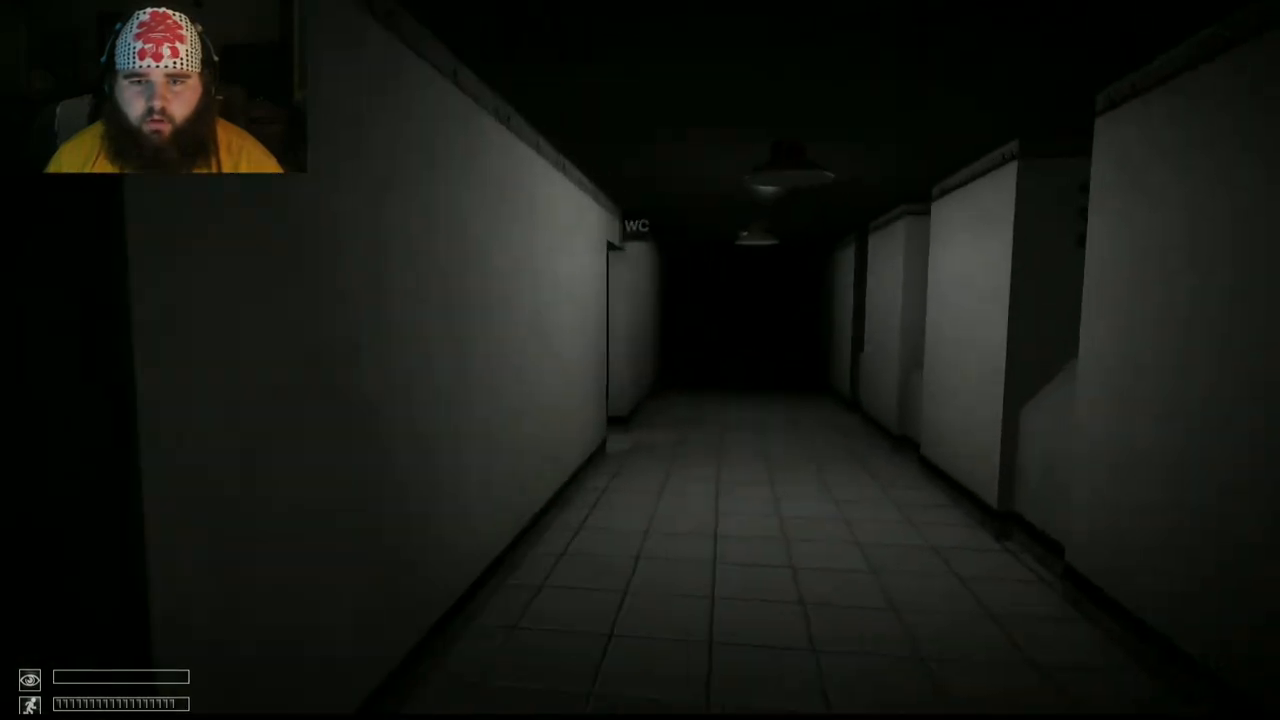
- Continue along the WC-marked and striped corridors to the door panel at the end
key("w")
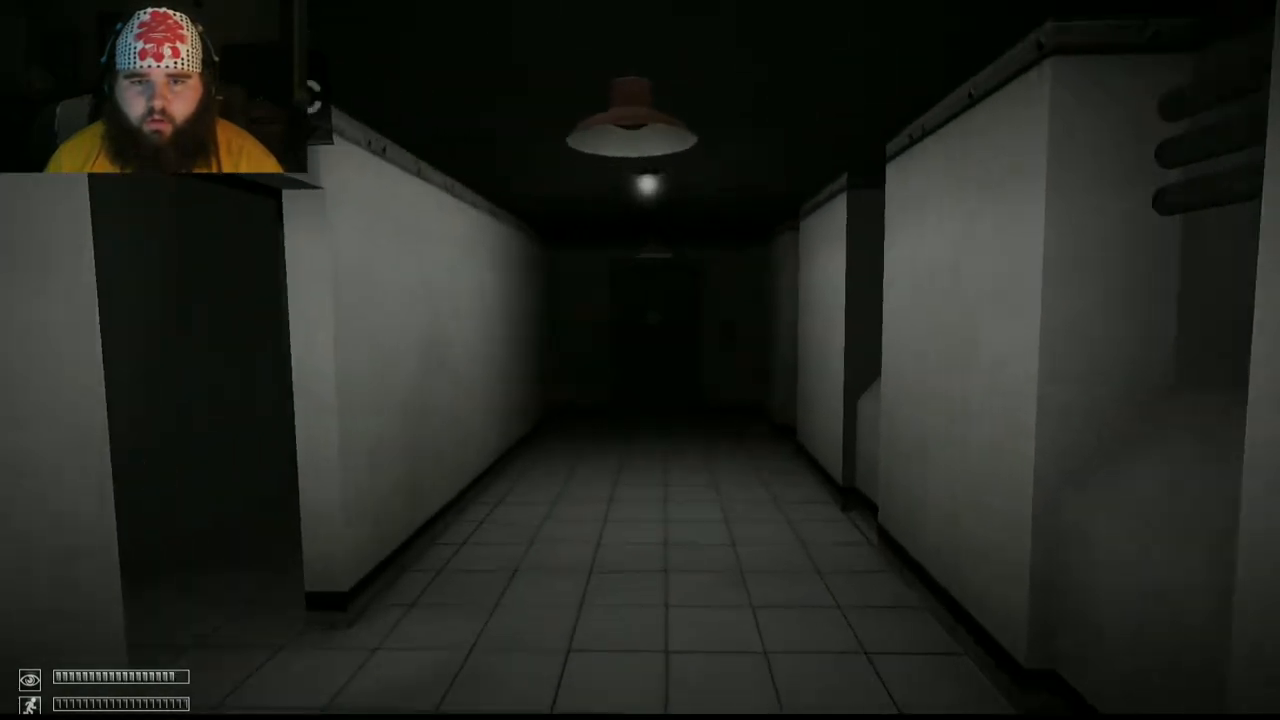
key("w")
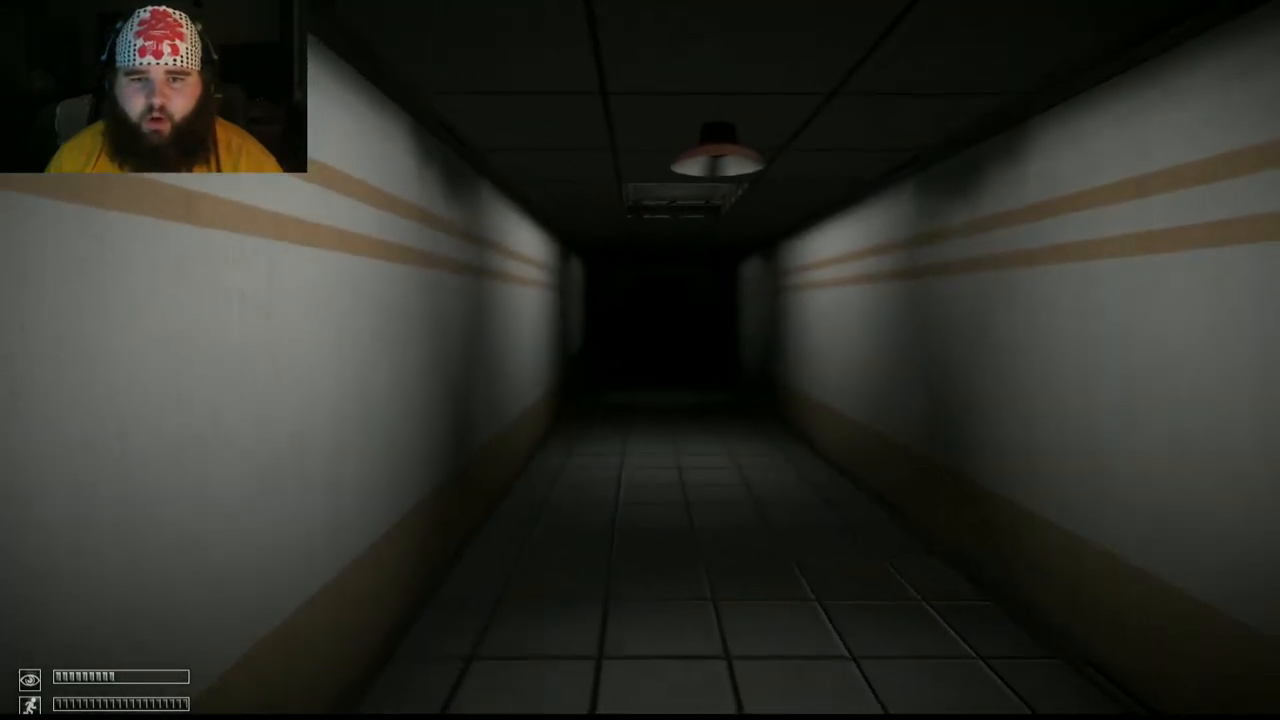
key("w")
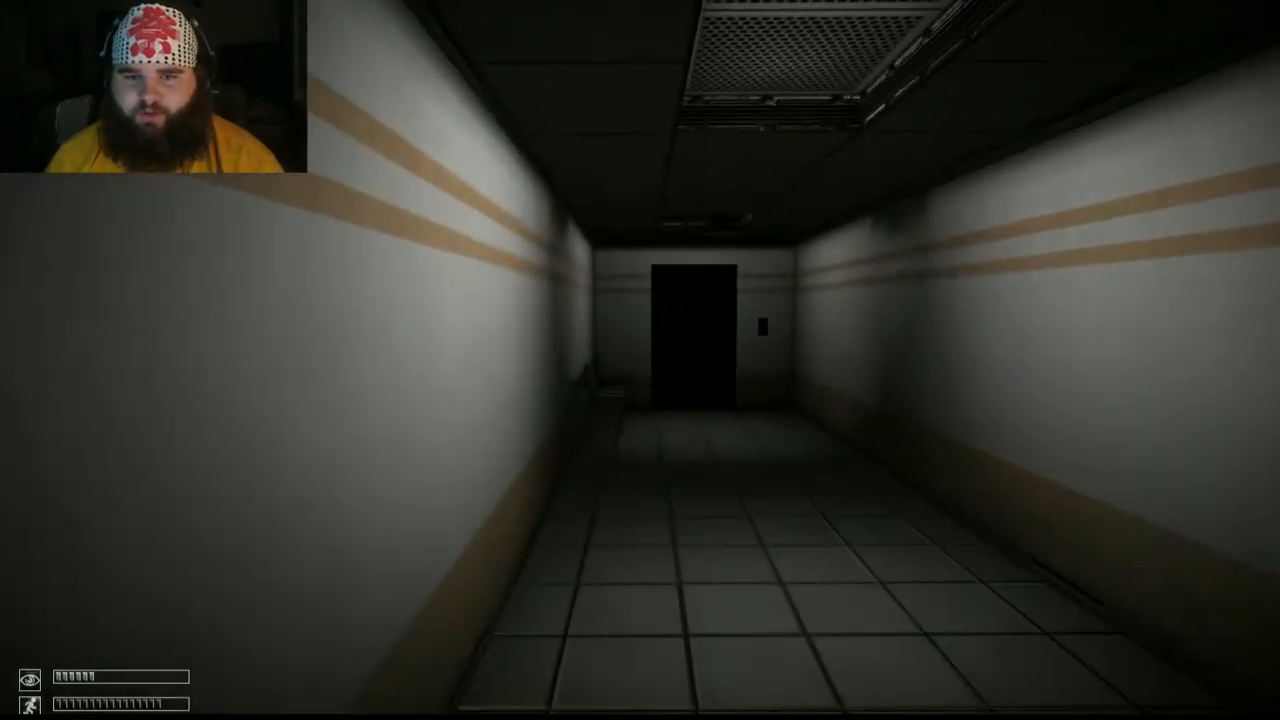
key("w")
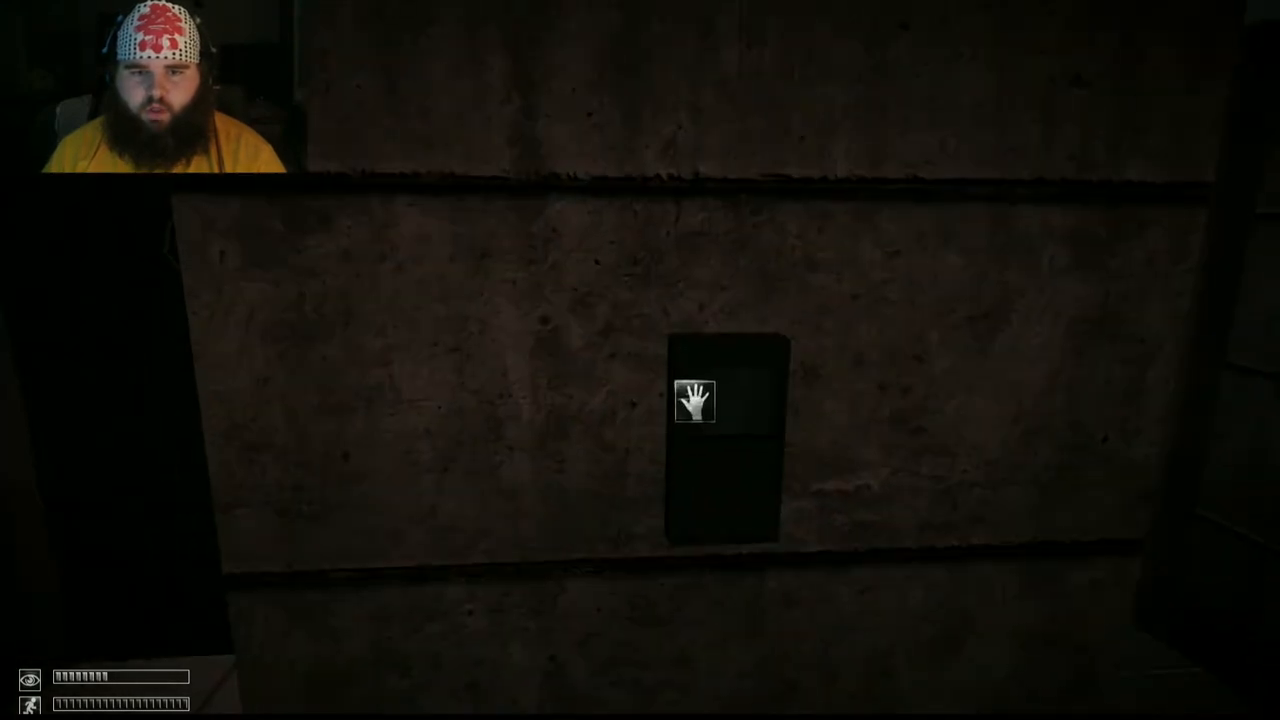
- Use the Omni key card from the inventory and walk through the opened doorway
left_click(694, 400)
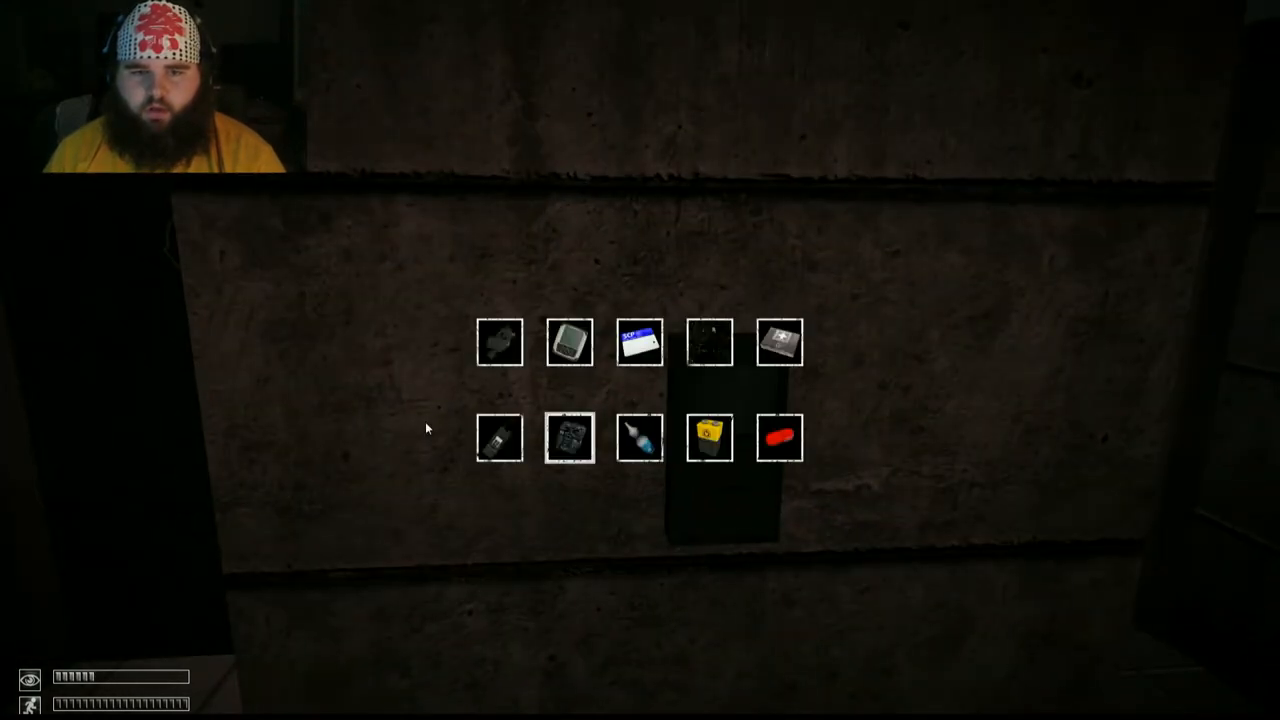
mouse_move(640, 342)
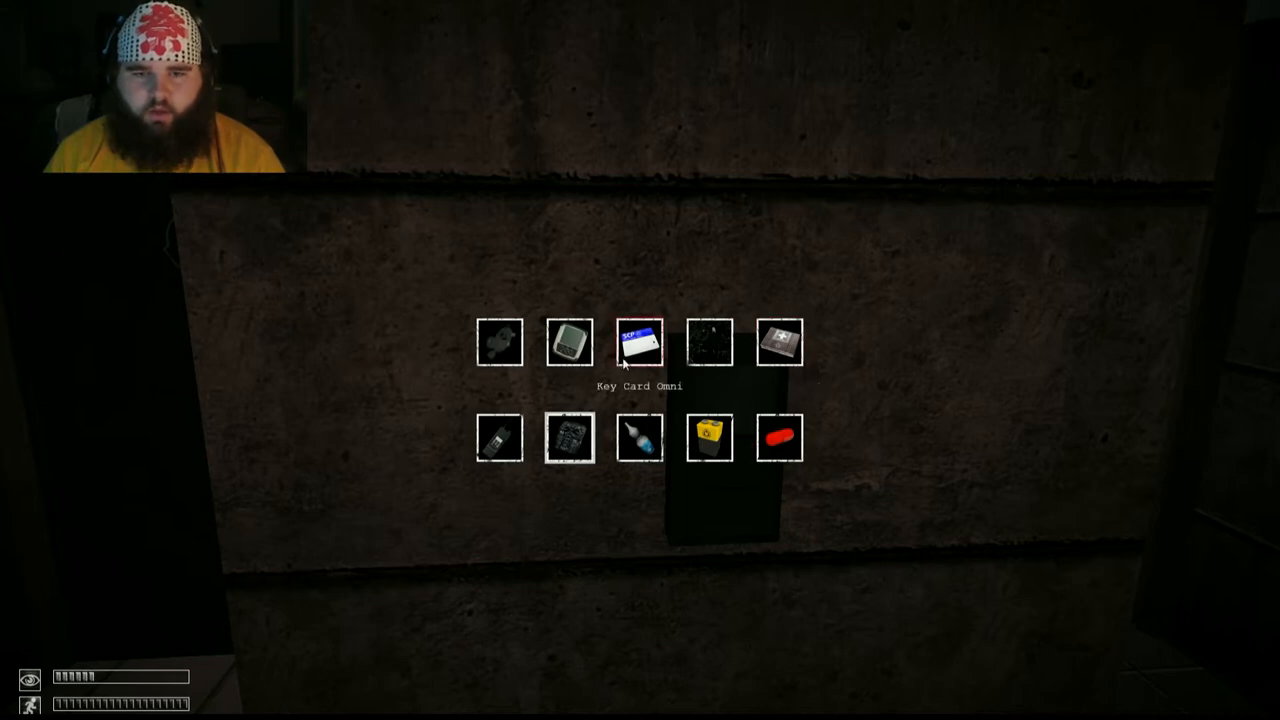
left_click(640, 342)
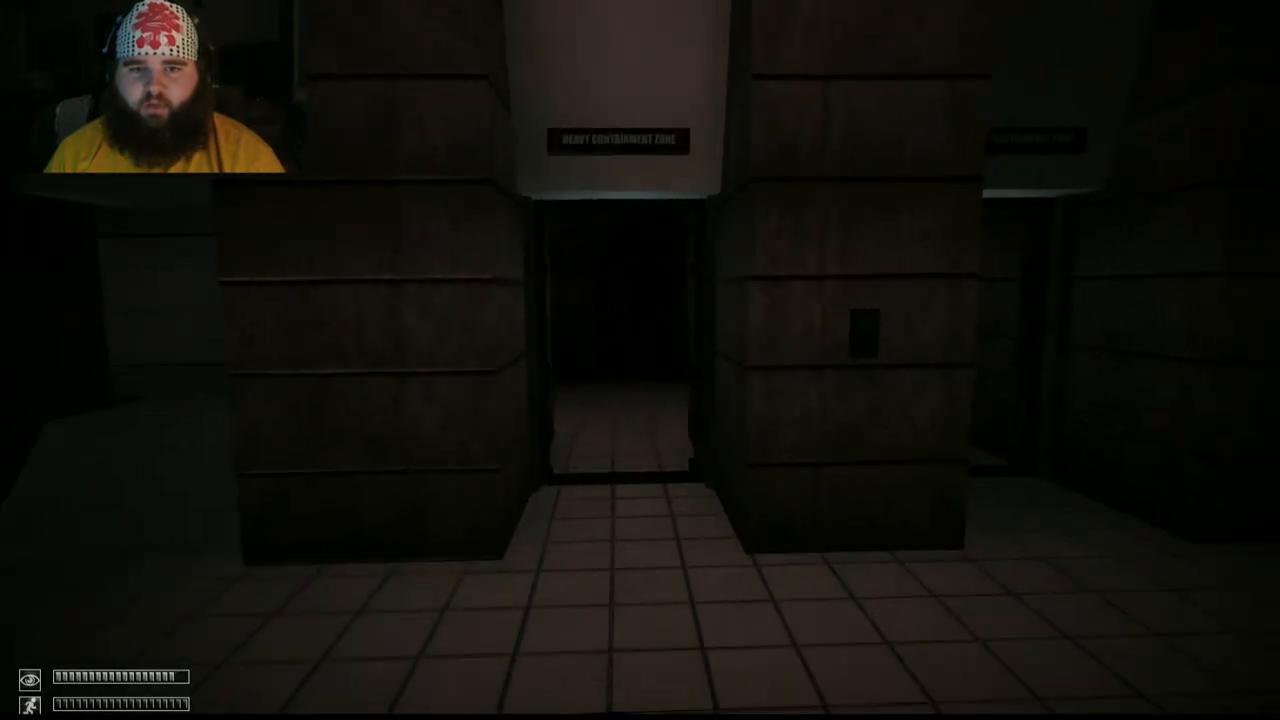
key("w")
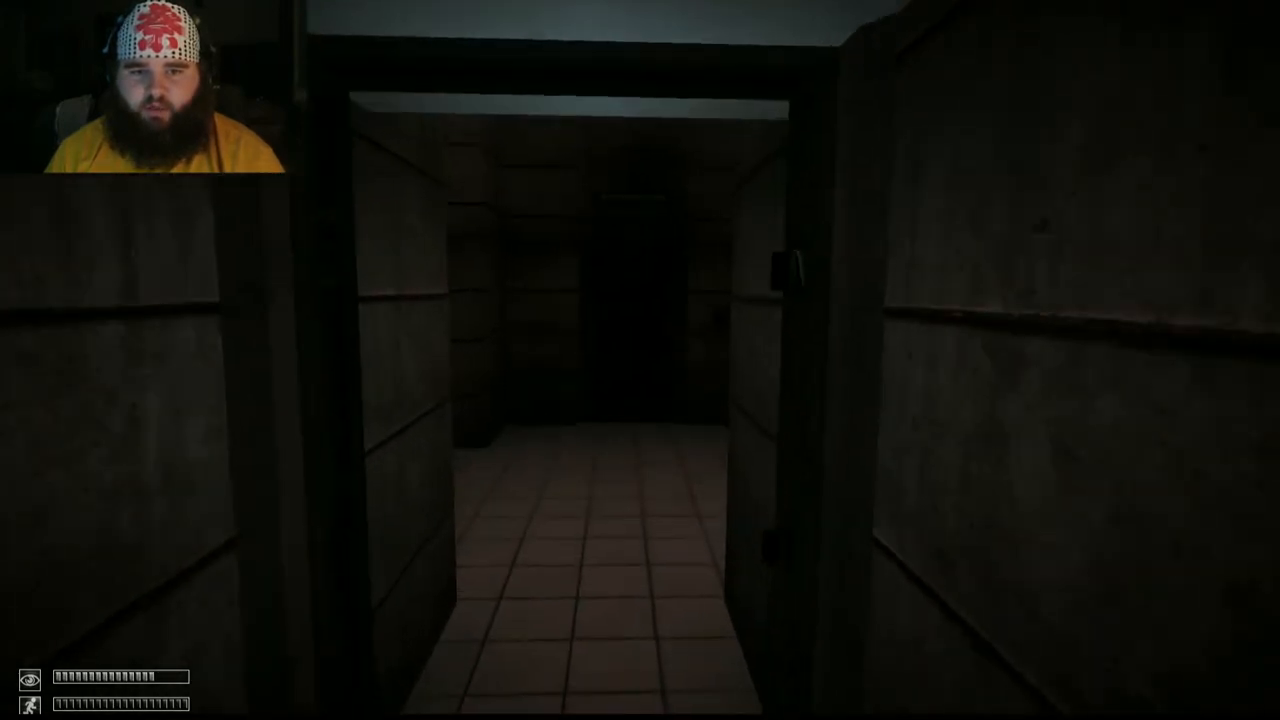
mouse_move(640, 360)
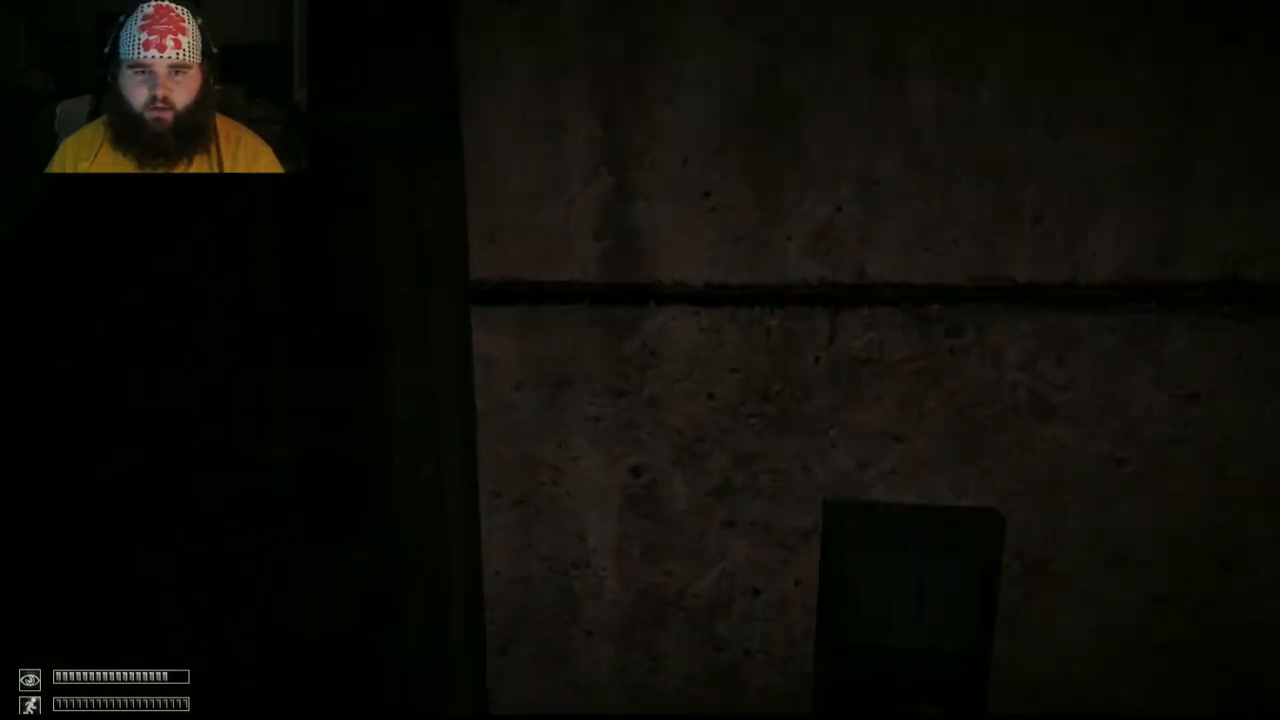
mouse_move(640, 360)
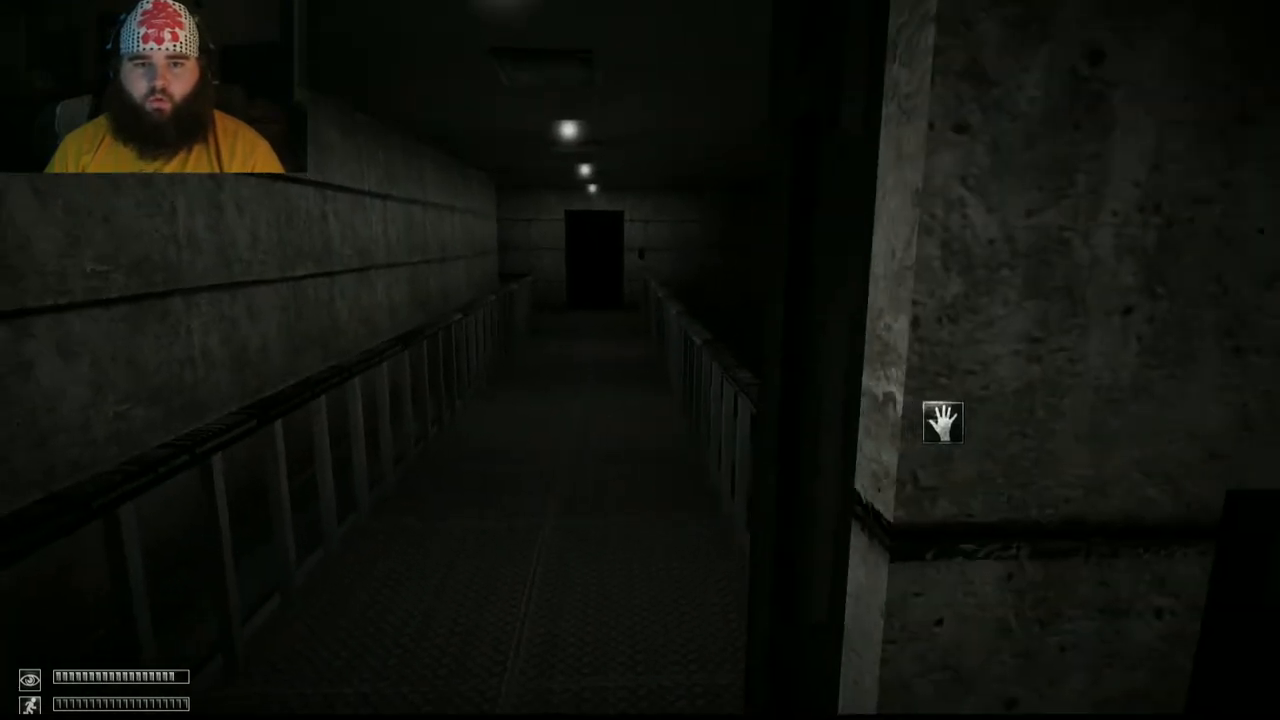
mouse_move(640, 360)
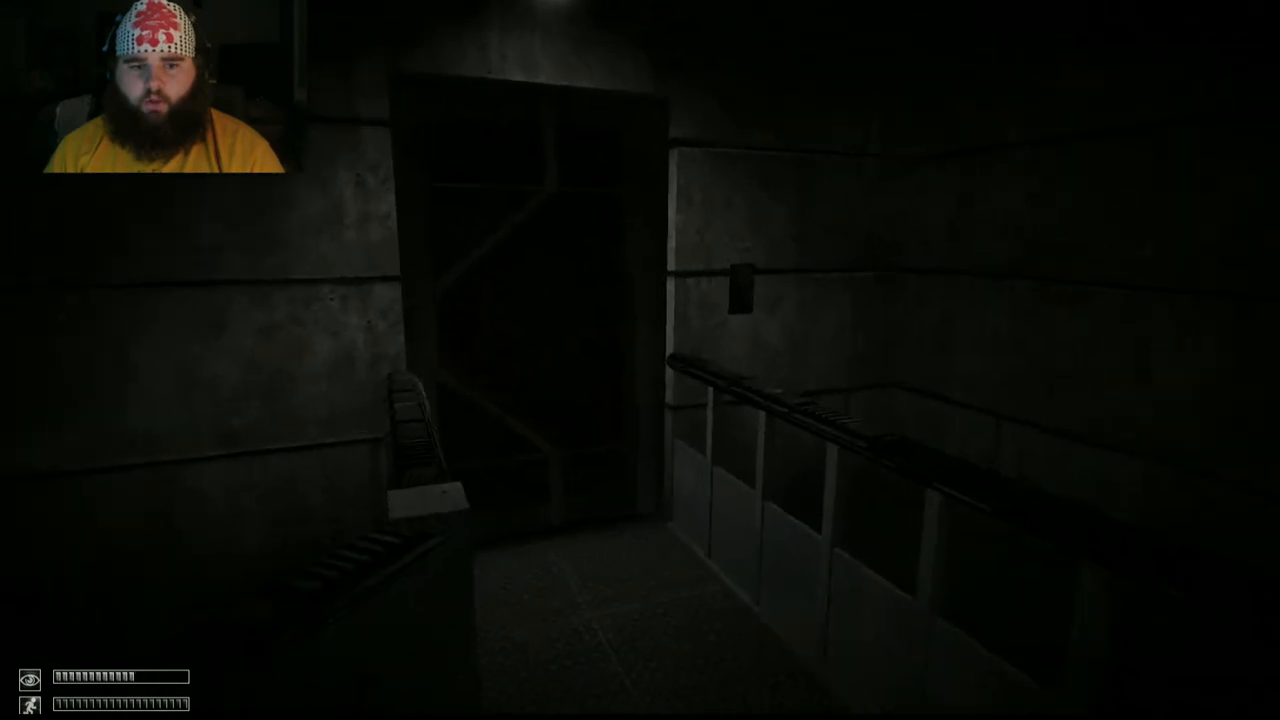
mouse_move(640, 360)
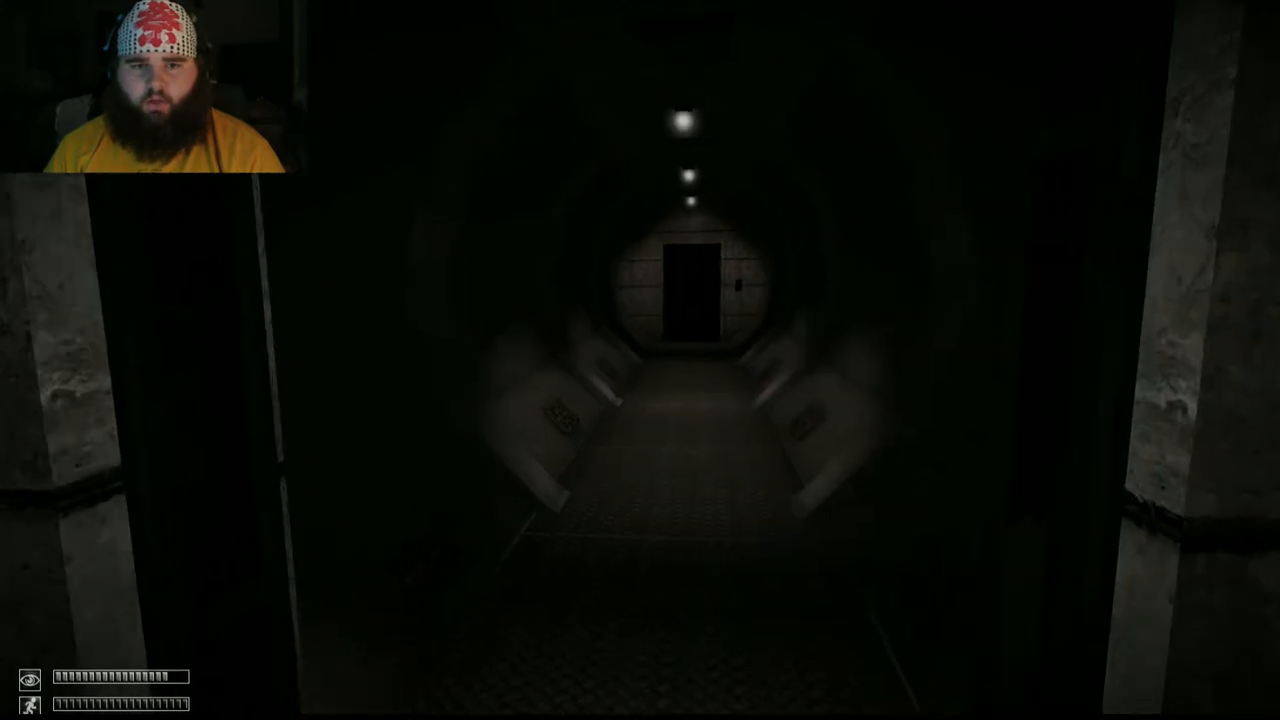
- Walk down the tunnel to the far door until the memory access violation error appears
key("w")
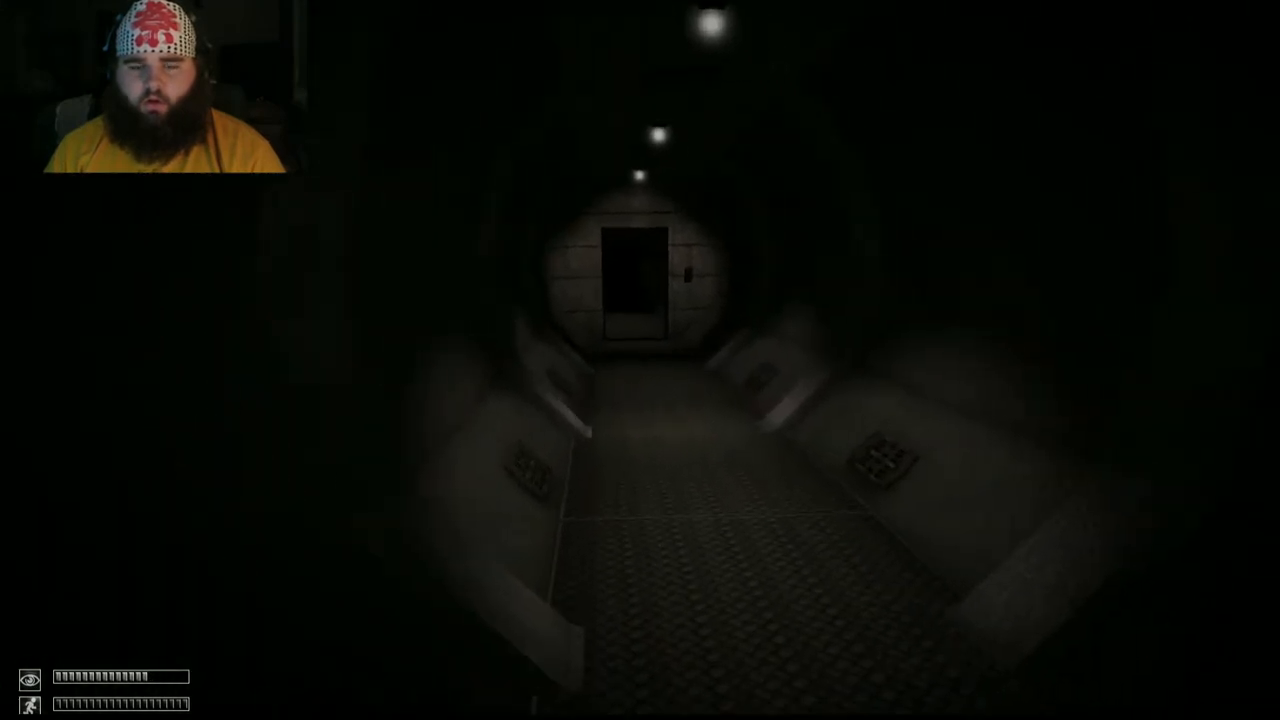
key("w")
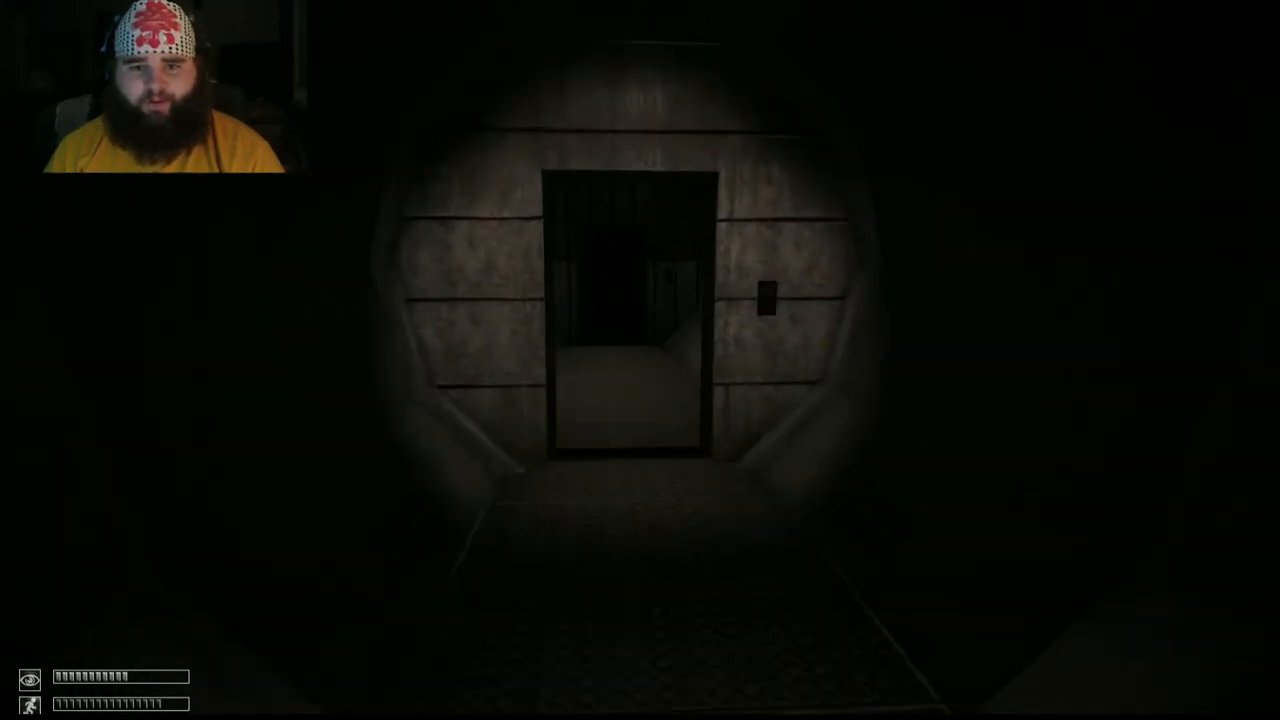
key("w")
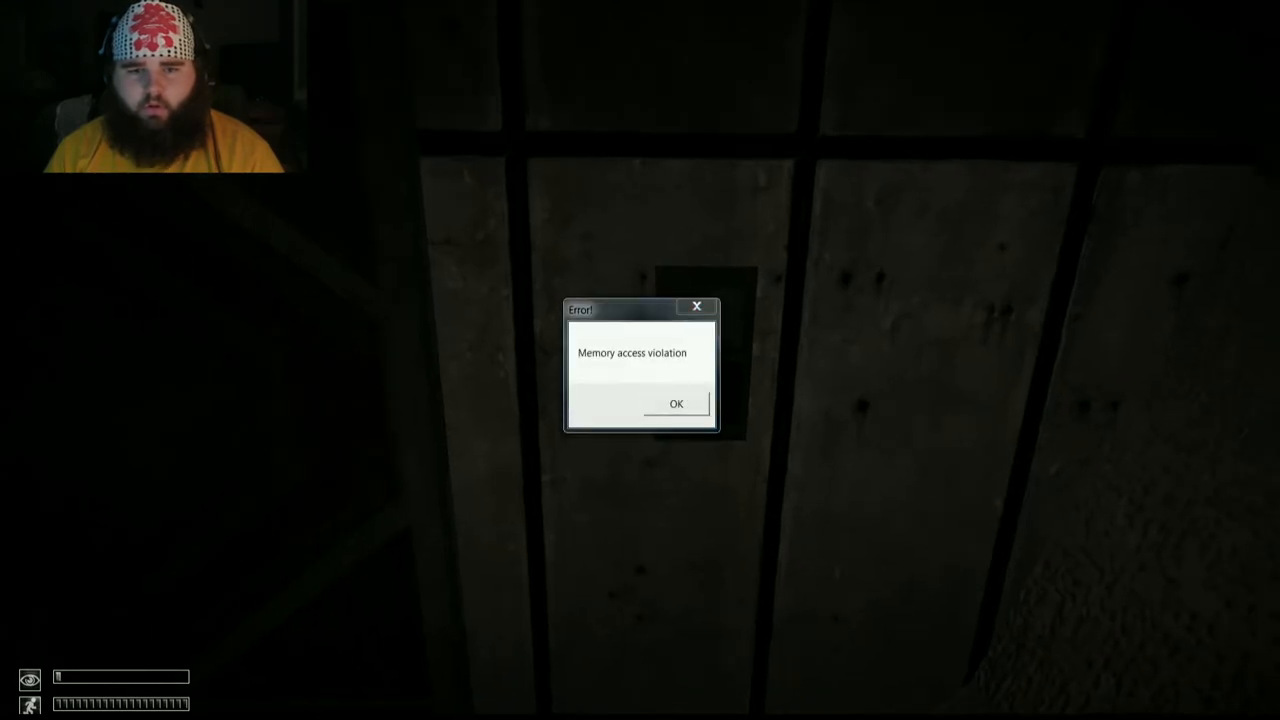
- Dismiss the memory access violation error and open the door with its button
left_click(676, 404)
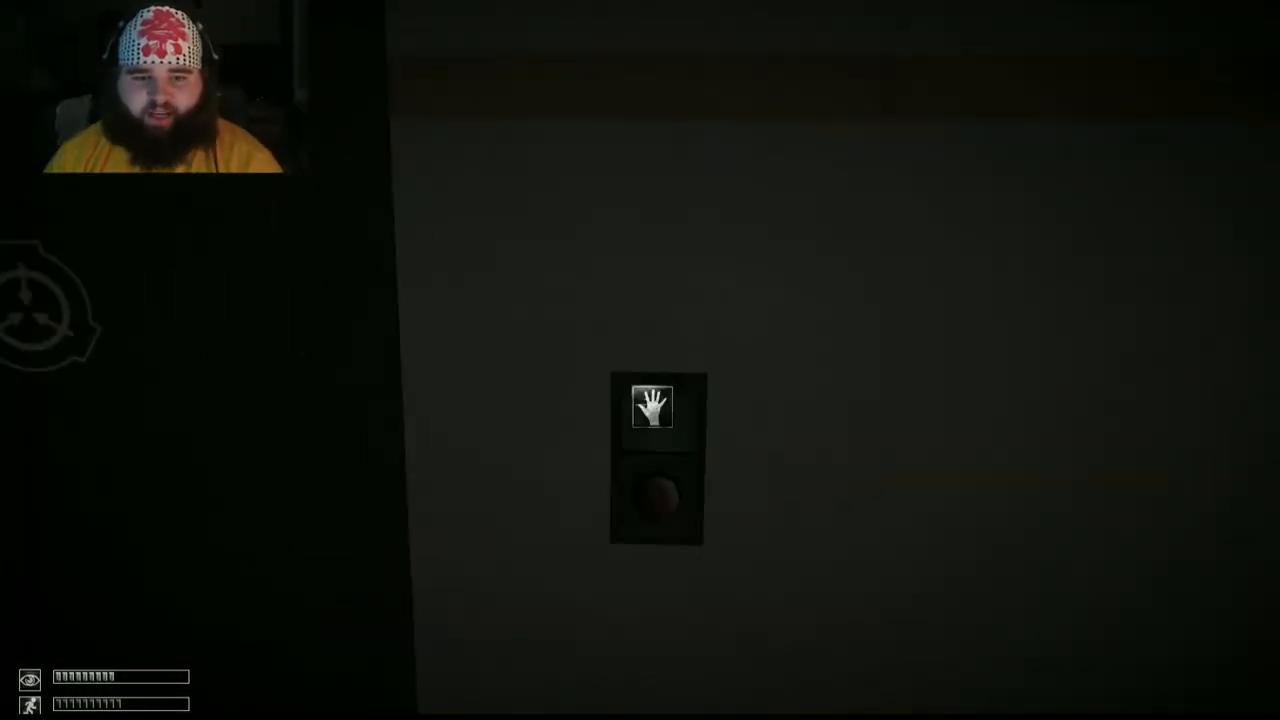
left_click(656, 498)
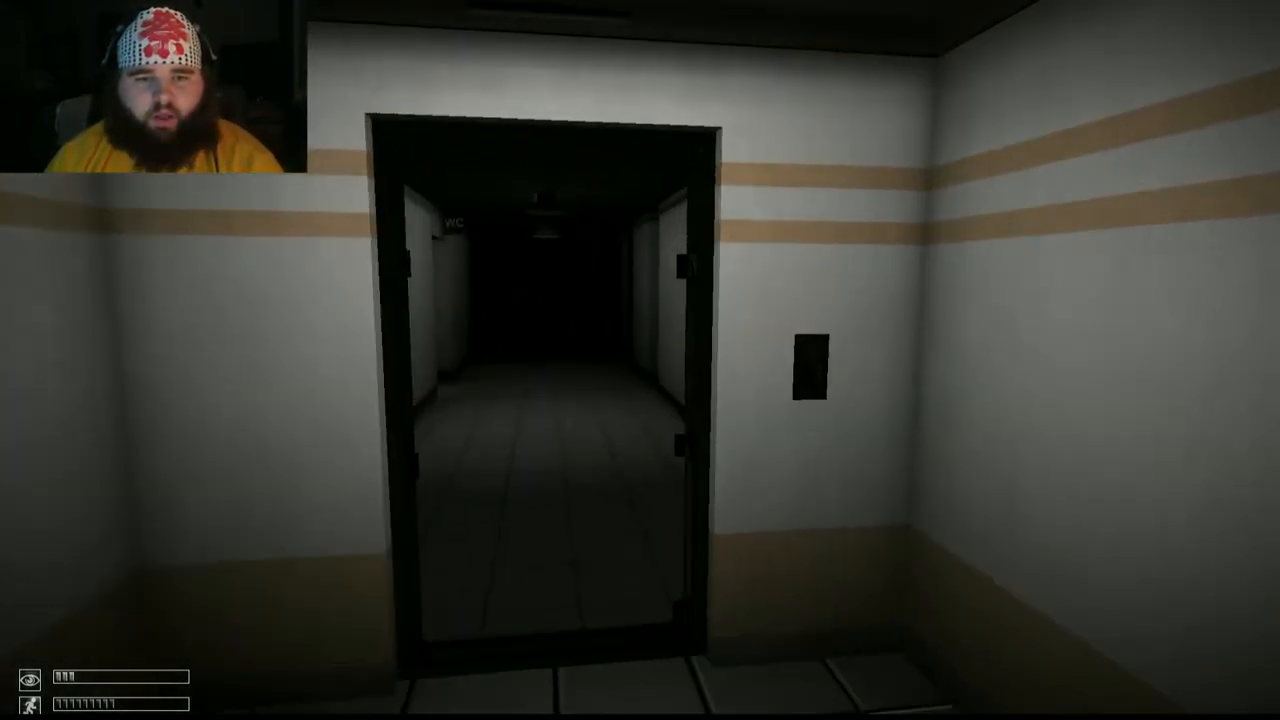
- Walk through the open door into the dim corridor where a body lies on the floor
key("w")
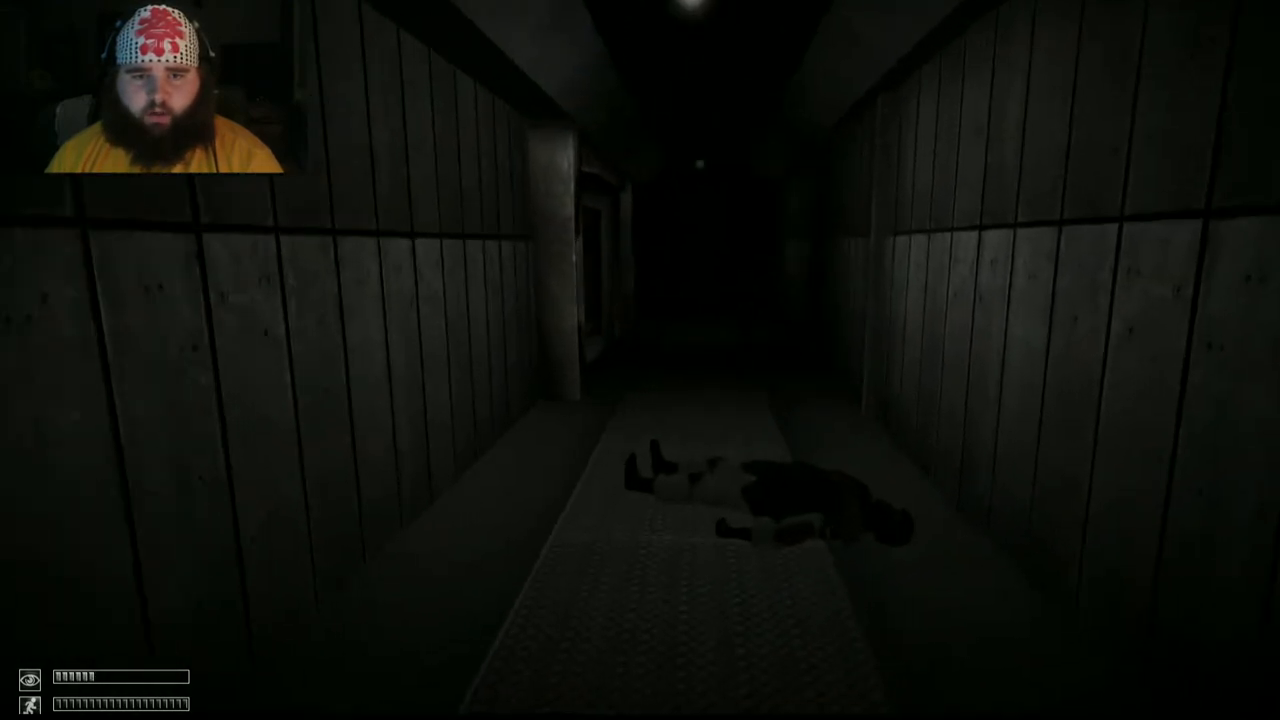
- Walk past the body and the SCP-049 warning sign into the pitch-black area
key("w")
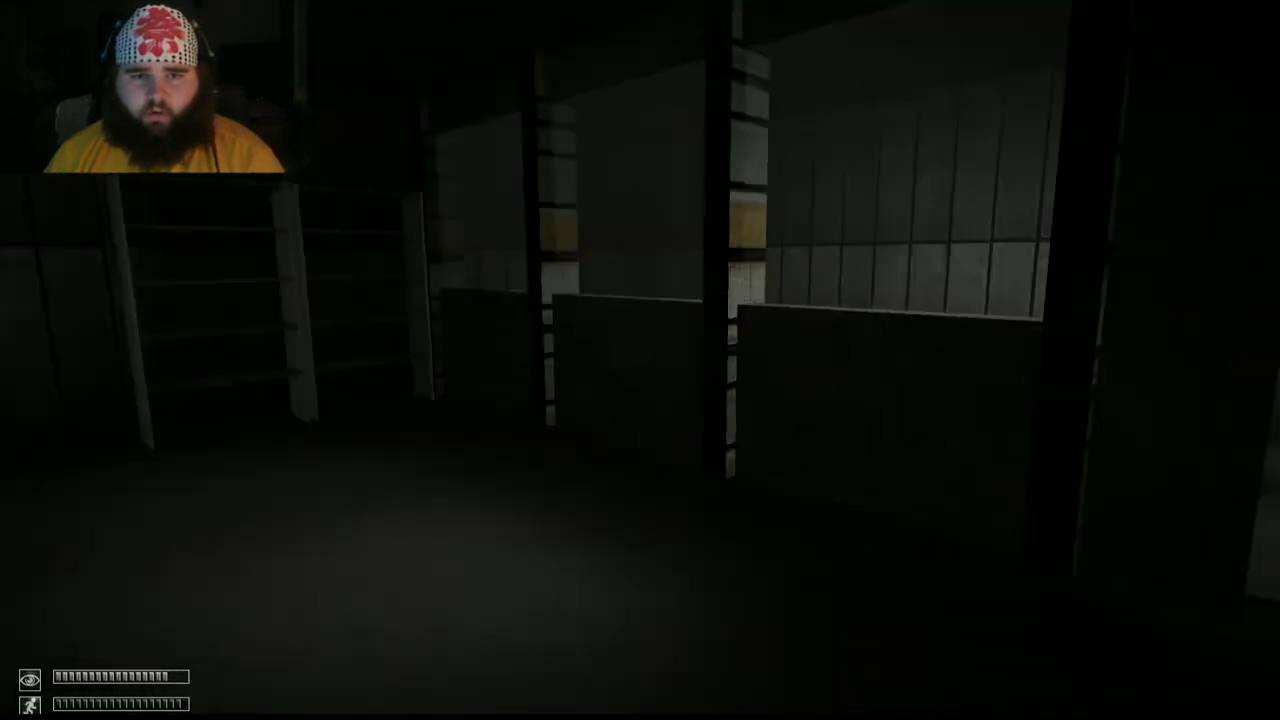
mouse_move(640, 360)
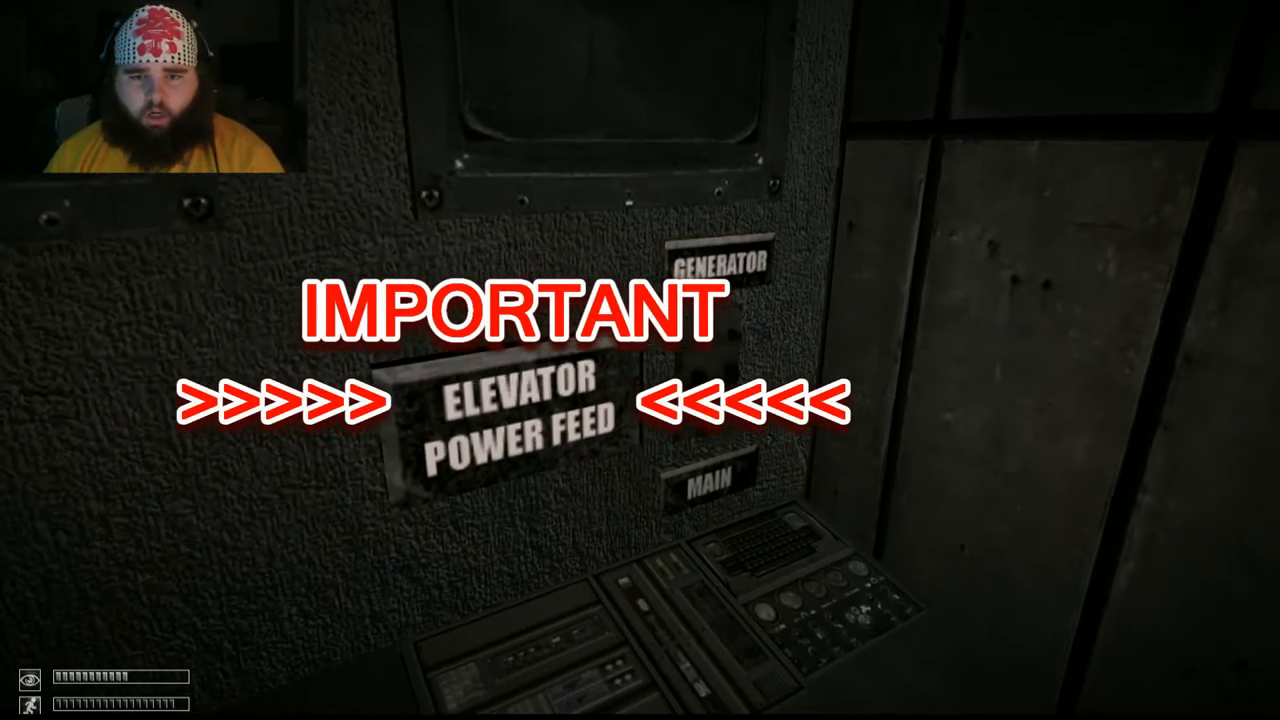
mouse_move(640, 360)
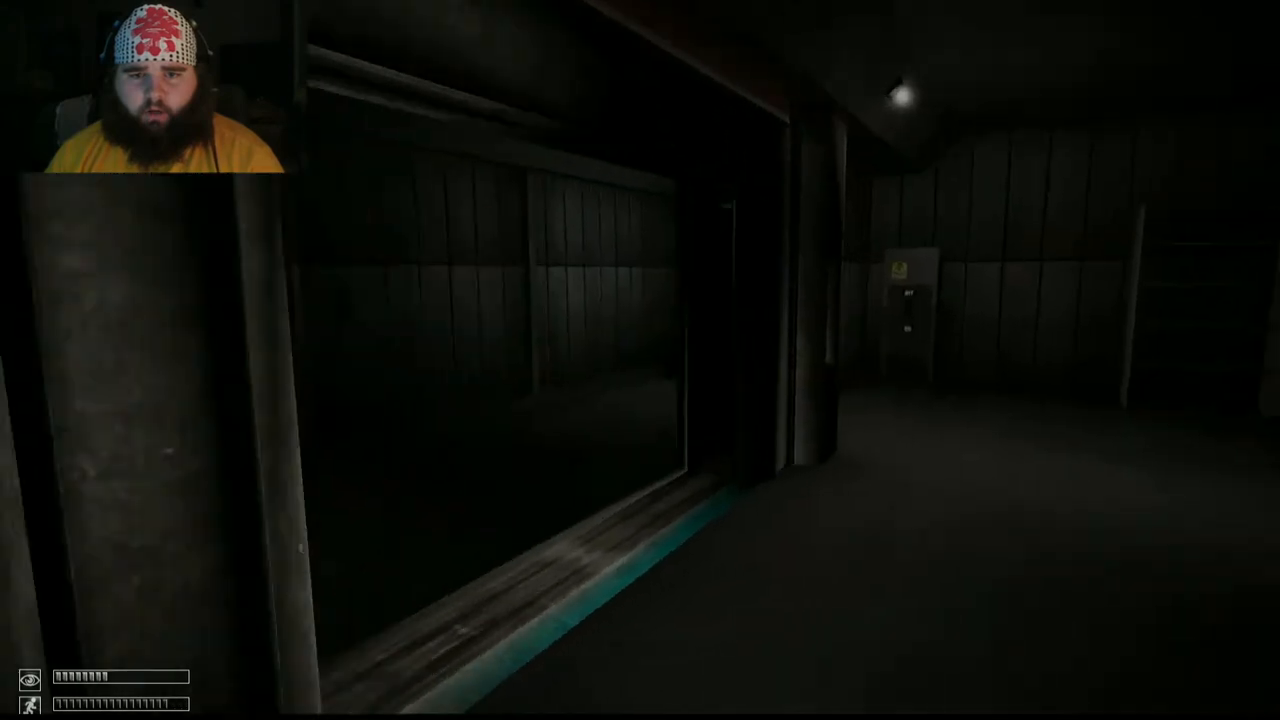
mouse_move(640, 360)
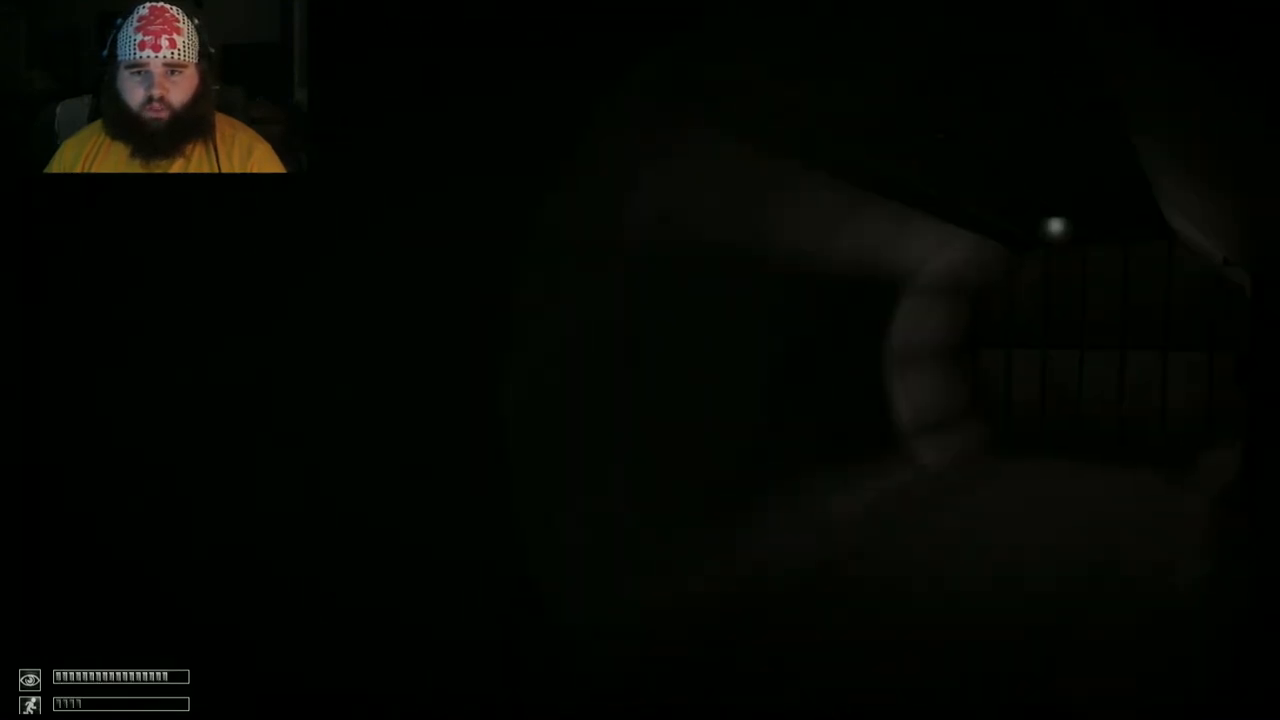
left_click(568, 376)
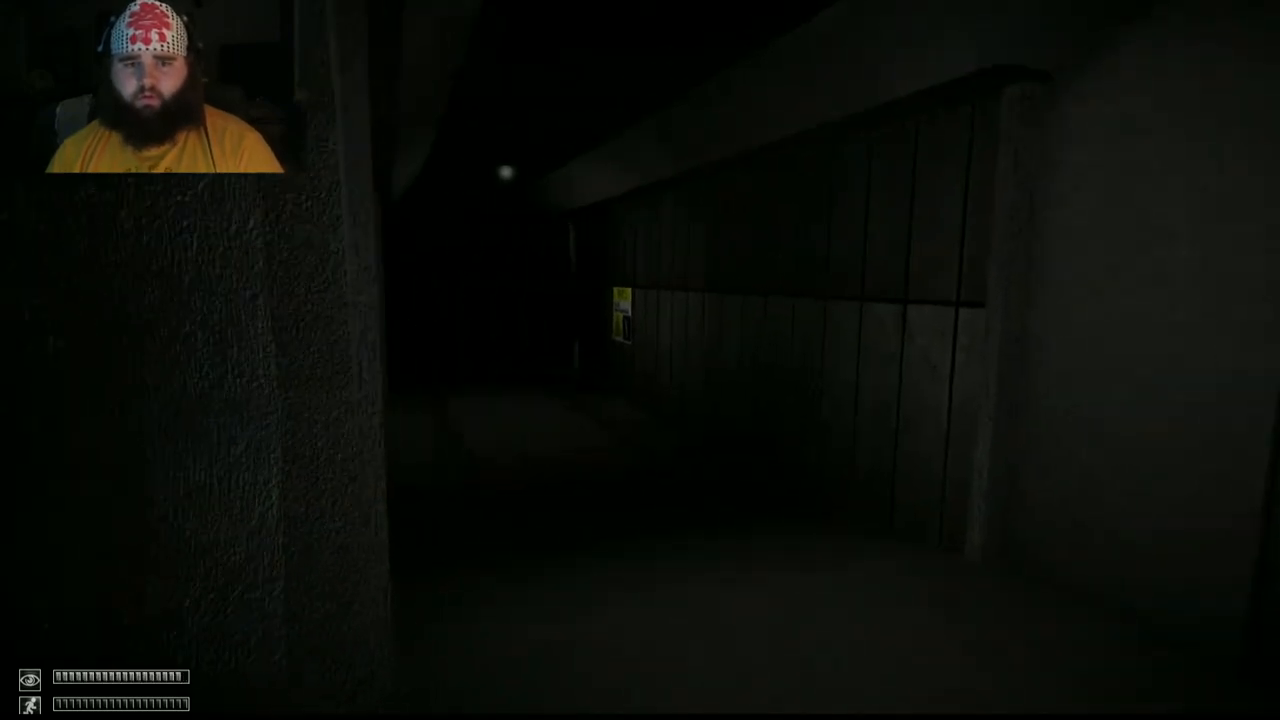
key("w")
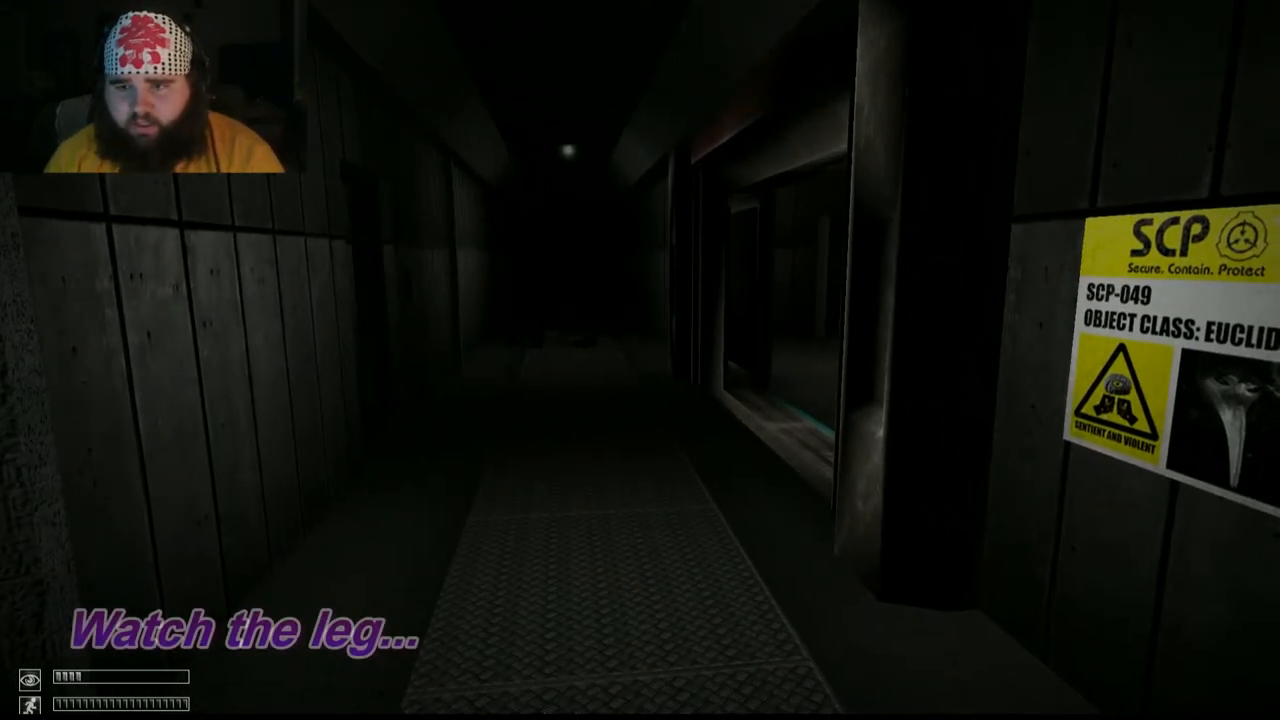
key("w")
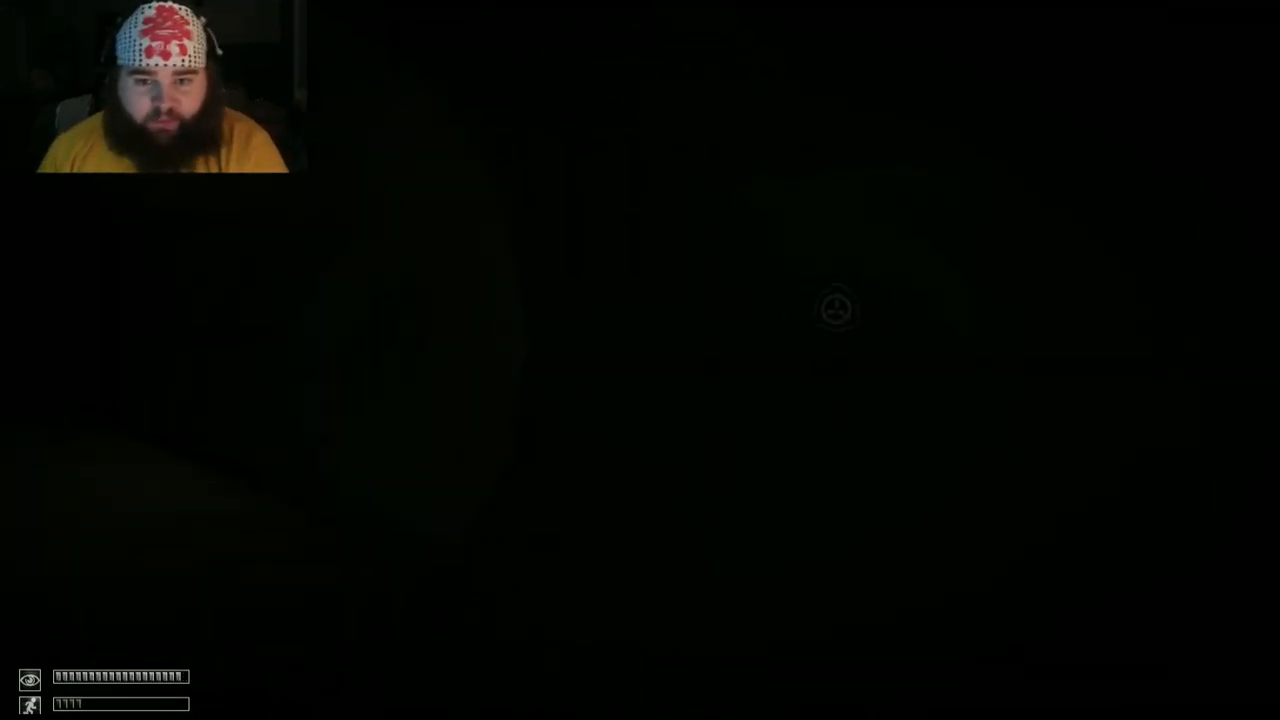
- Walk the dark corridors past the ON panel and Euclid poster to the closed doorway
key("w")
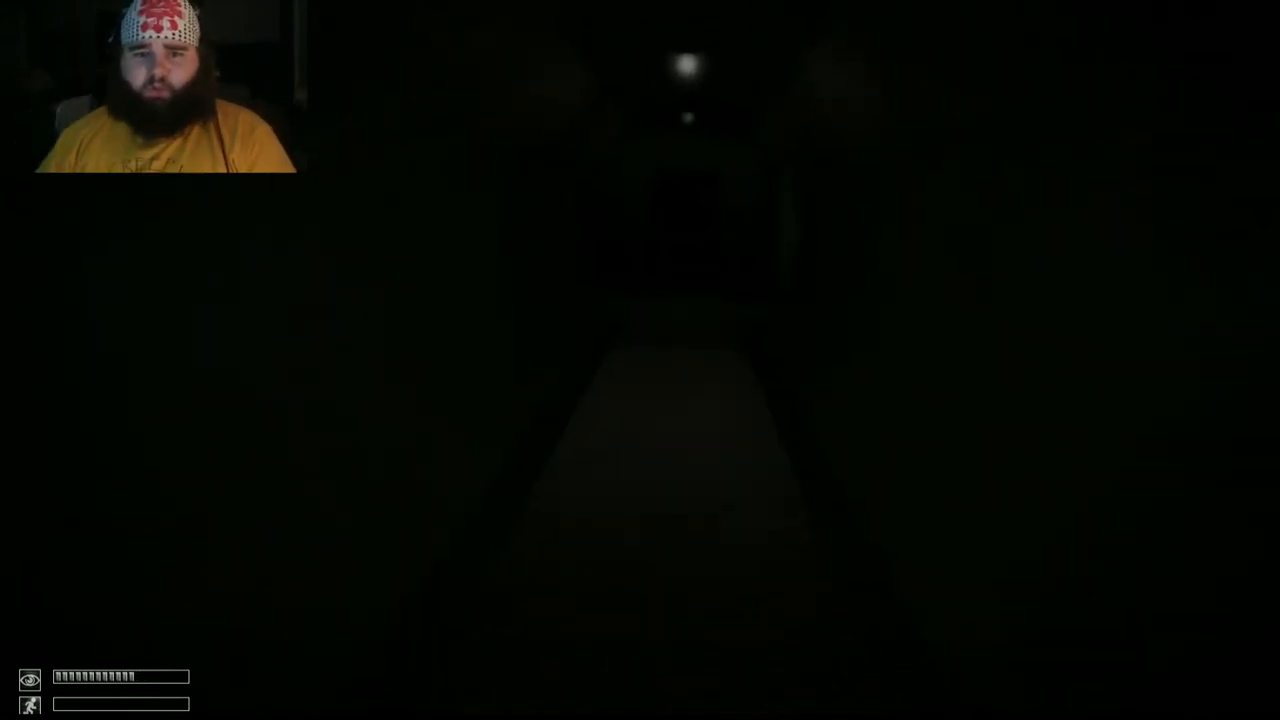
key("w")
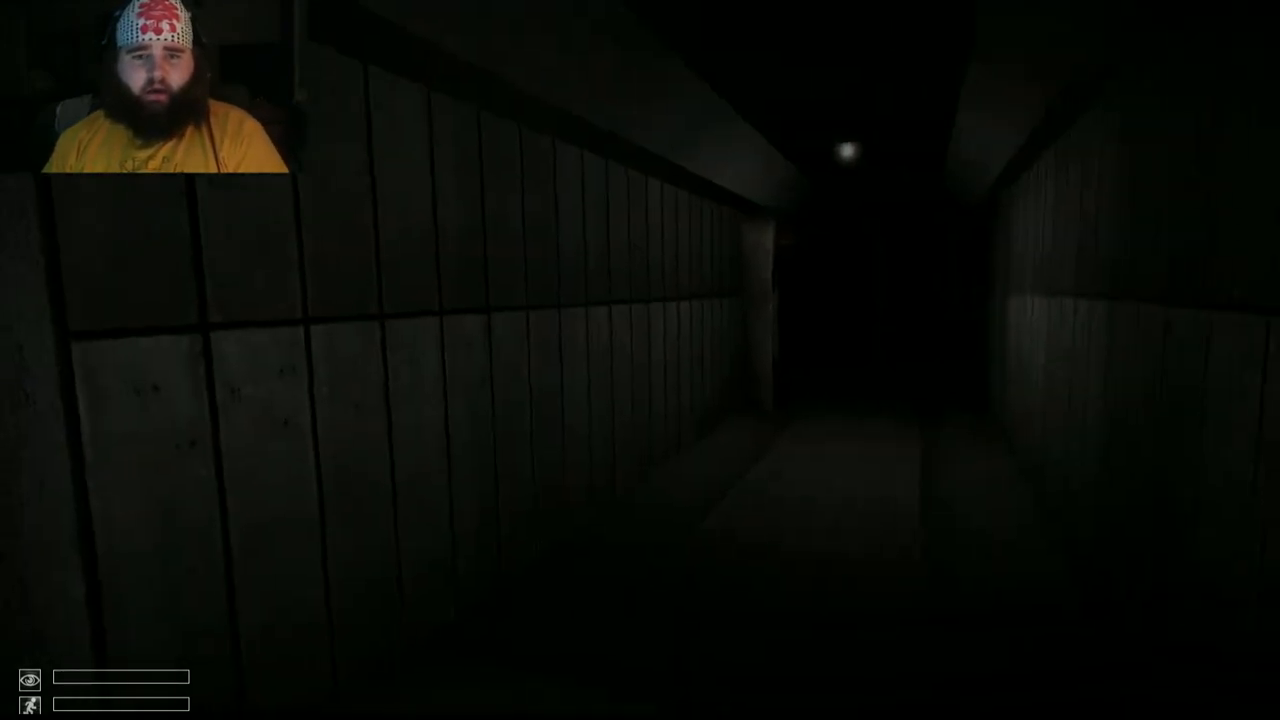
key("w")
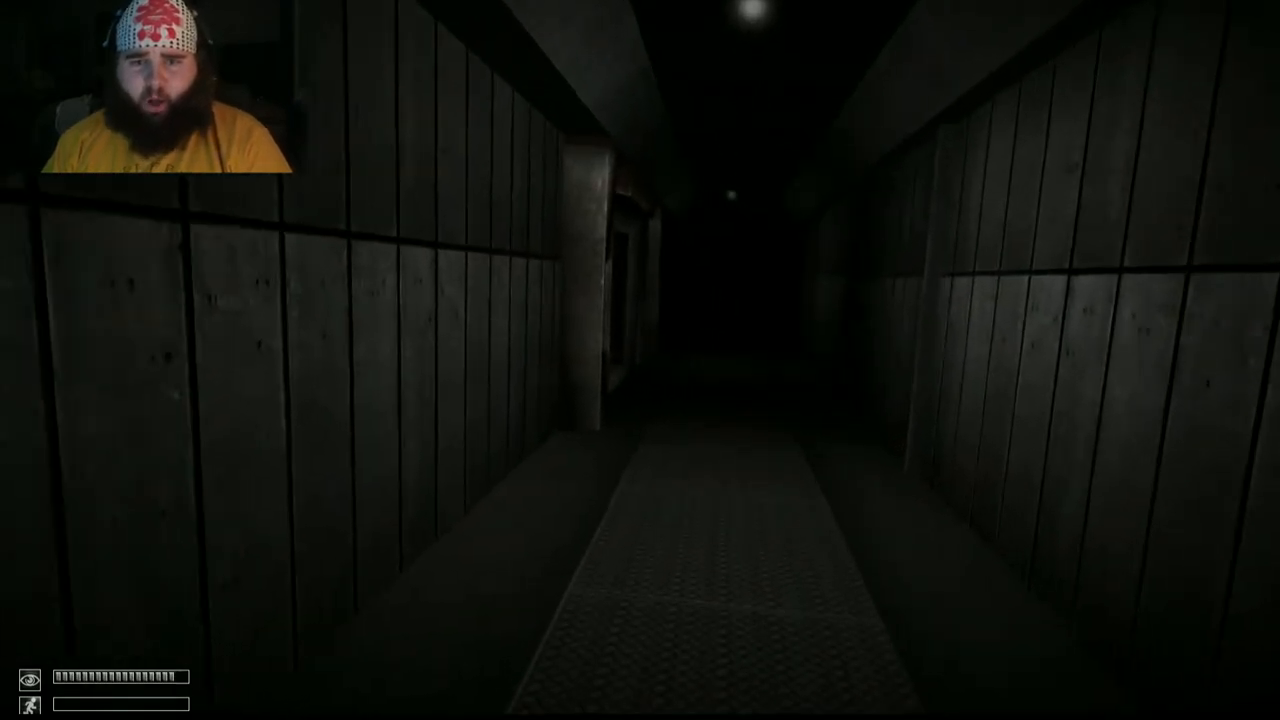
key("w")
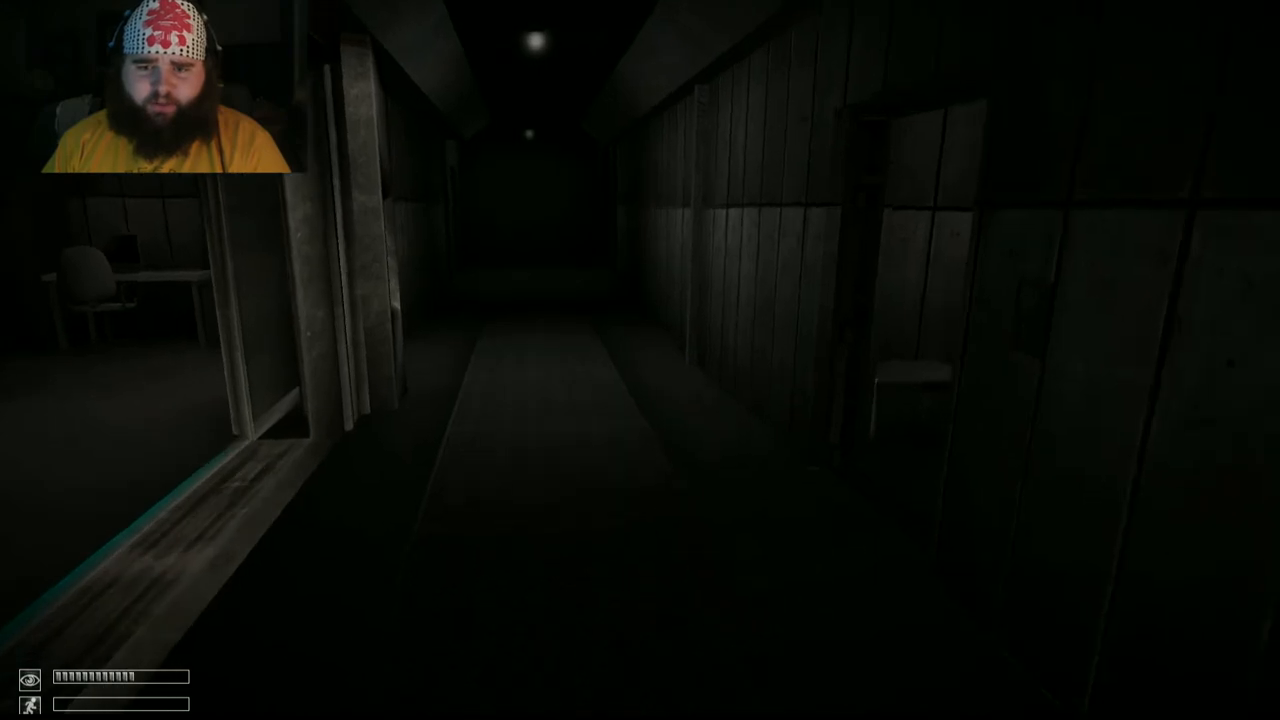
mouse_move(640, 360)
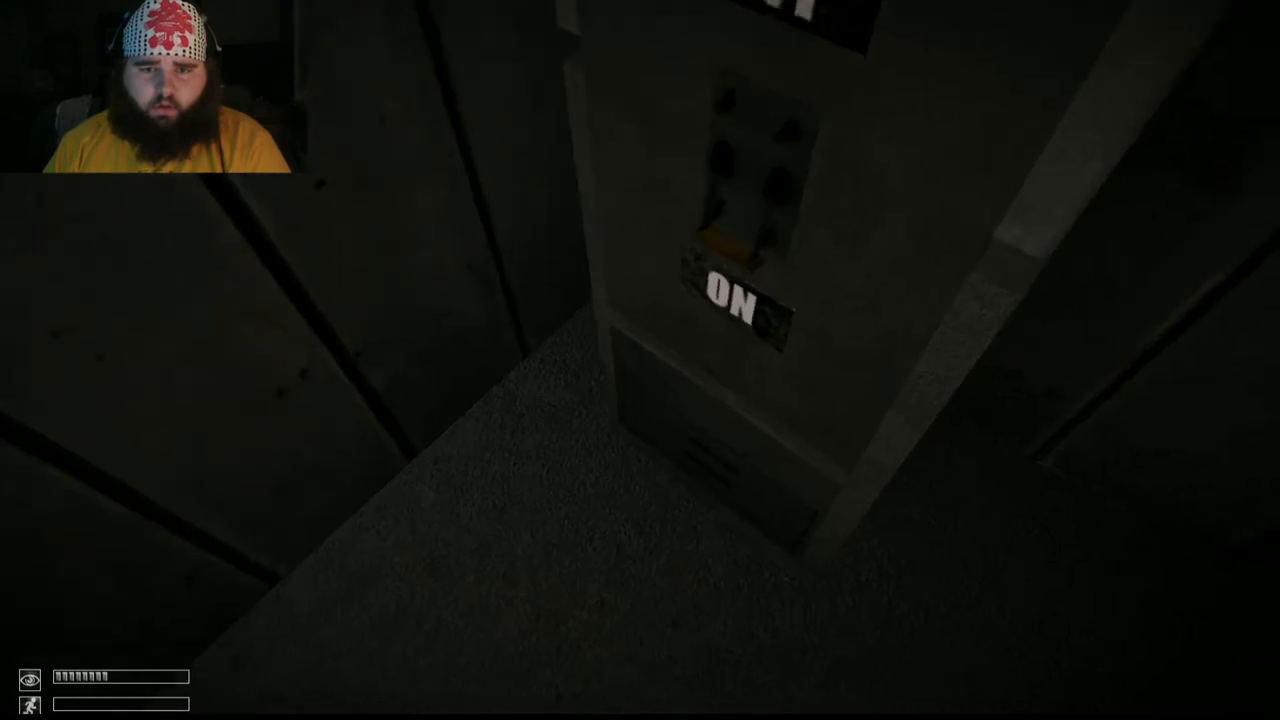
mouse_move(640, 360)
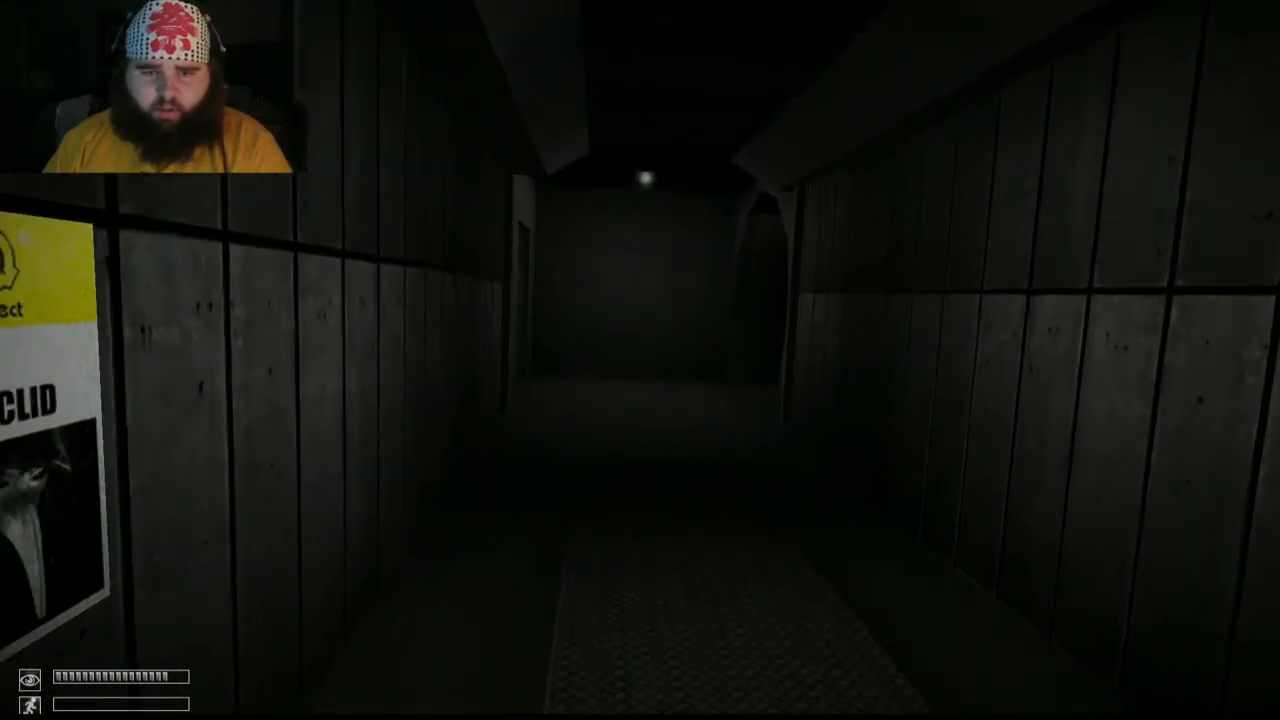
key("w")
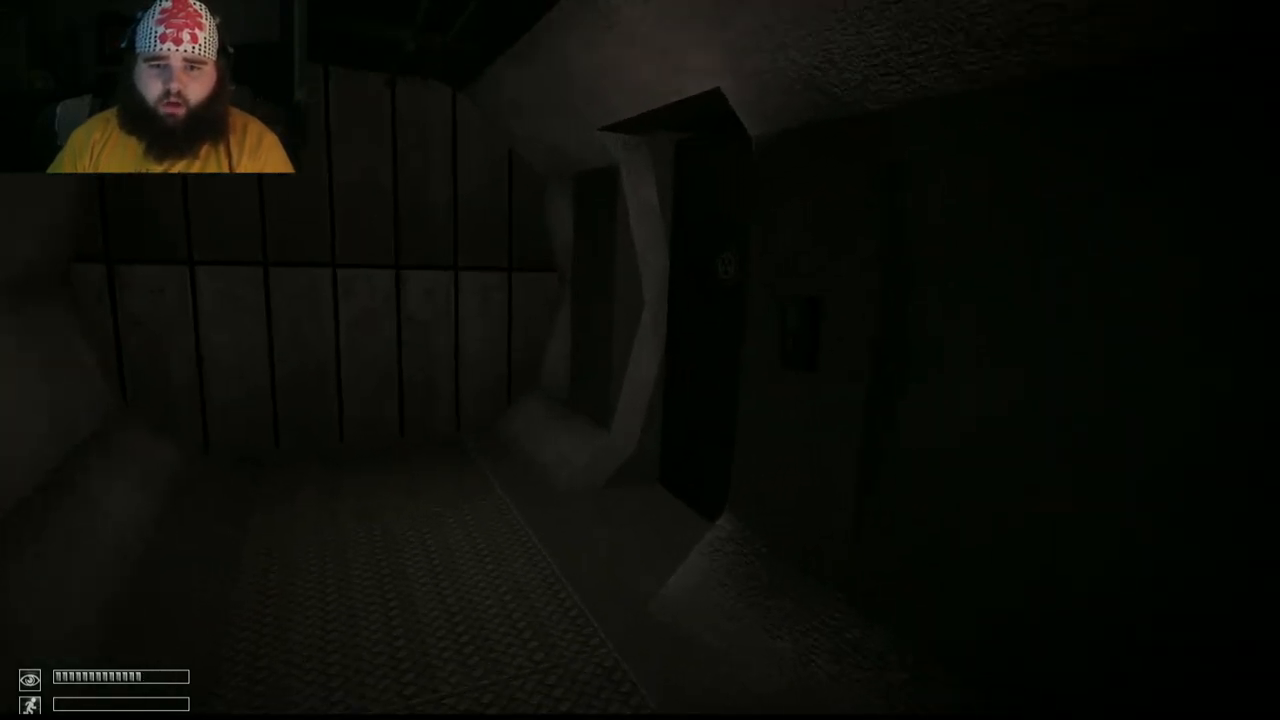
- Try the unresponsive door button, check the inventory, and press the button beside the door again
left_click(866, 388)
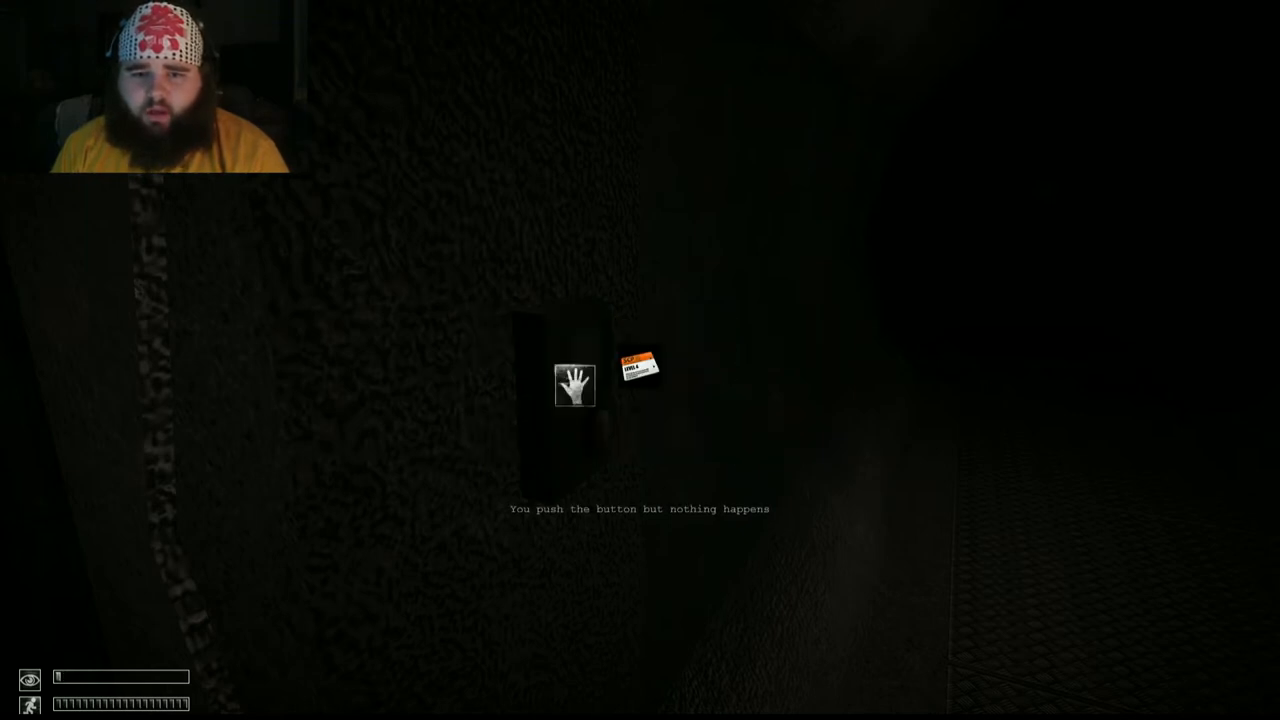
mouse_move(640, 360)
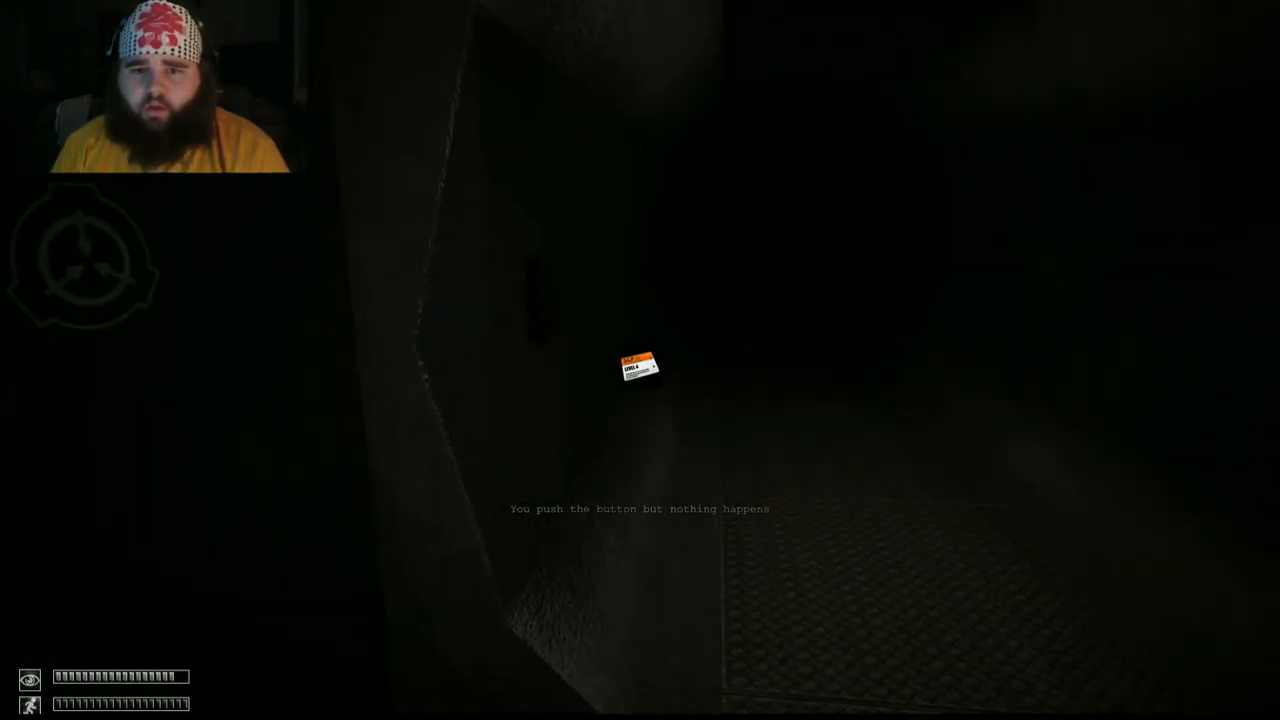
key("tab")
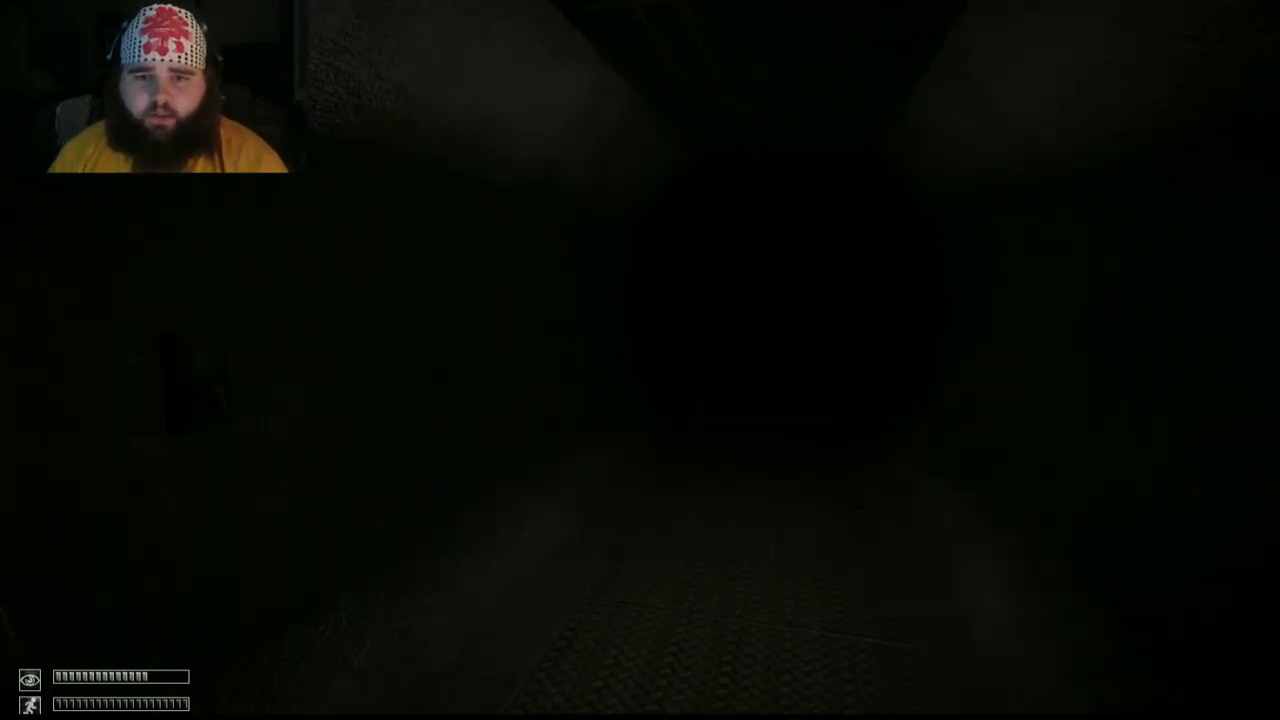
left_click(606, 420)
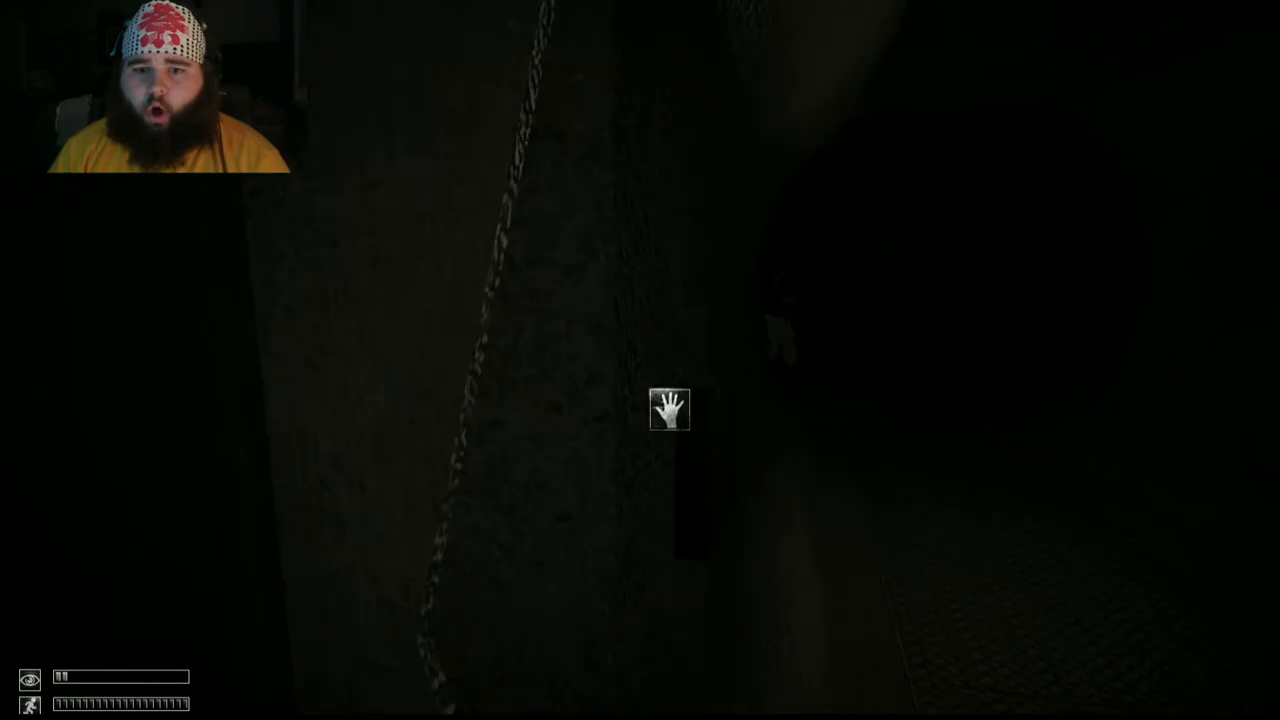
left_click(670, 410)
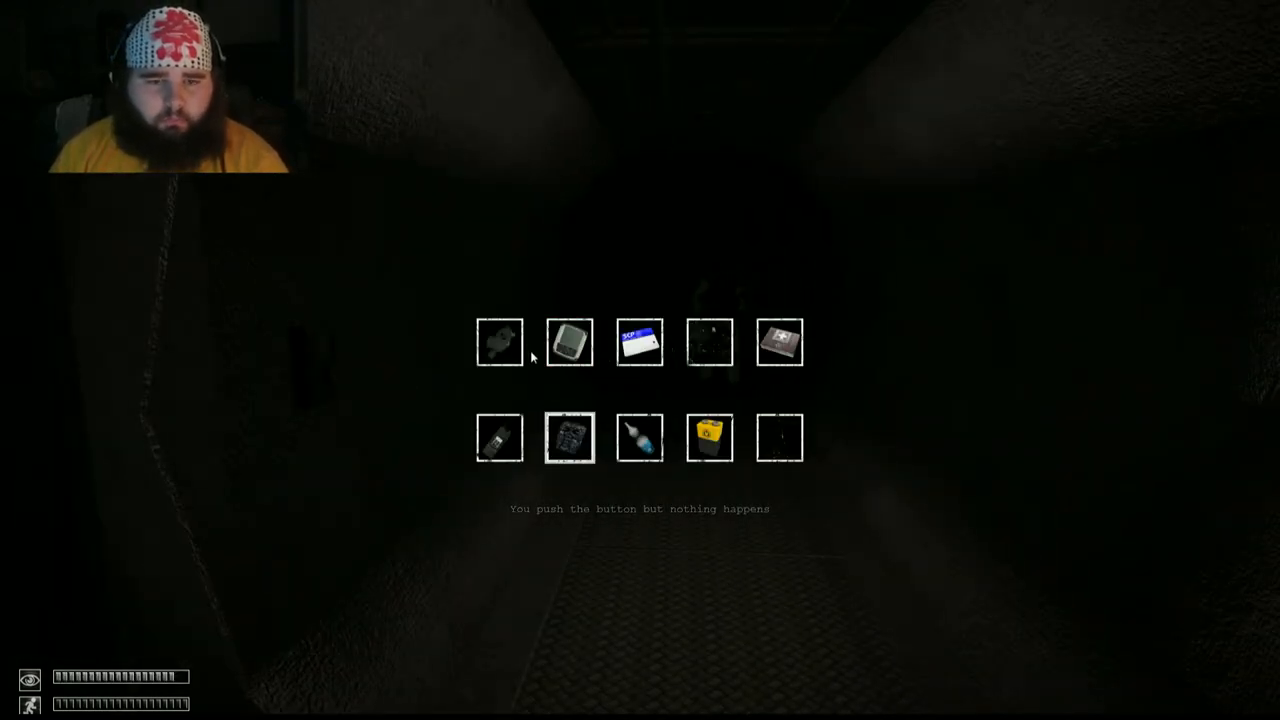
mouse_move(568, 438)
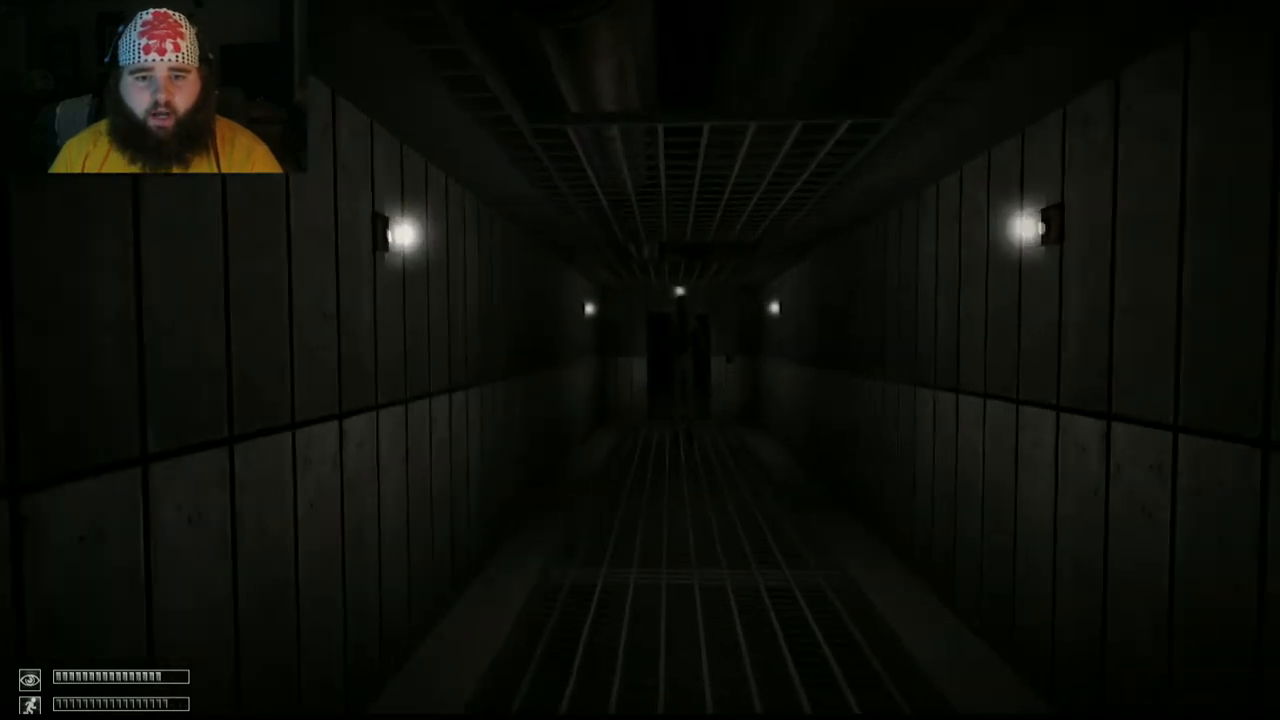
- Head down the stairwell toward the door marked with the SCP emblem
key("w")
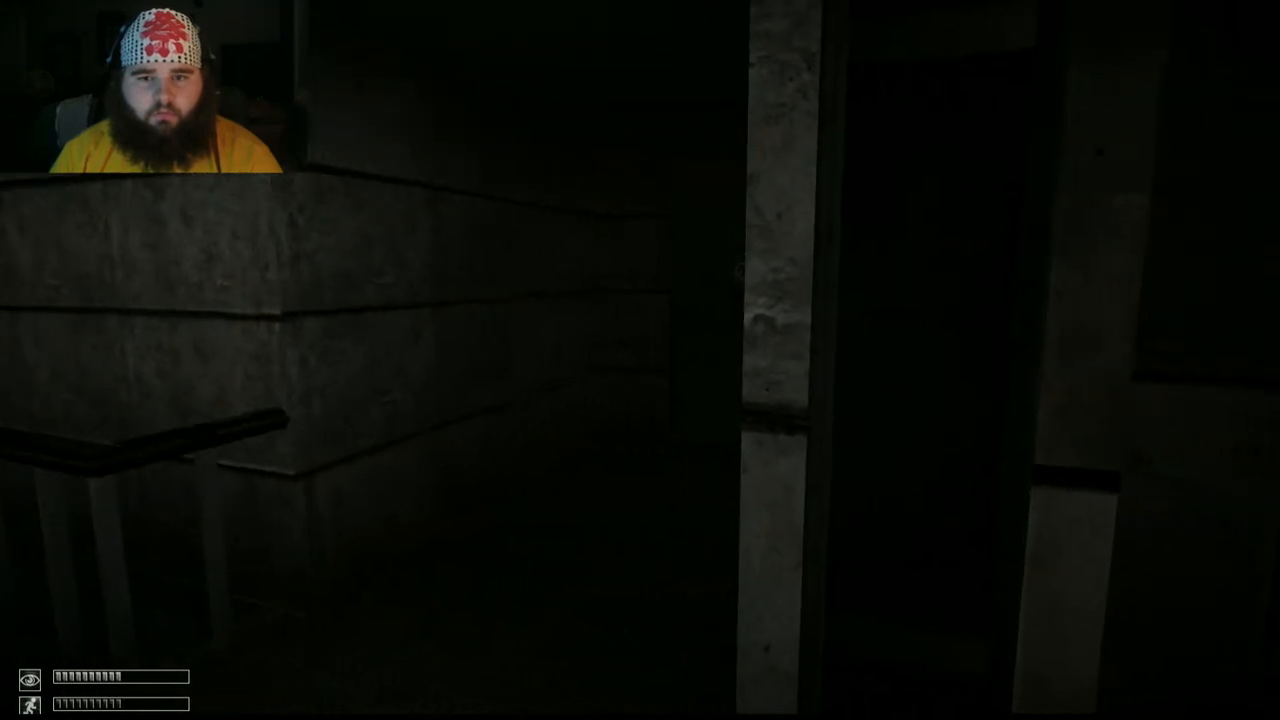
mouse_move(640, 360)
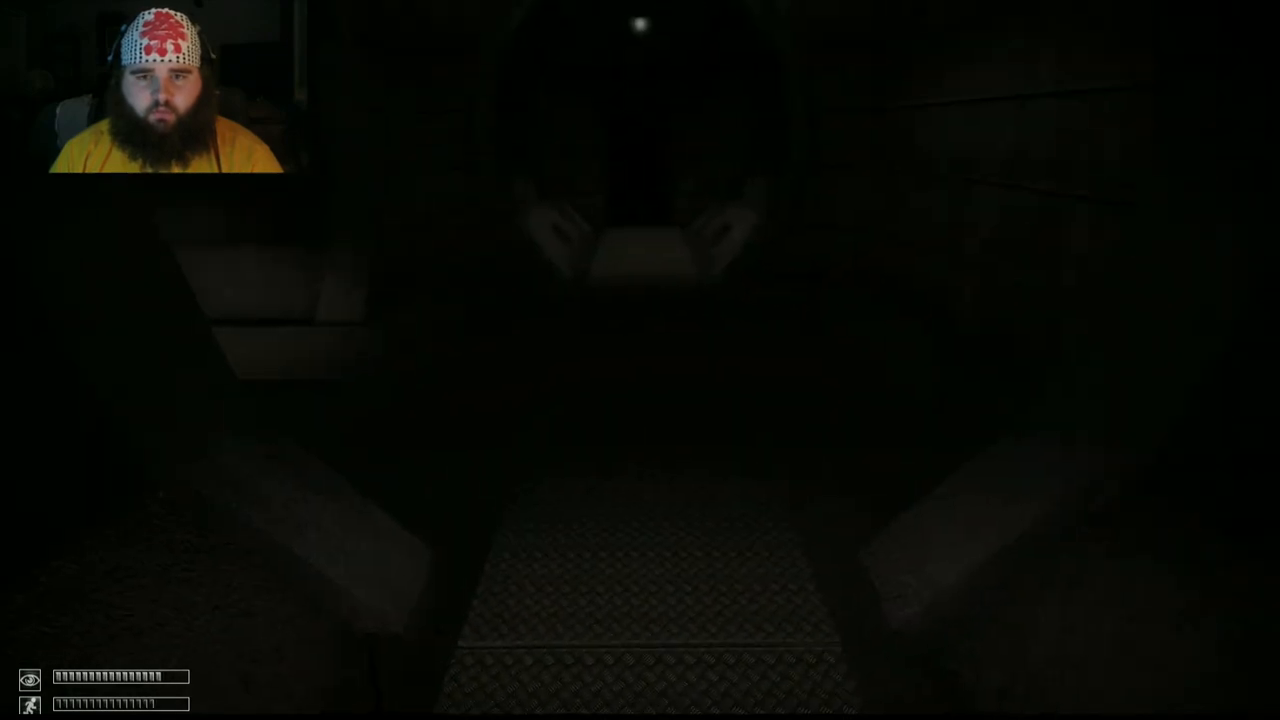
mouse_move(640, 360)
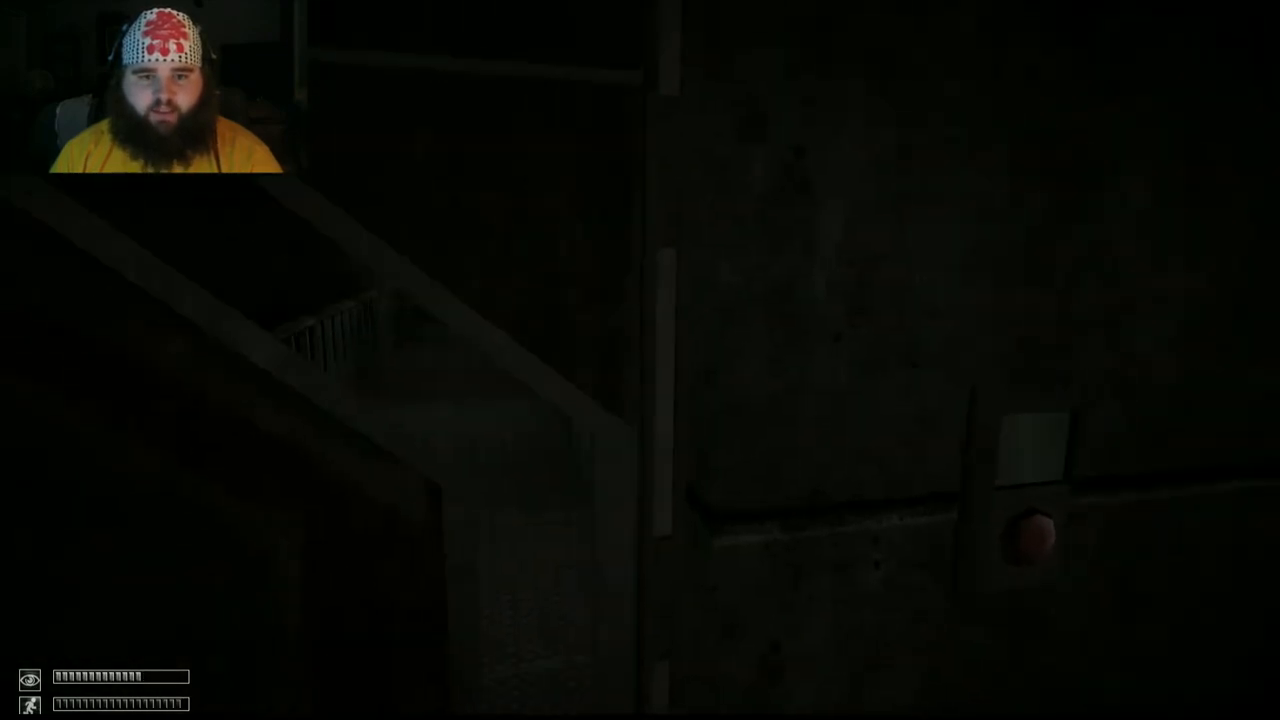
mouse_move(640, 360)
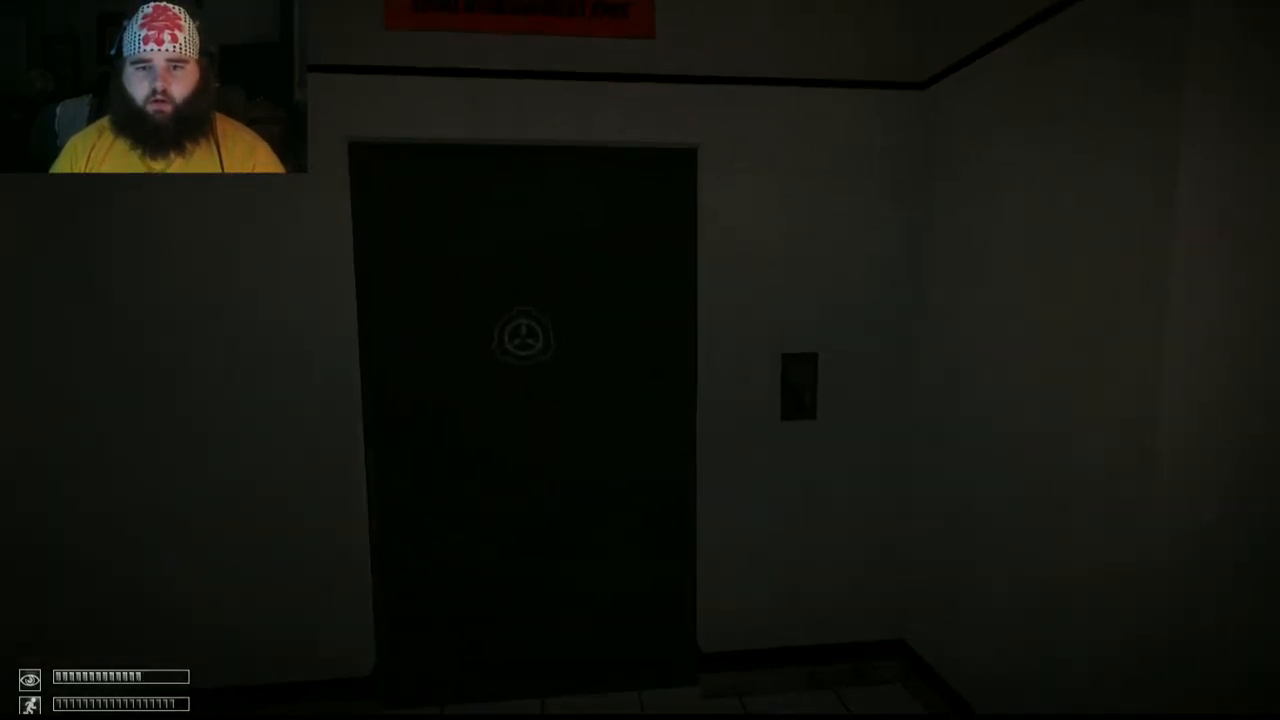
- Enter the white tiled rooms and open the next door with its wall button
key("w")
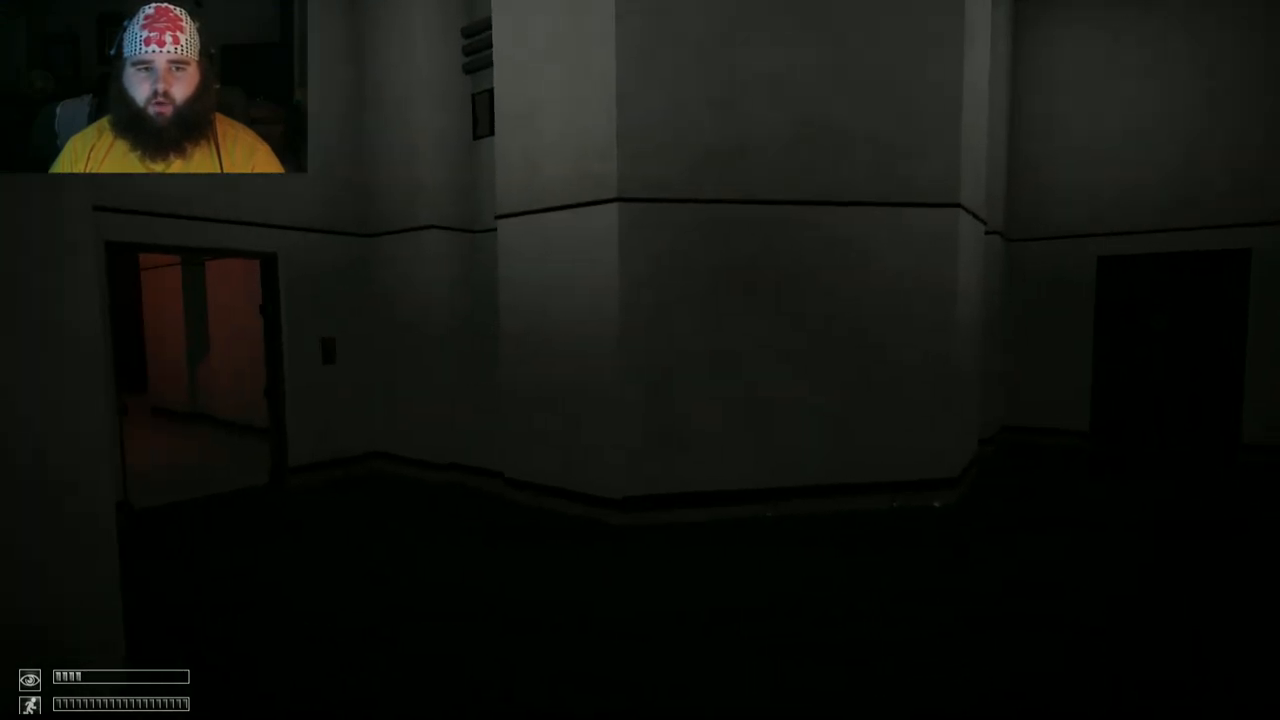
mouse_move(640, 360)
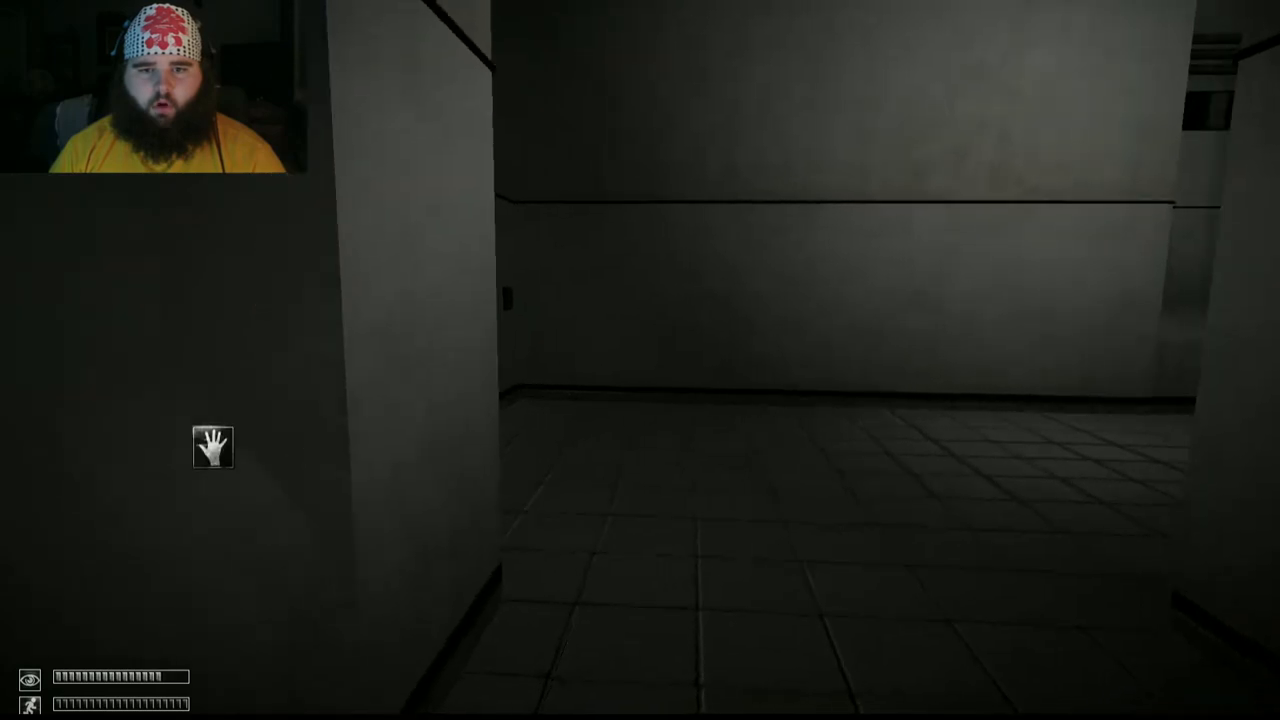
mouse_move(640, 360)
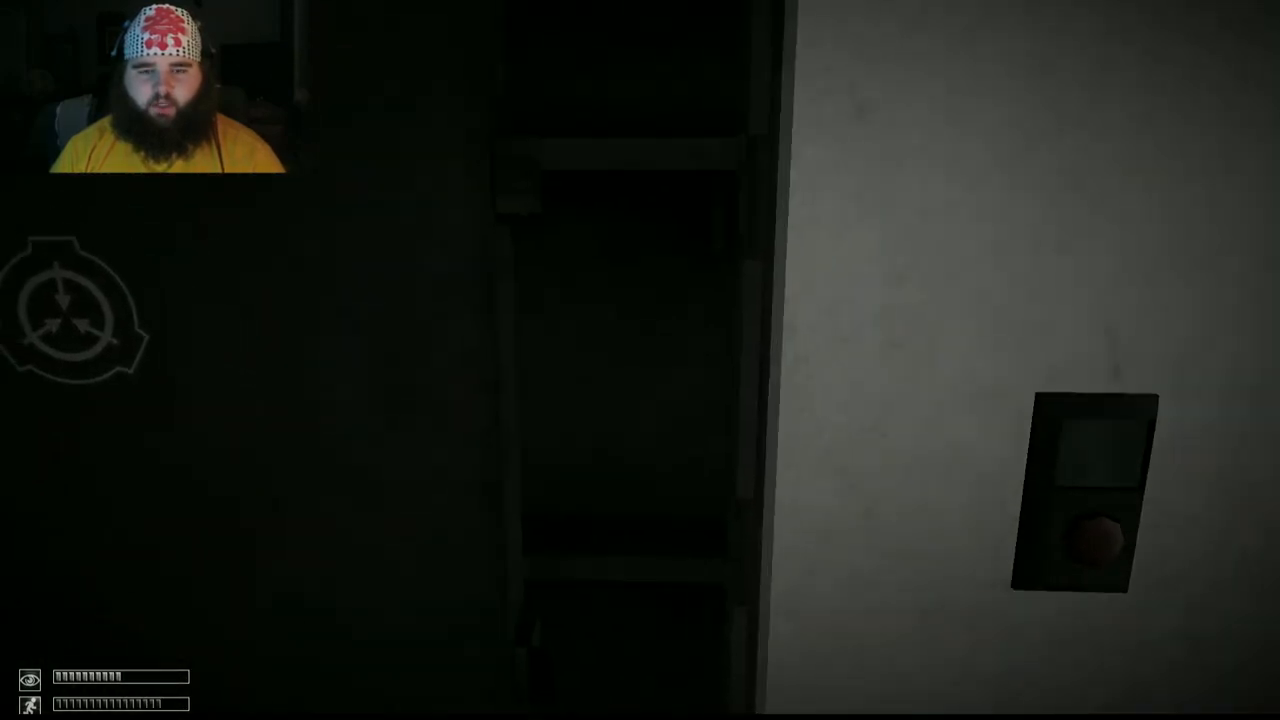
mouse_move(640, 360)
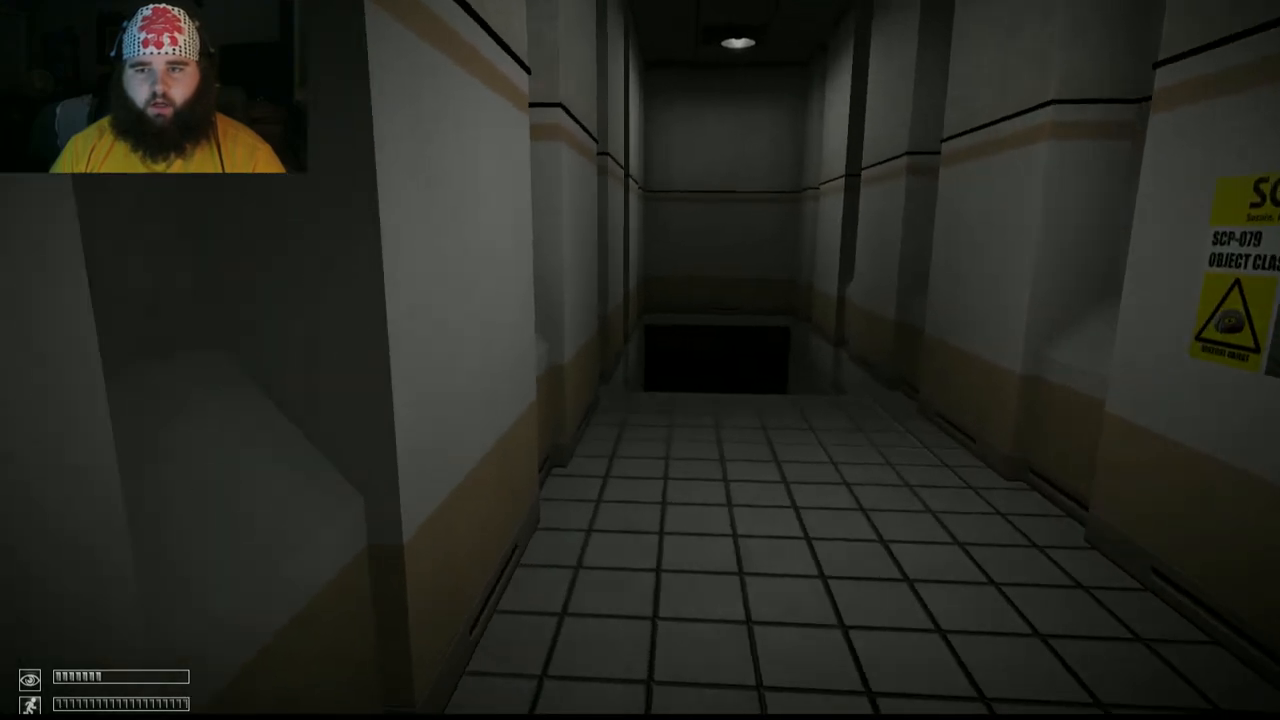
key("w")
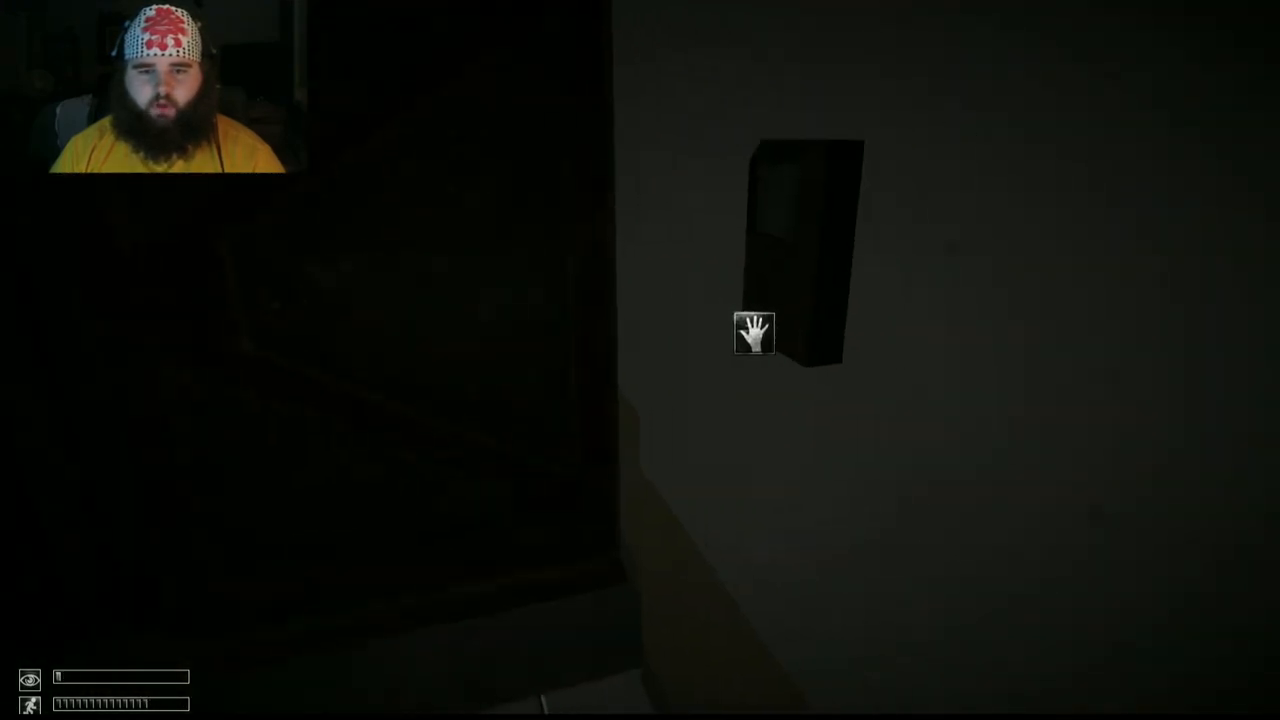
left_click(756, 332)
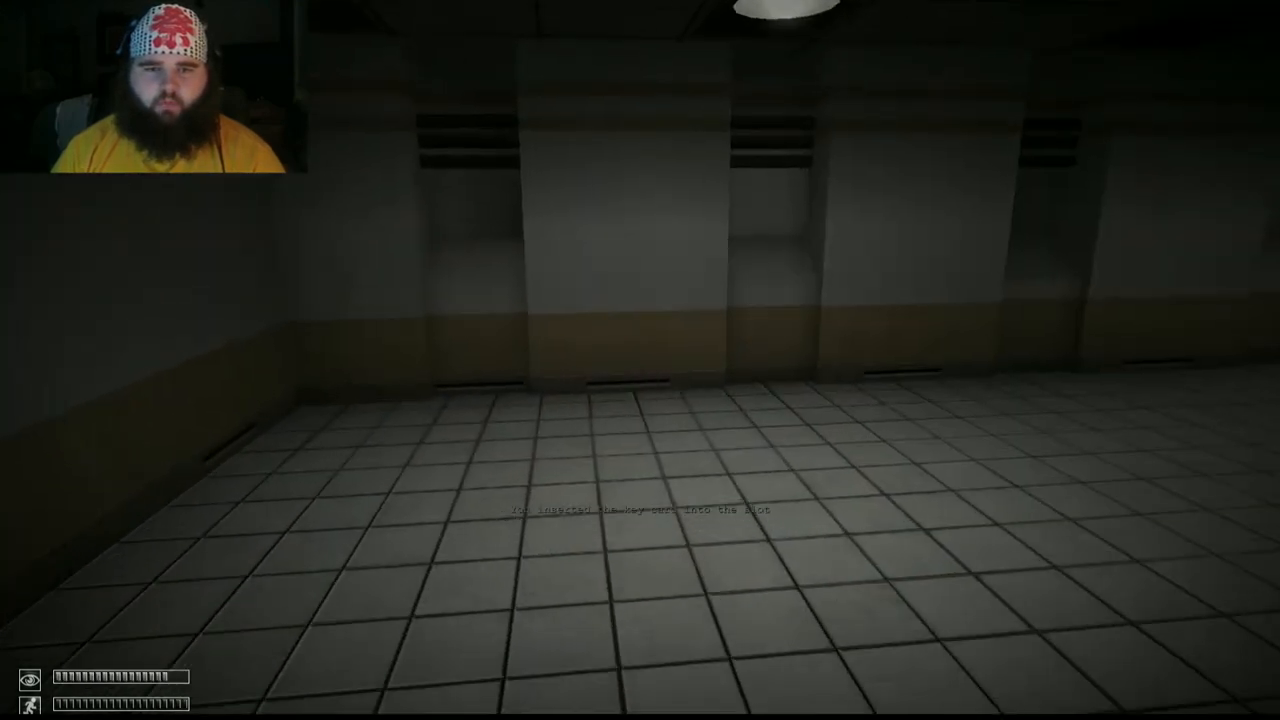
mouse_move(640, 360)
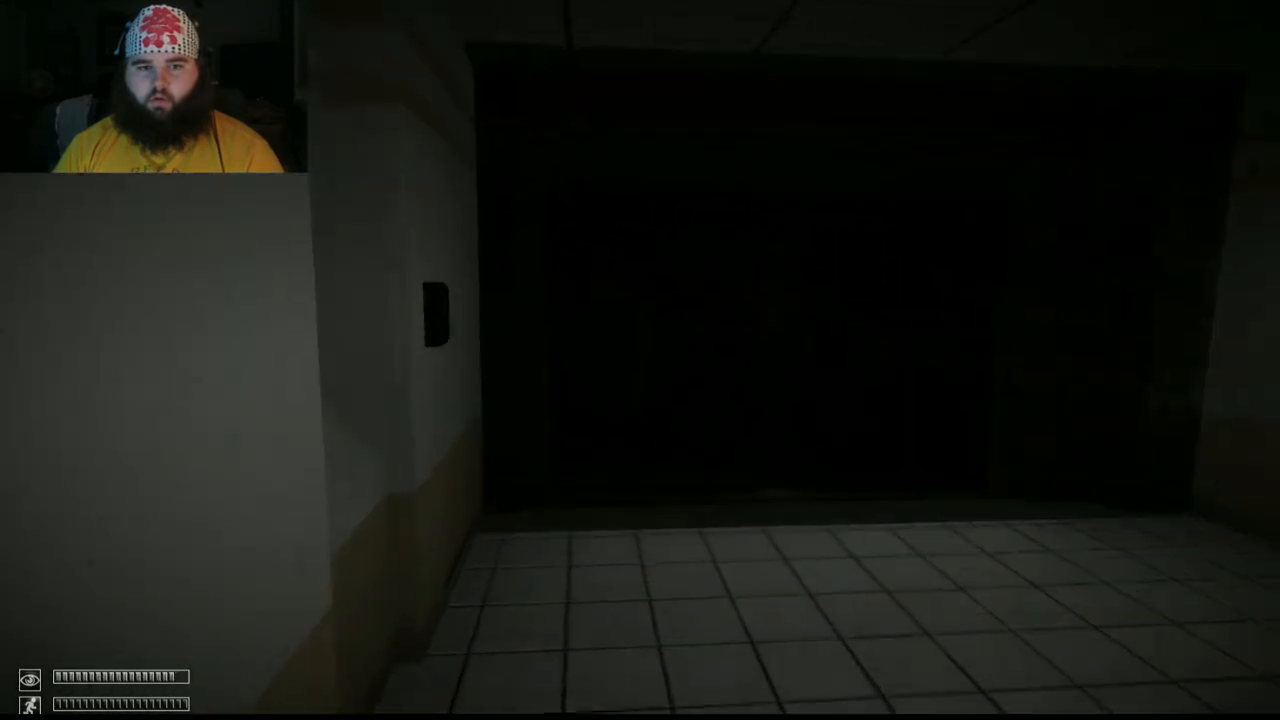
- Use the Omni key card from the inventory to unlock the card-slot door
key("tab")
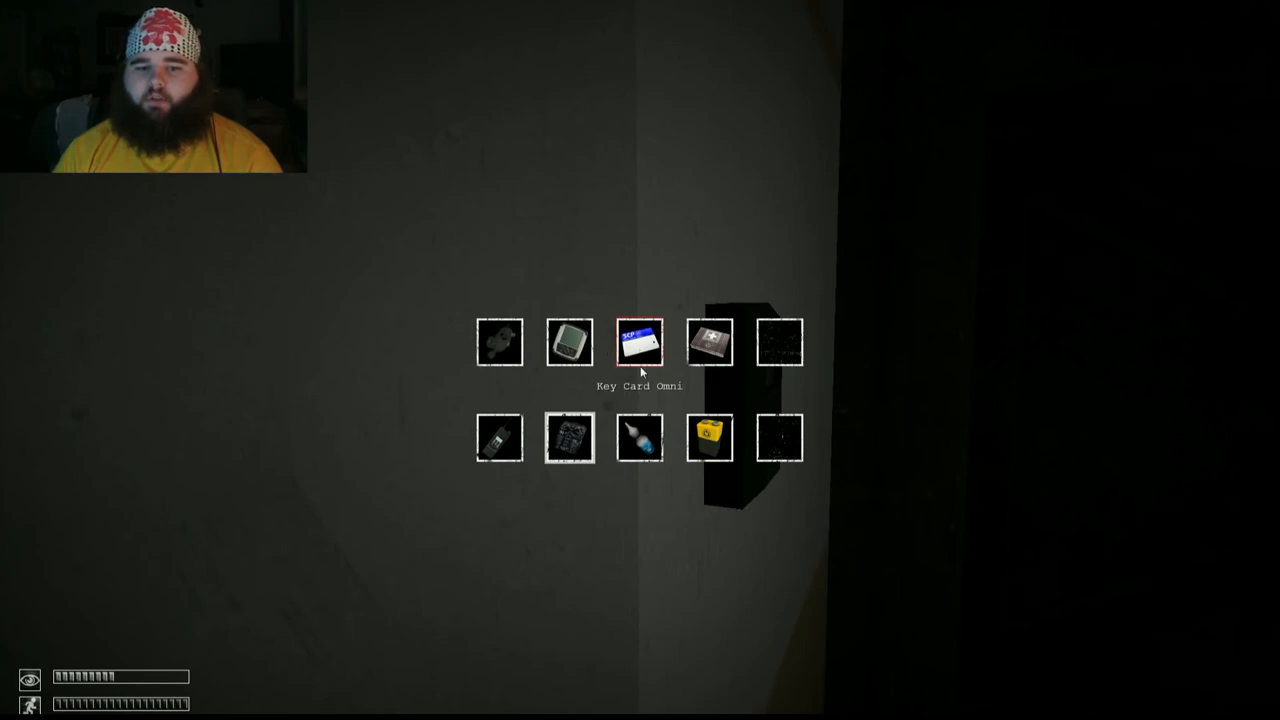
left_click(640, 342)
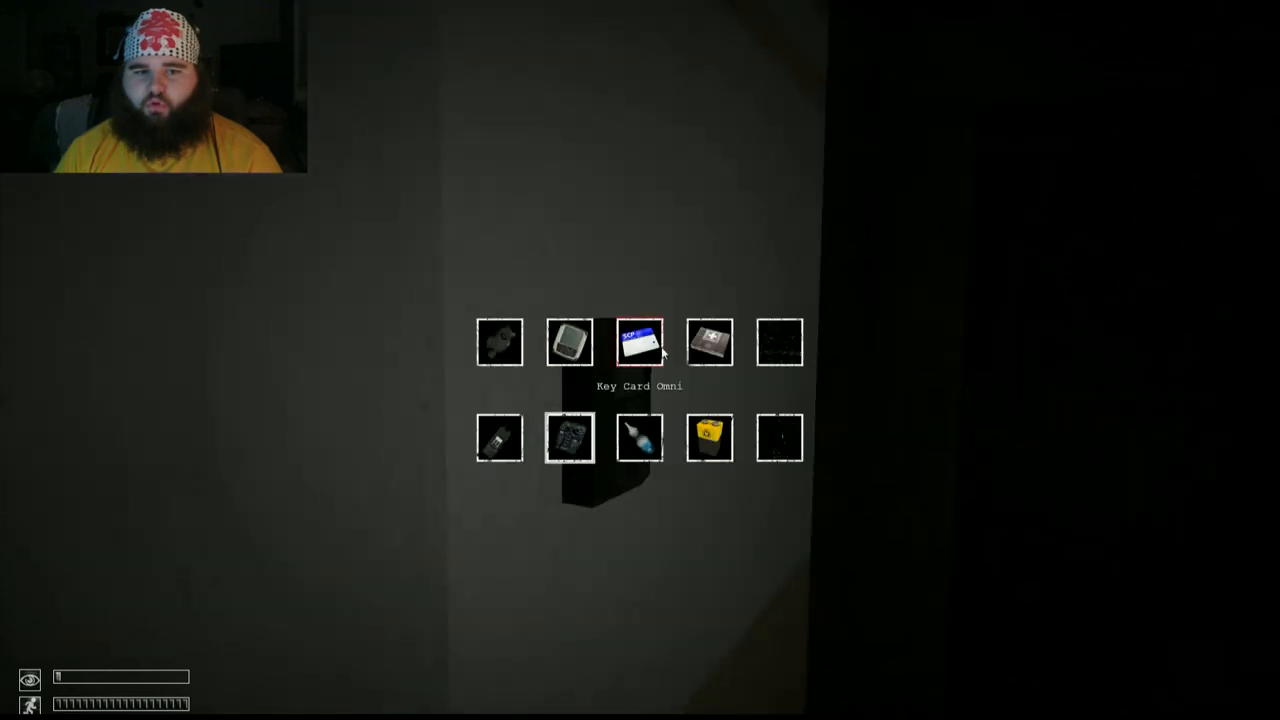
left_click(640, 342)
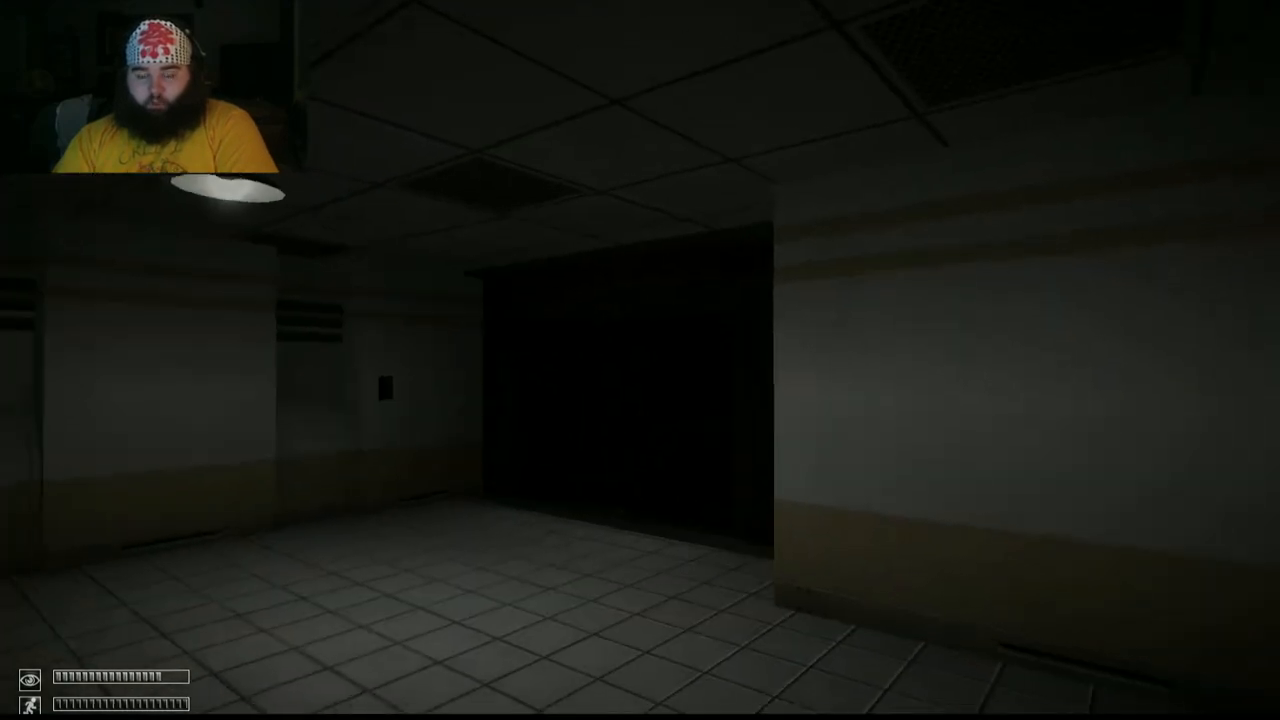
mouse_move(640, 360)
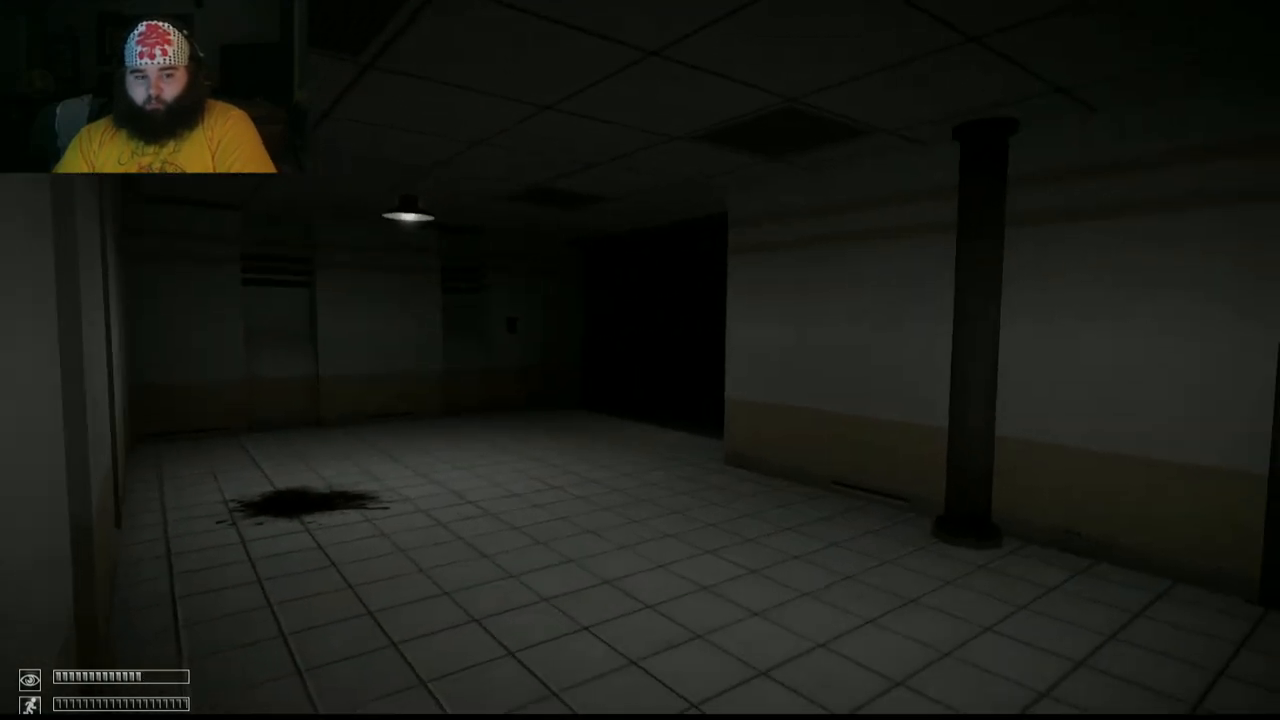
mouse_move(640, 360)
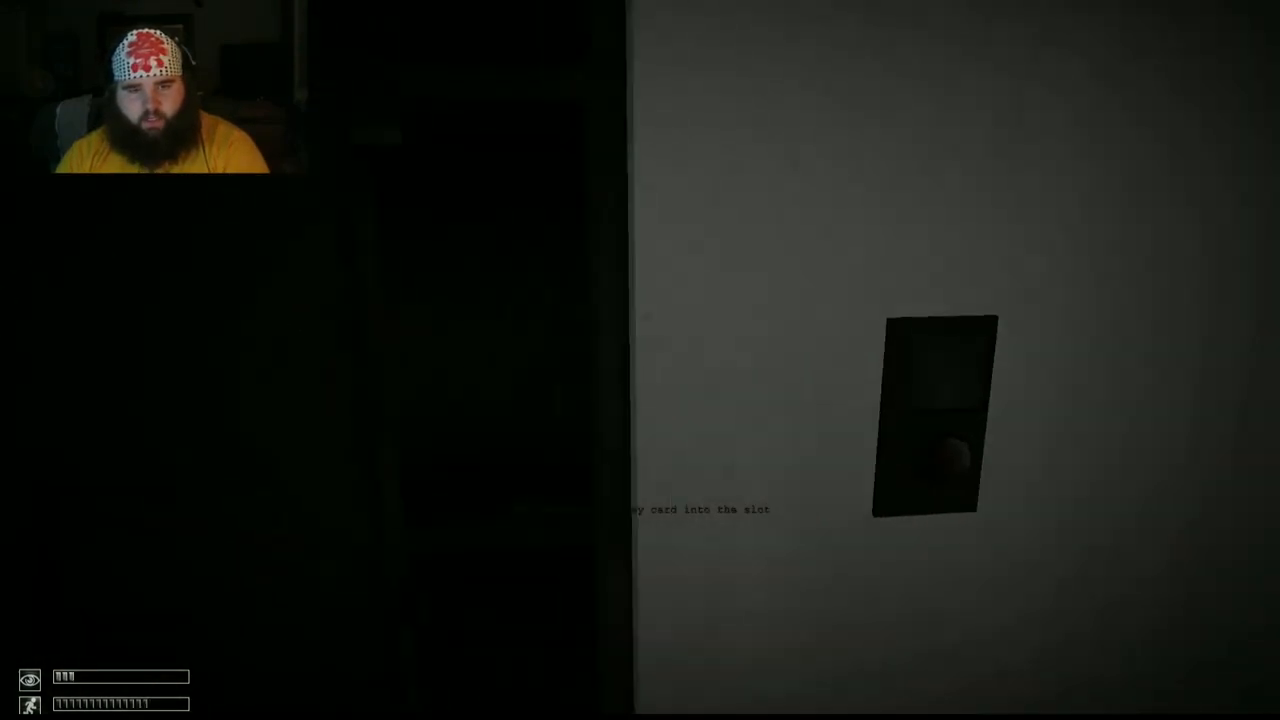
mouse_move(640, 360)
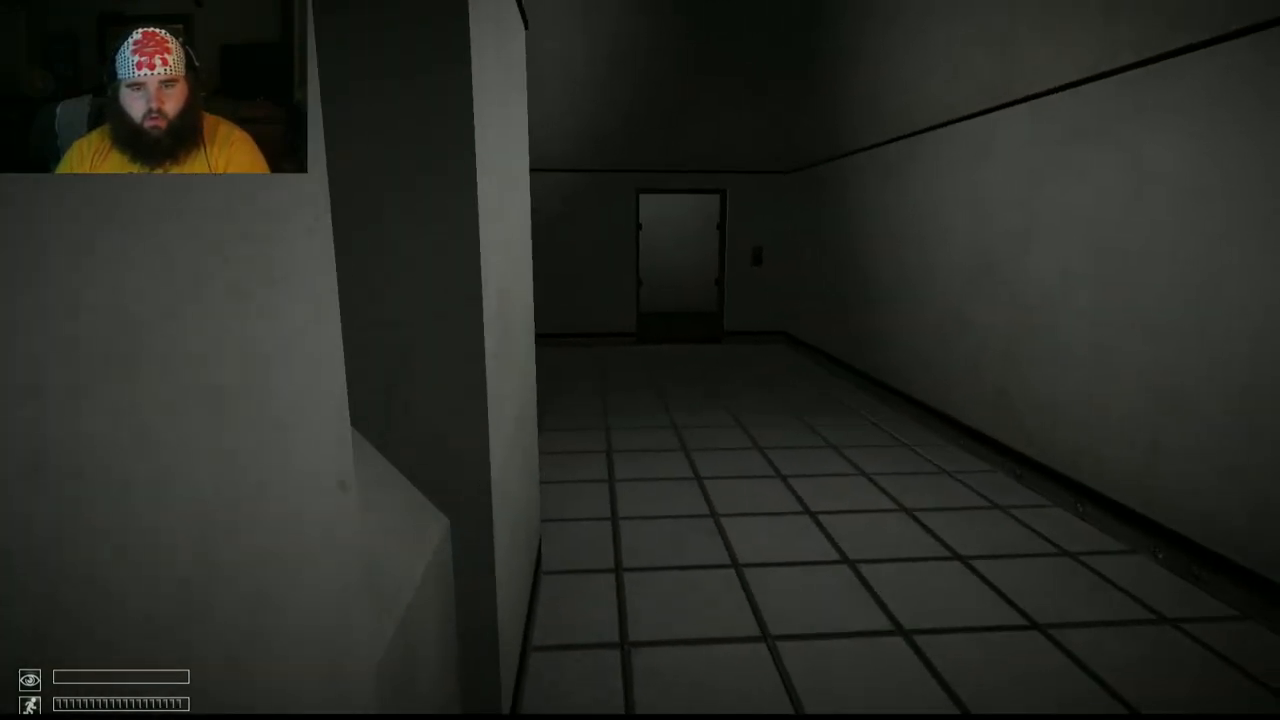
mouse_move(640, 360)
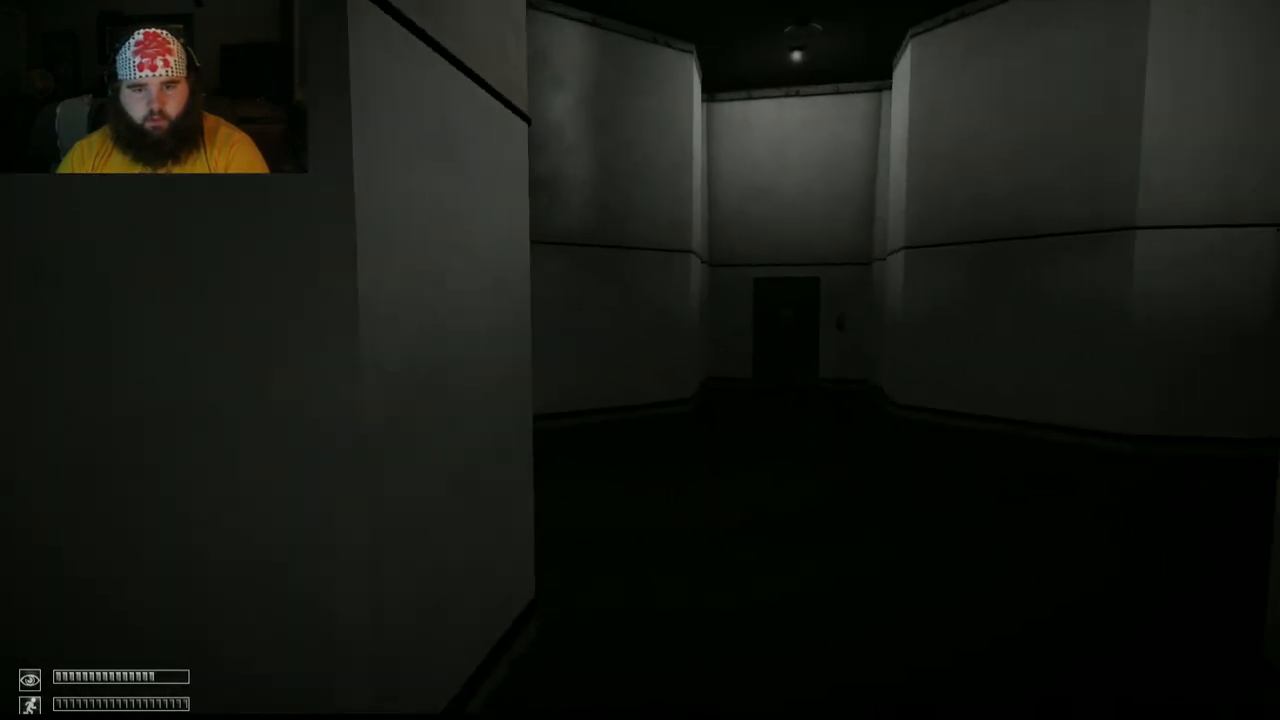
- Walk the dim white corridors and darker passage to the open CAUTION elevator doorway
key("w")
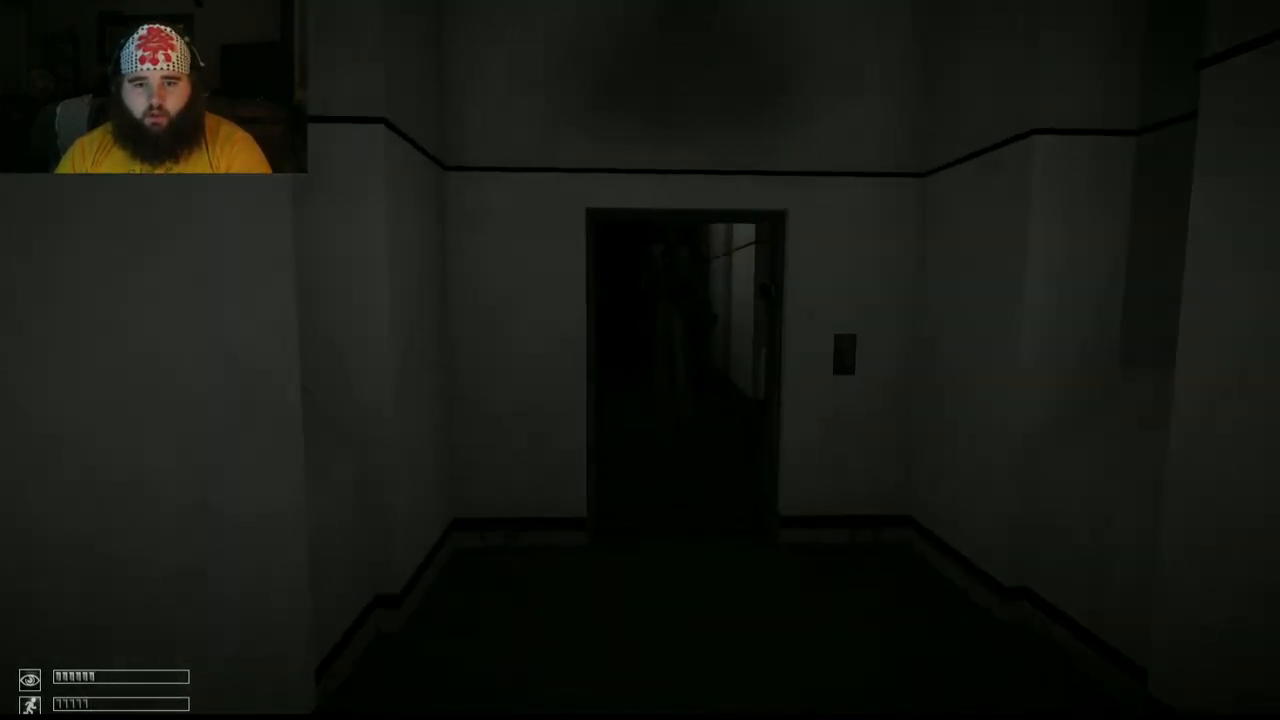
key("w")
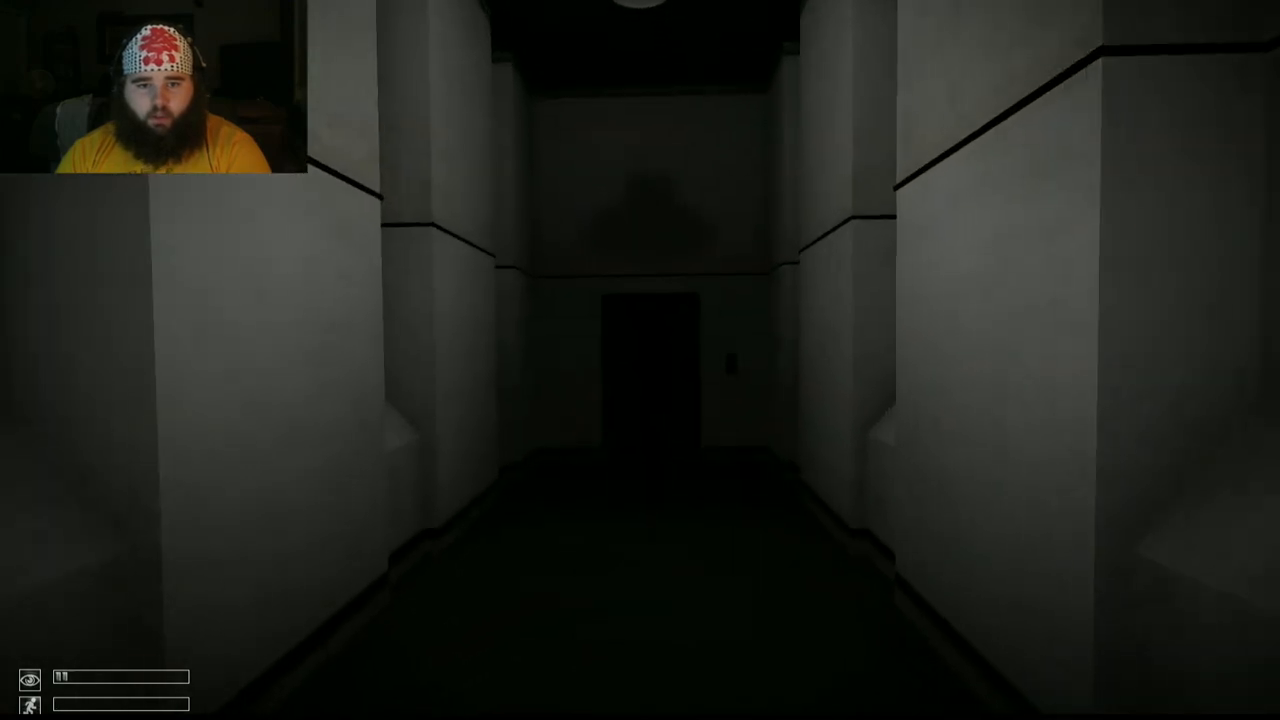
key("w")
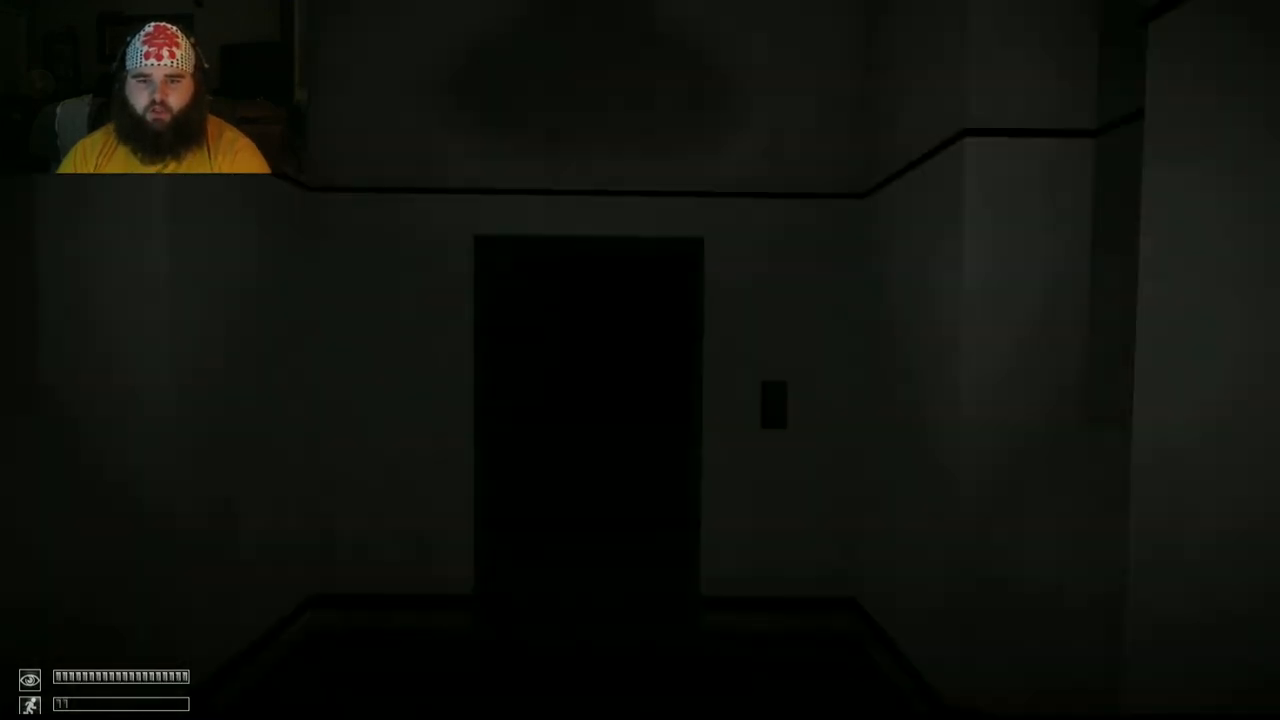
key("w")
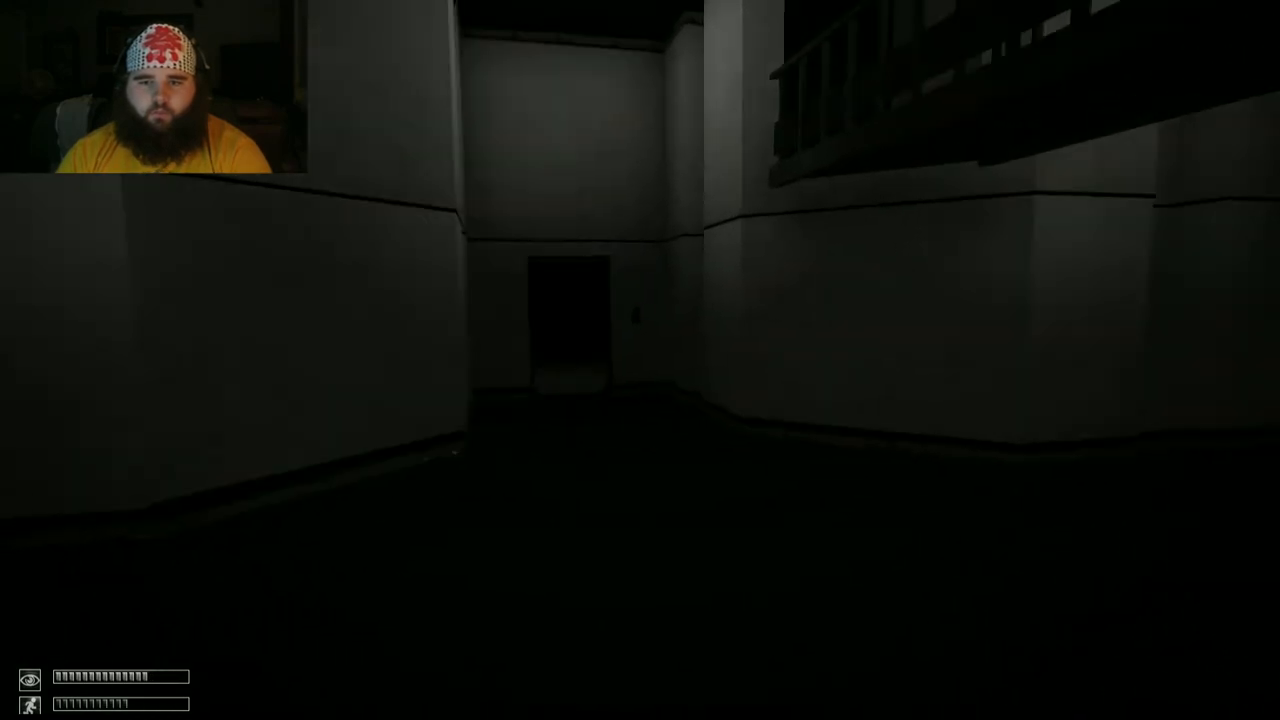
key("w")
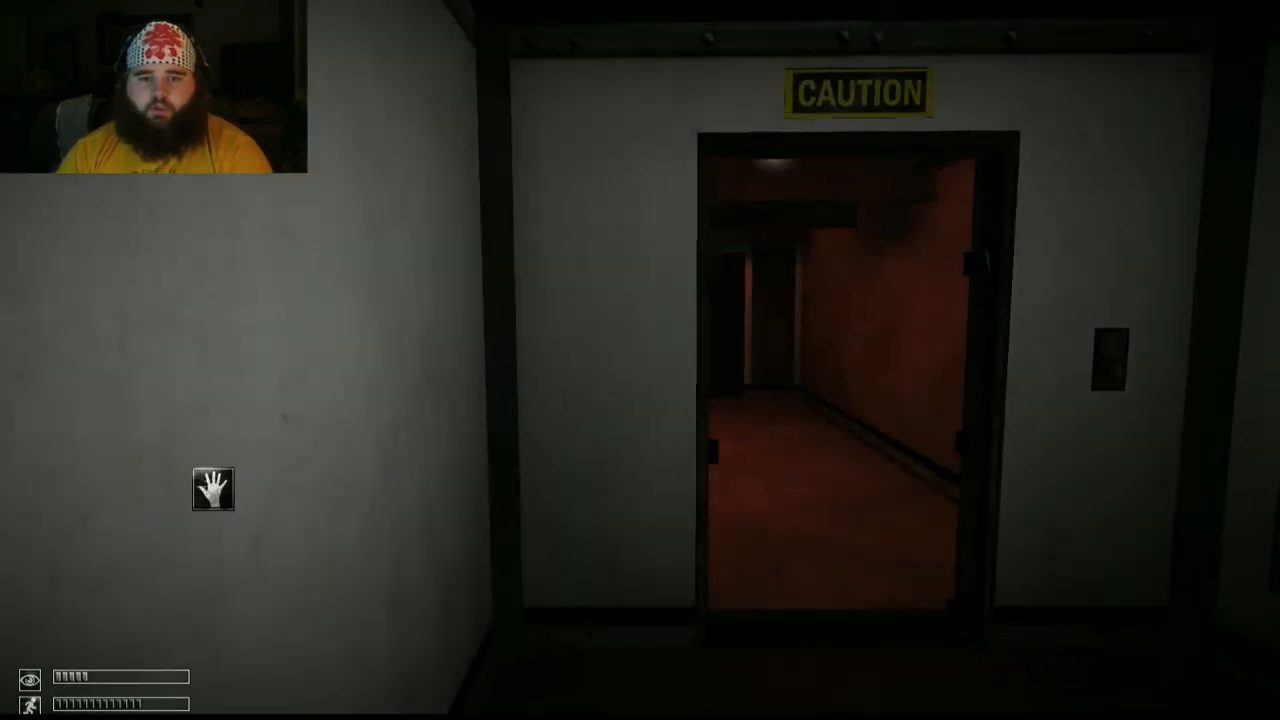
- Enter the red-lit hallway beyond the CAUTION door toward the small room
key("w")
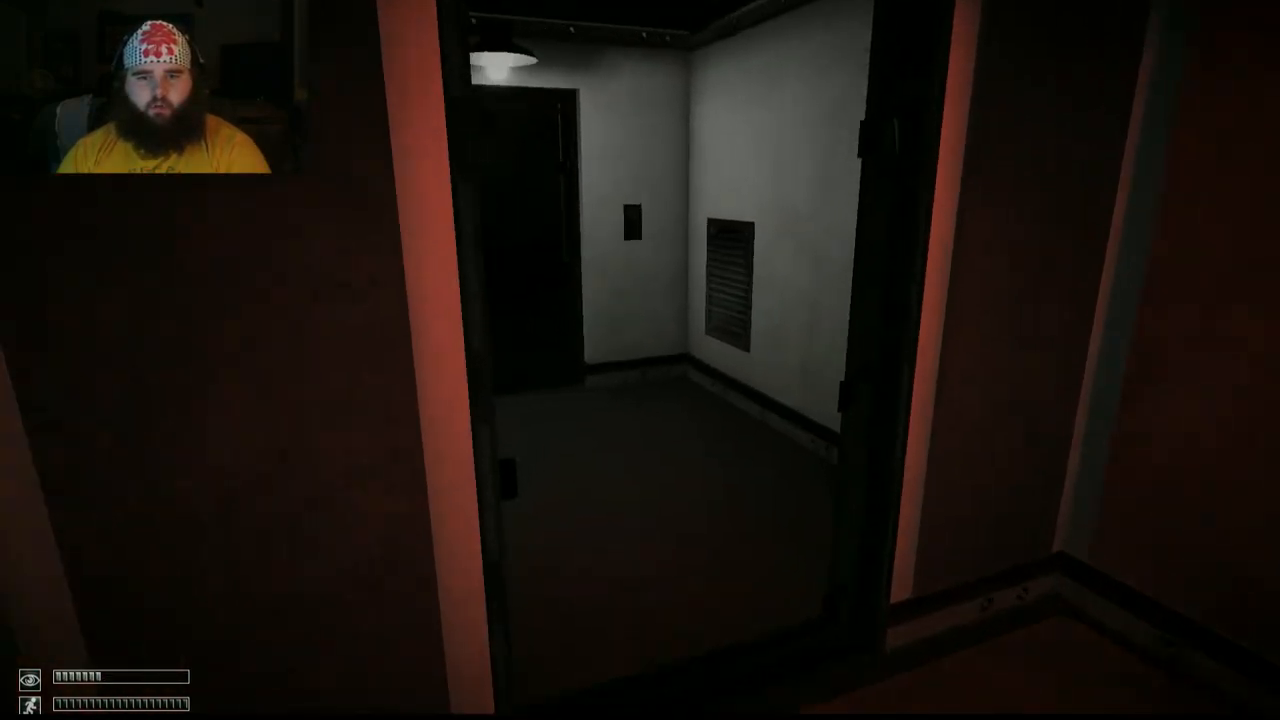
mouse_move(640, 360)
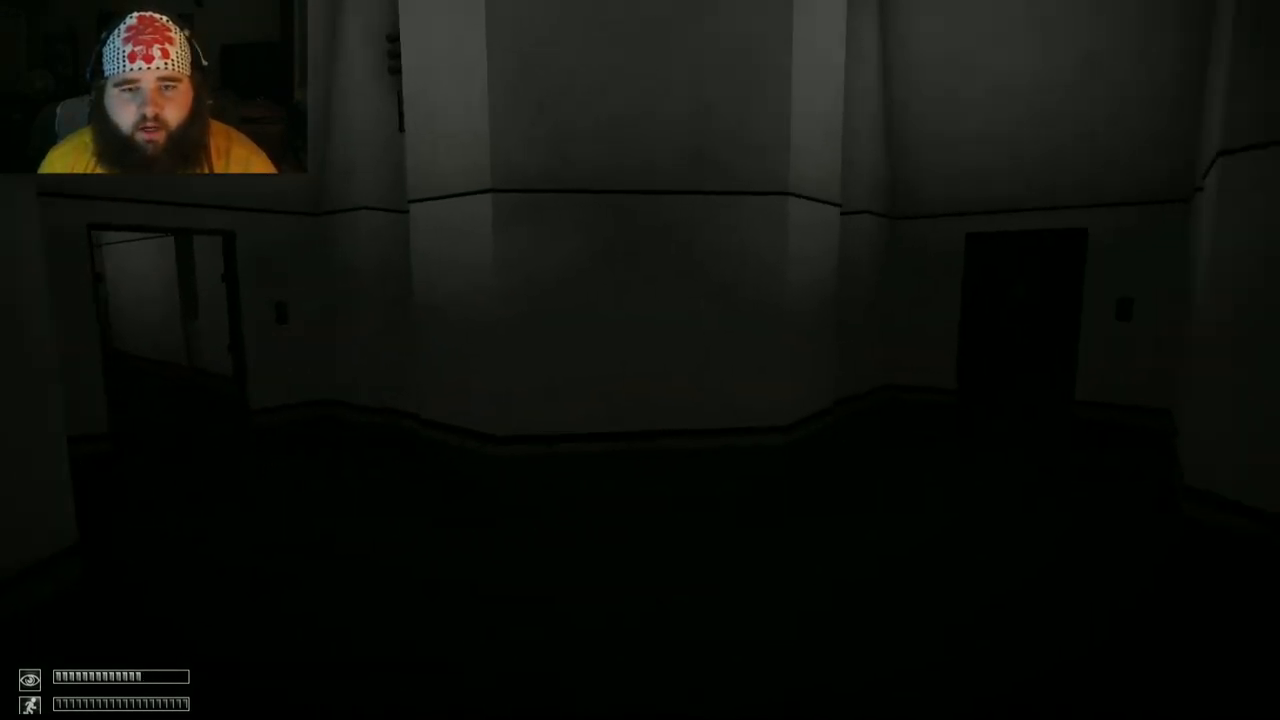
mouse_move(640, 360)
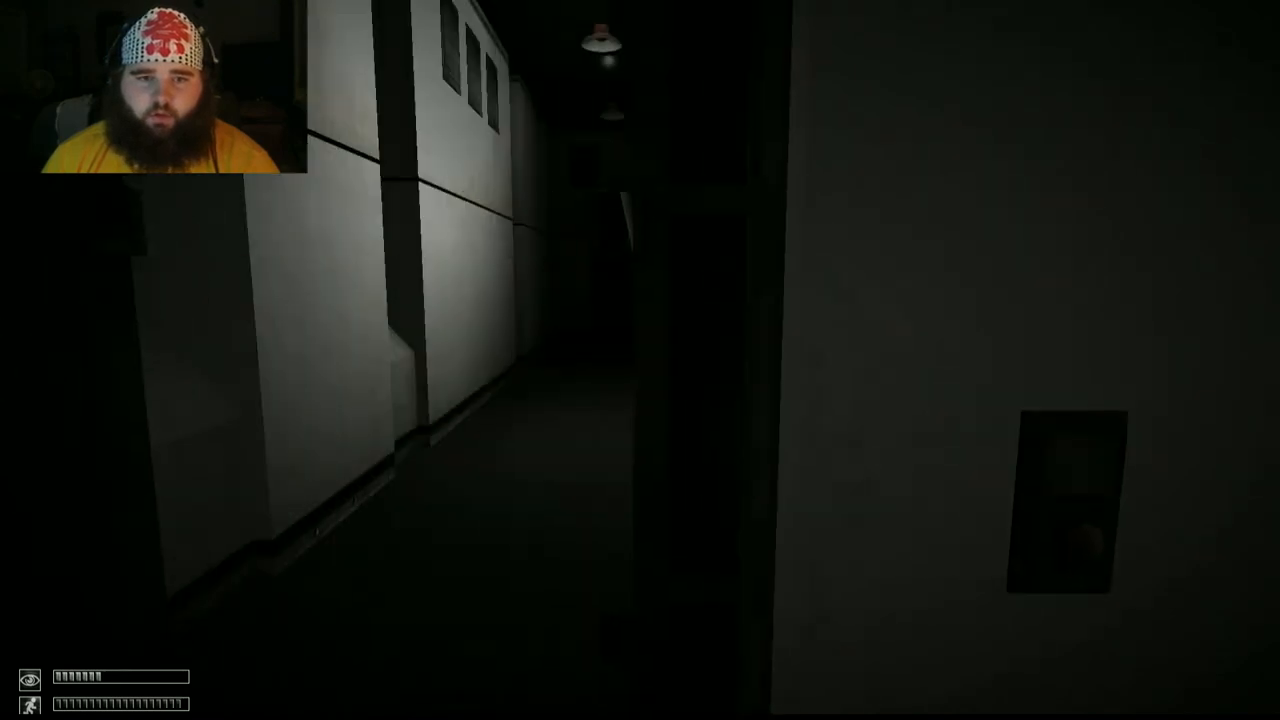
mouse_move(640, 360)
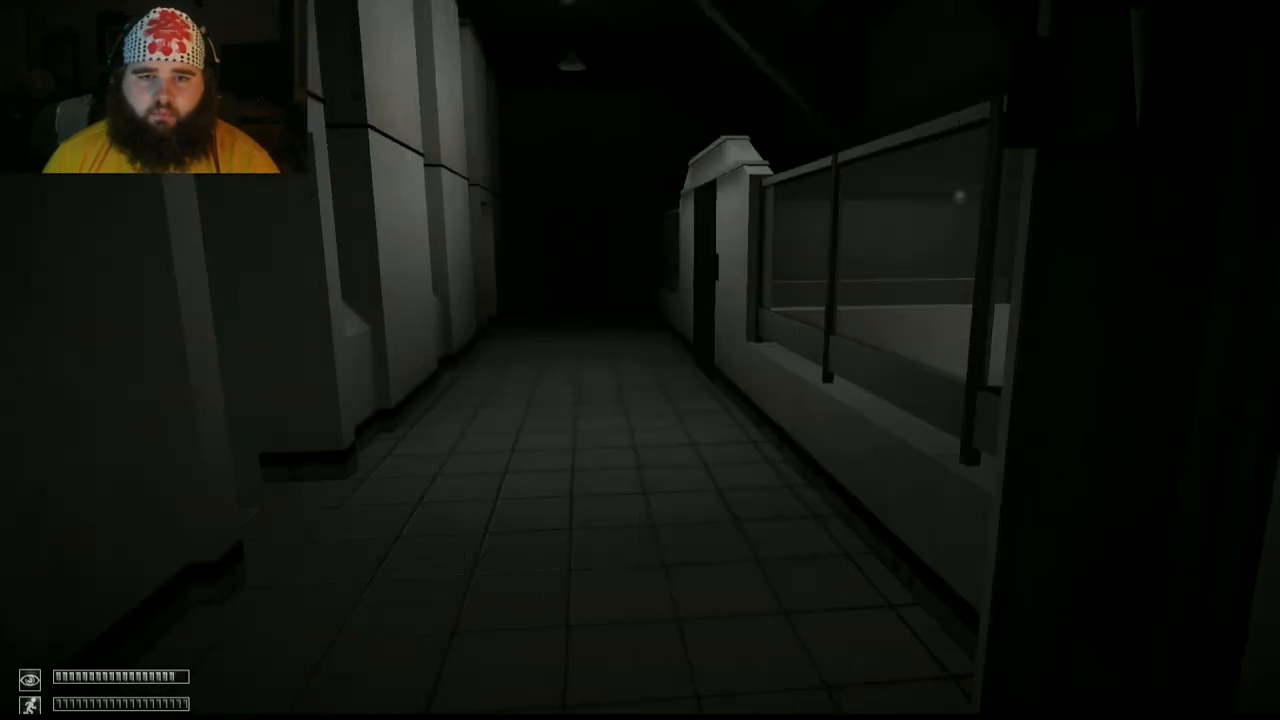
- Walk the tiled corridor beside the glass railing into the small bare room
key("w")
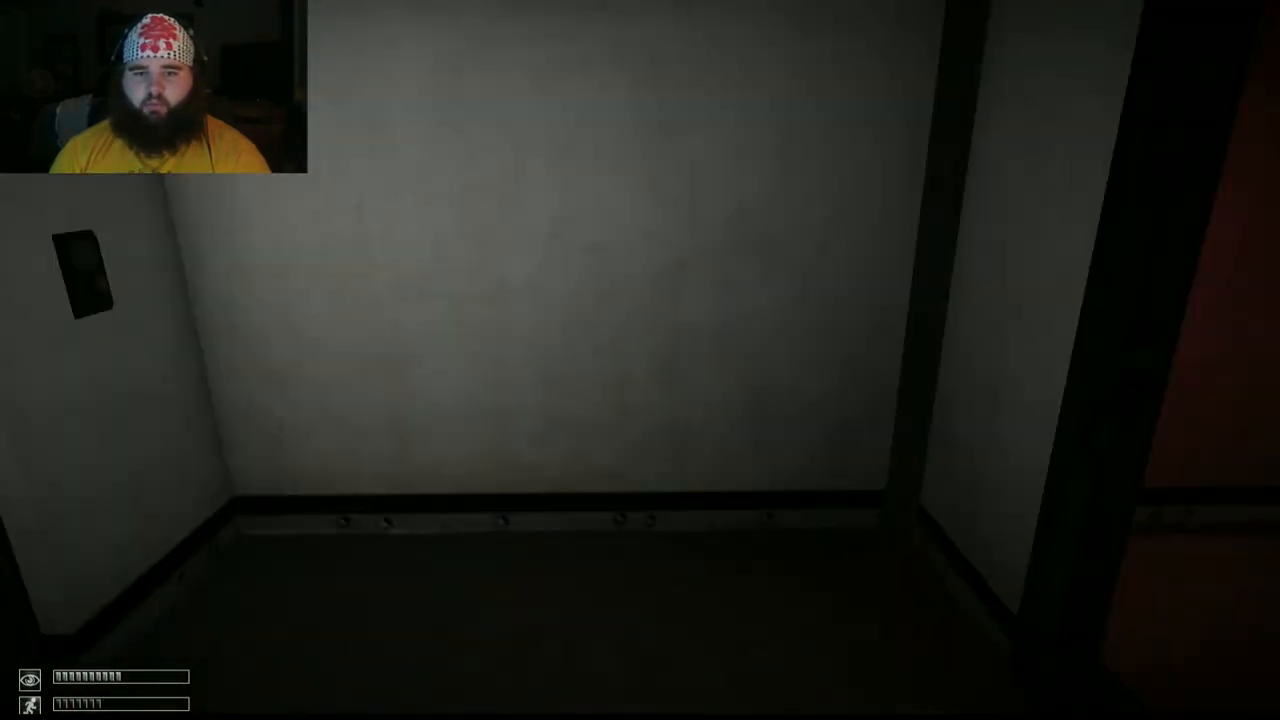
mouse_move(640, 360)
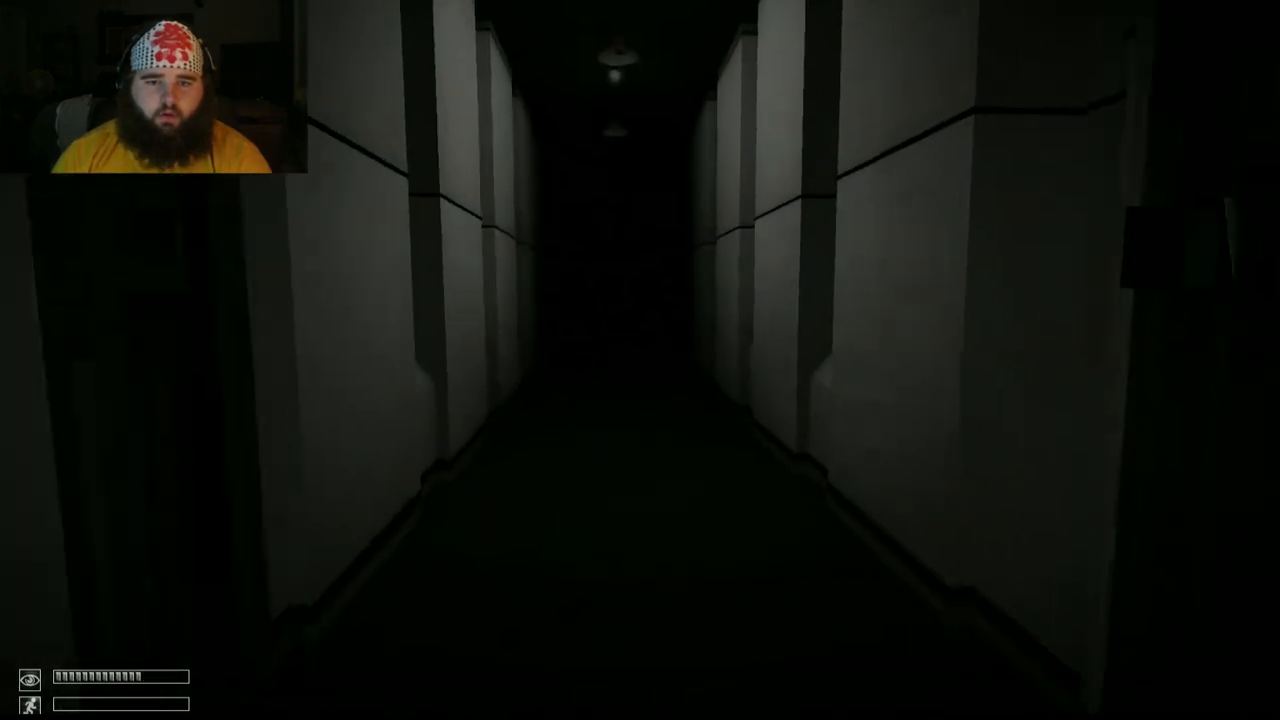
- Walk the long dark corridor, get the end door open and slip past the guard
key("w")
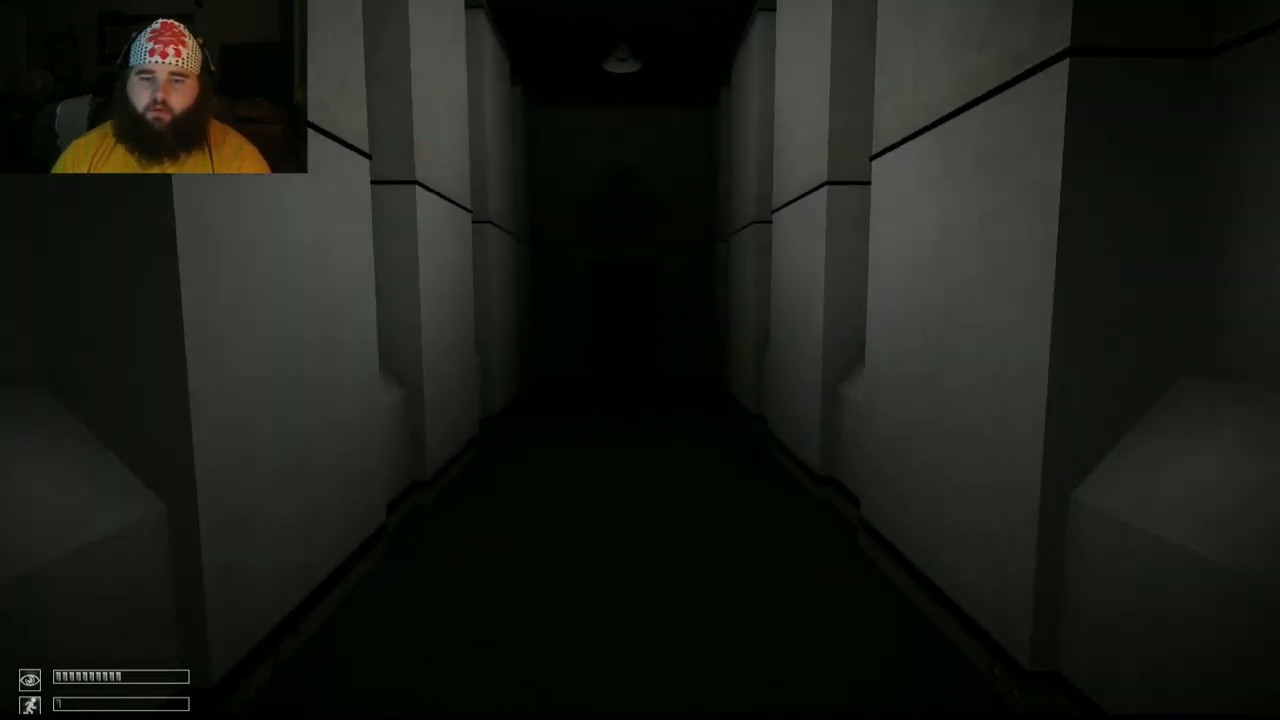
key("W")
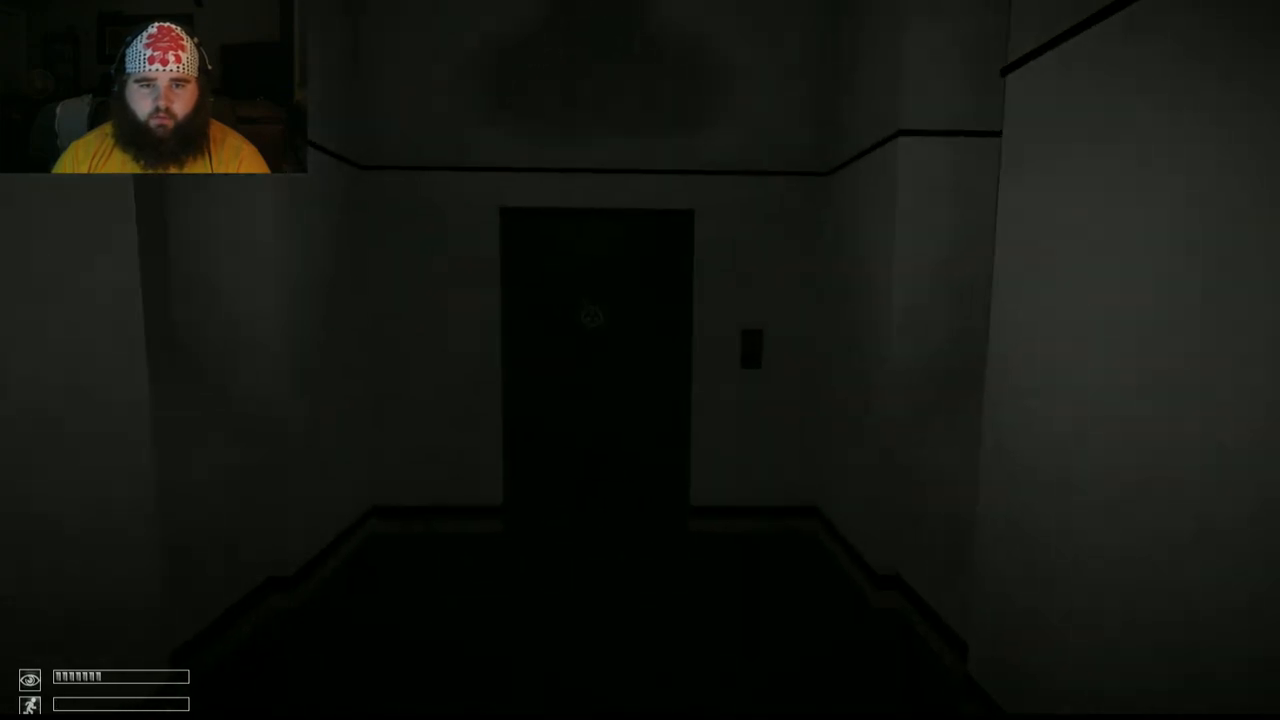
key("w")
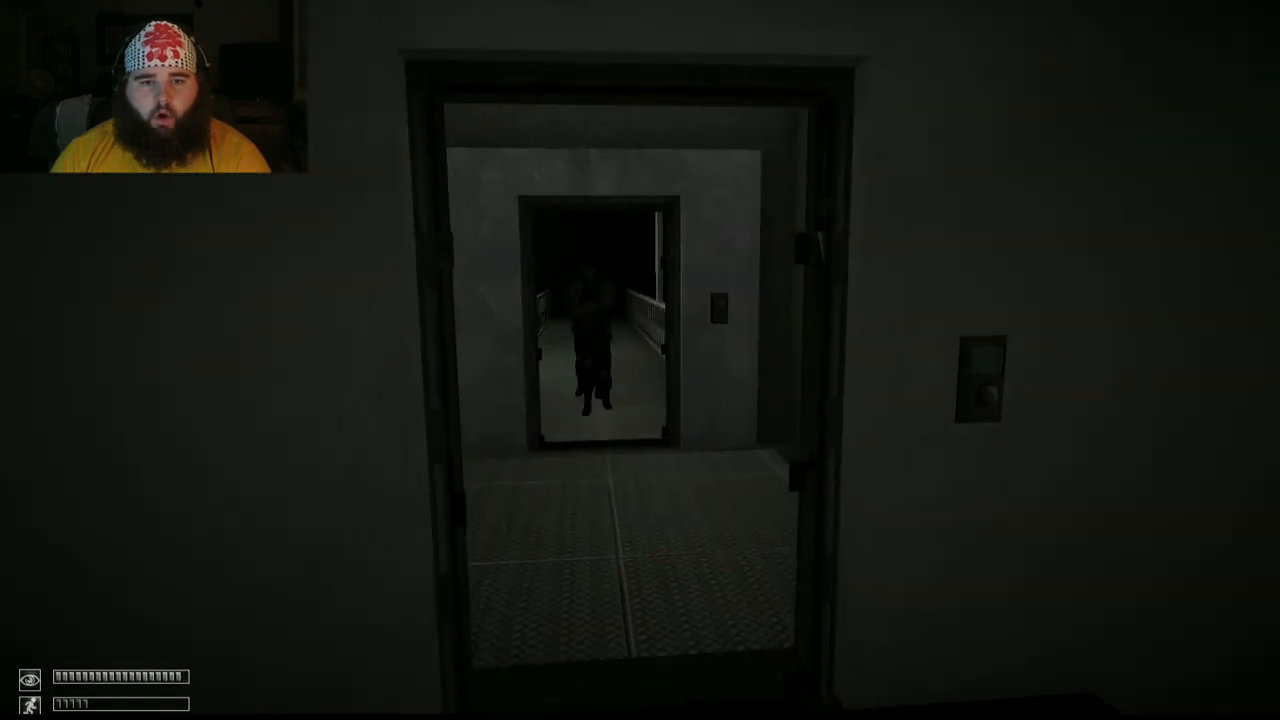
key("w")
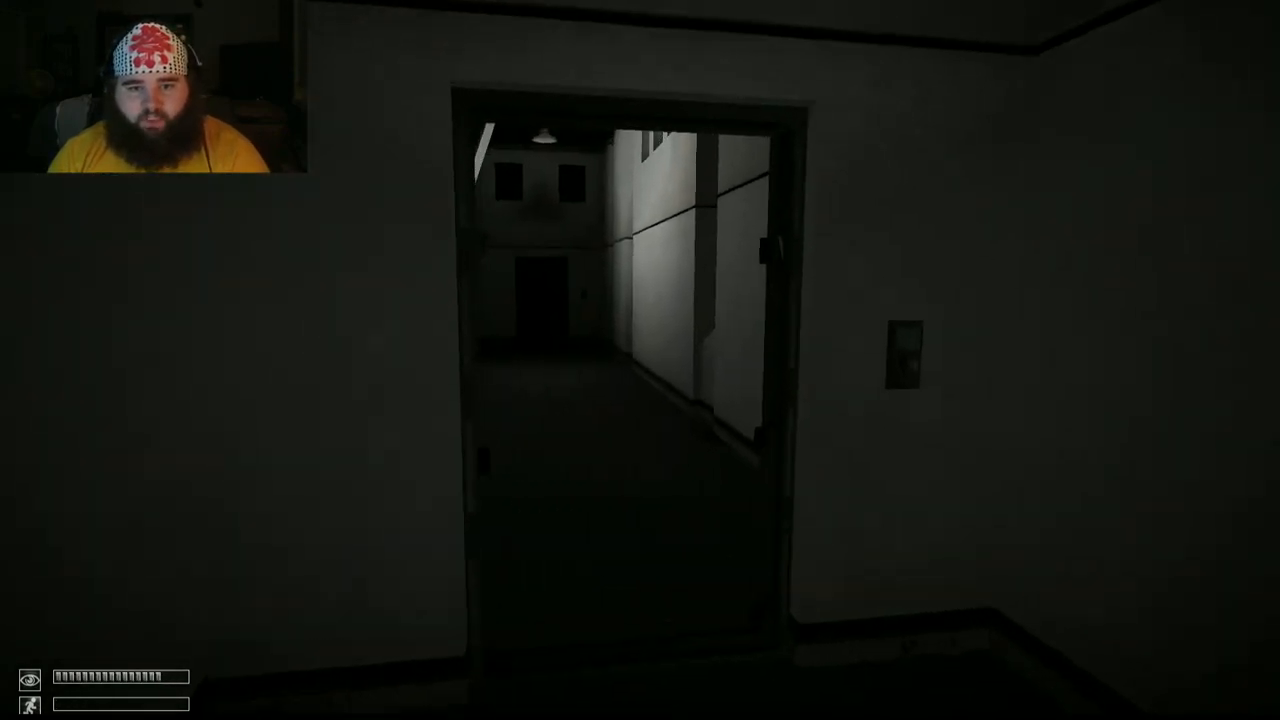
mouse_move(640, 360)
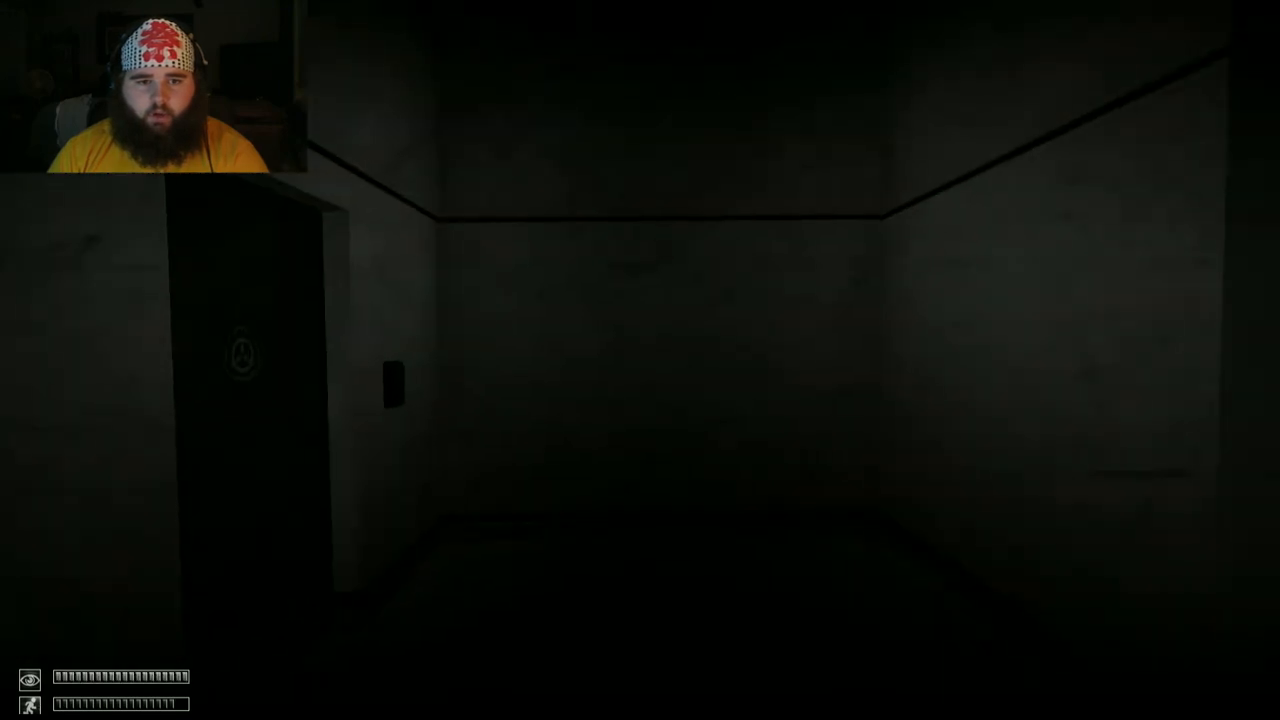
- Remove the gas mask via the inventory and open the door beside the wall button
key("tab")
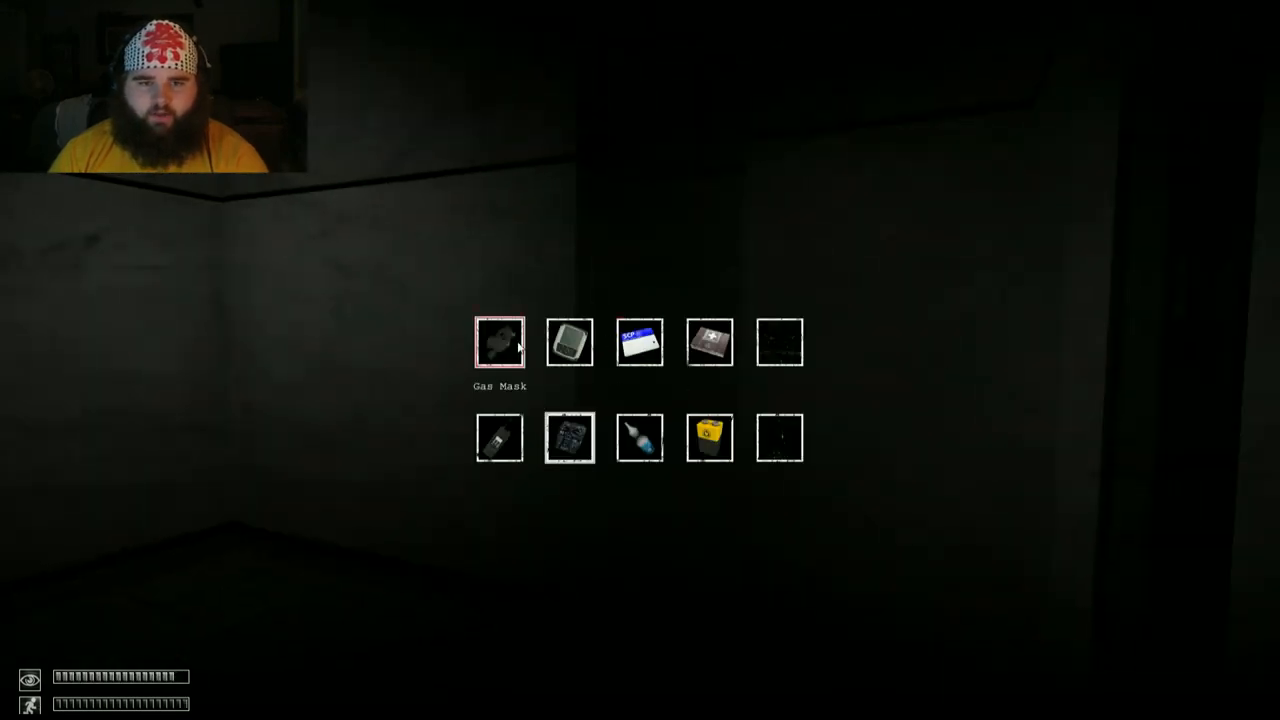
left_click(500, 342)
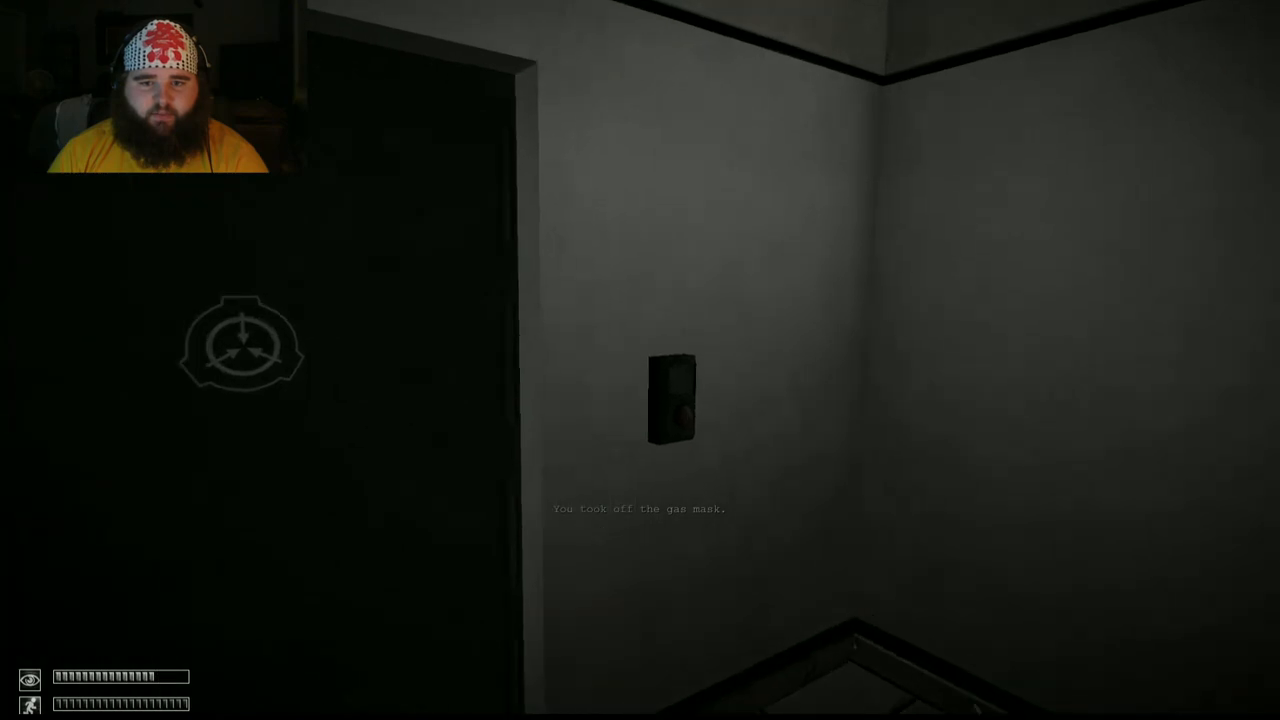
left_click(672, 400)
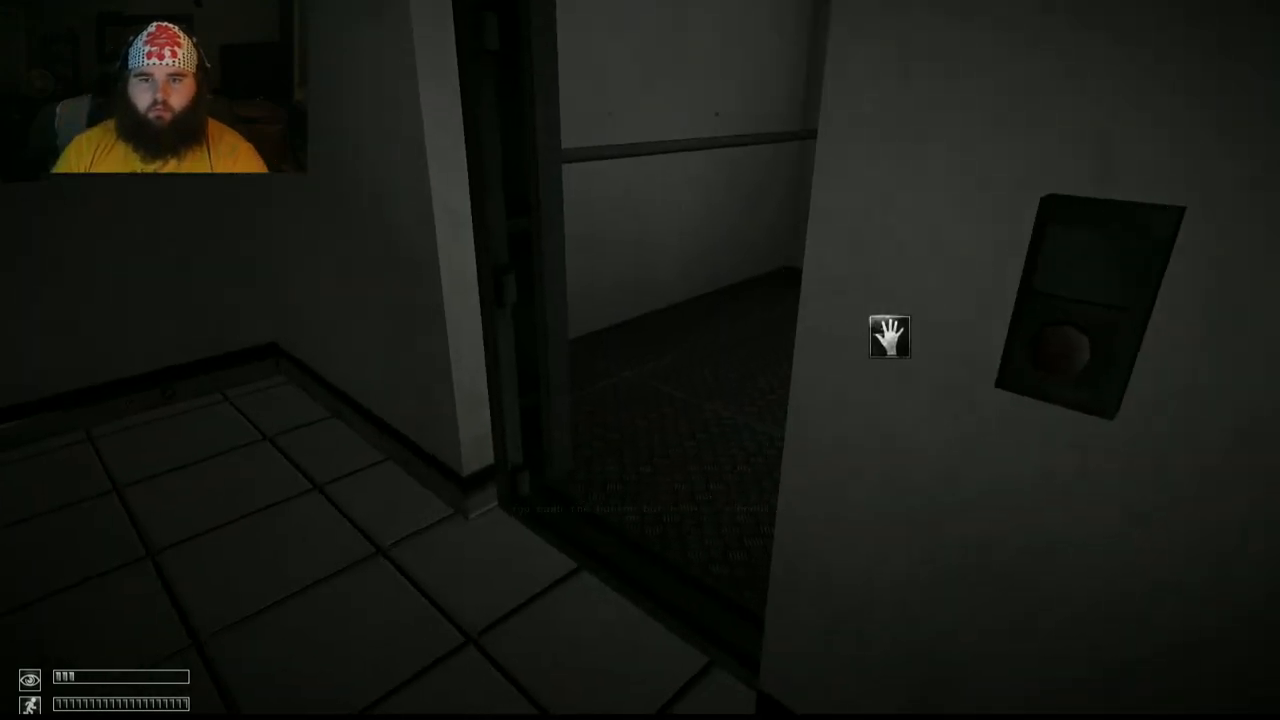
mouse_move(640, 360)
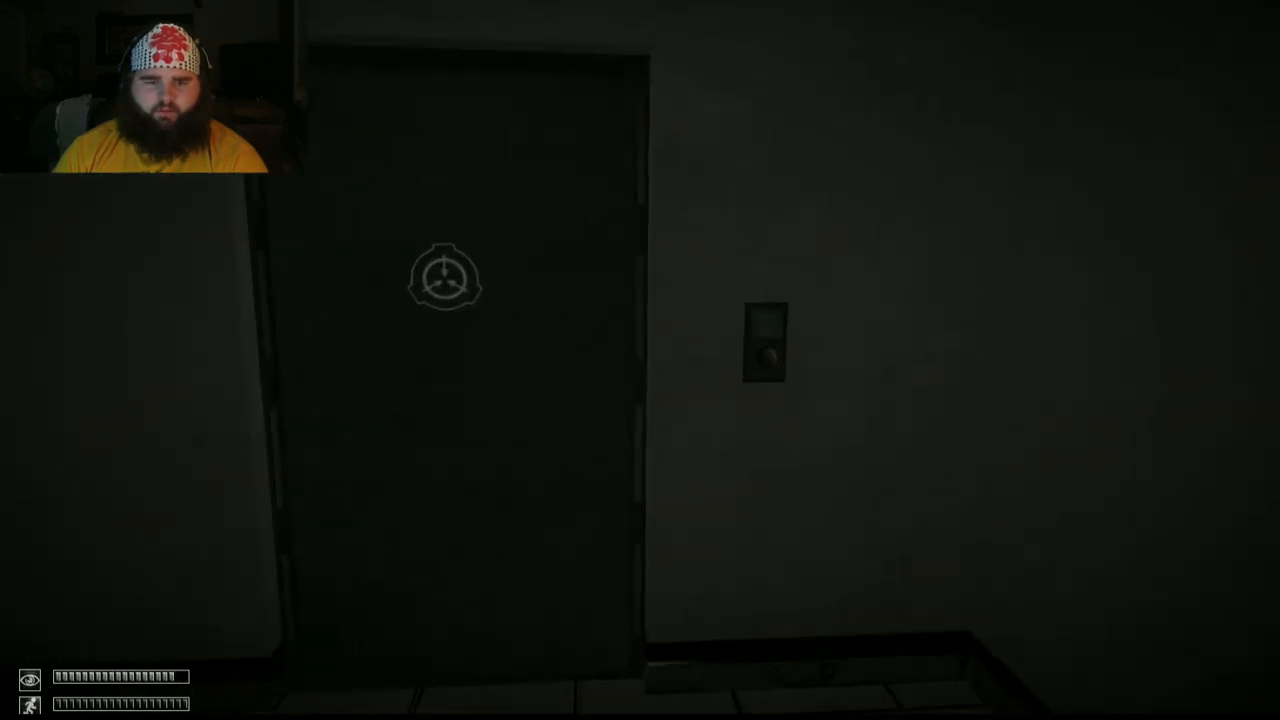
- Walk past the yellow SCP object sign and down the long white hallway
key("w")
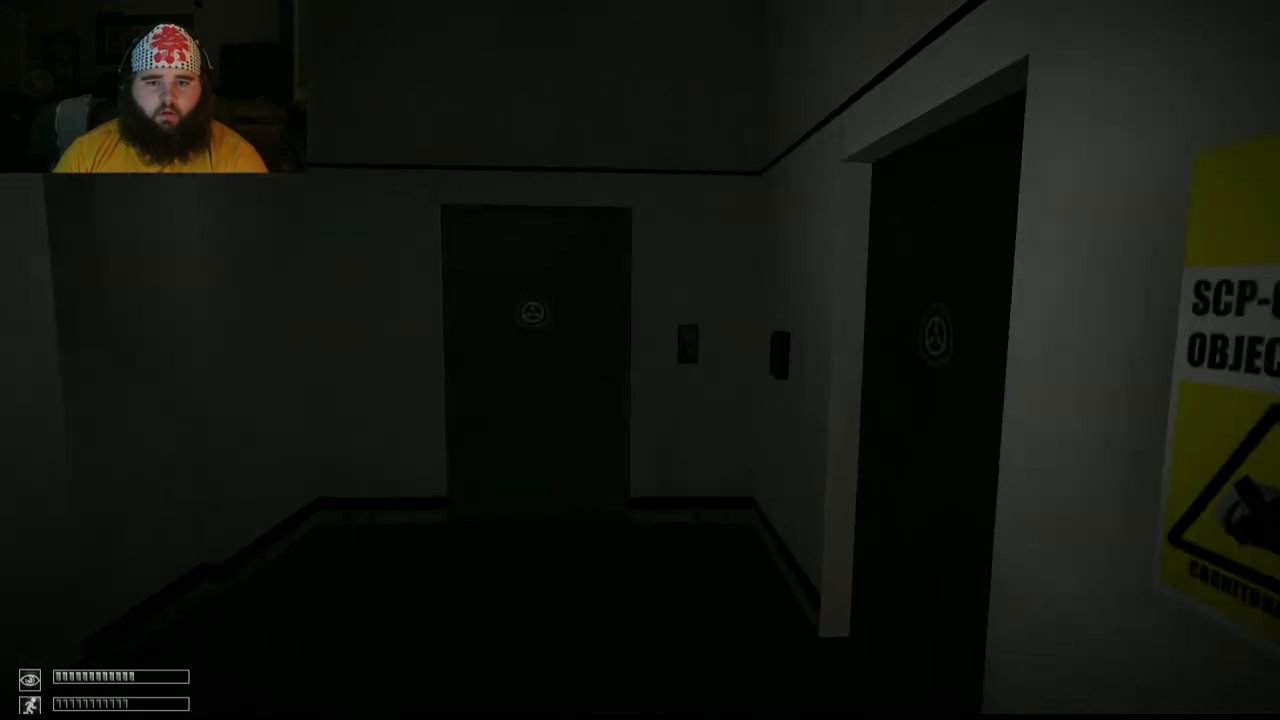
key("w")
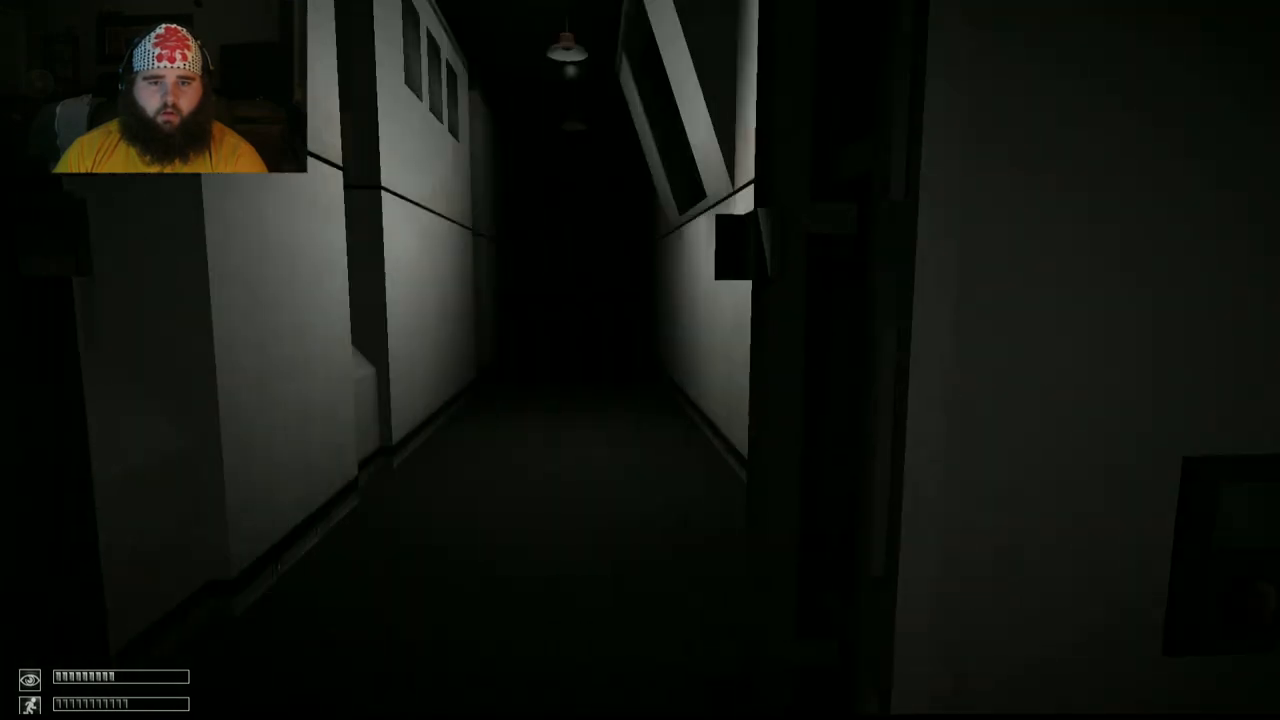
key("w")
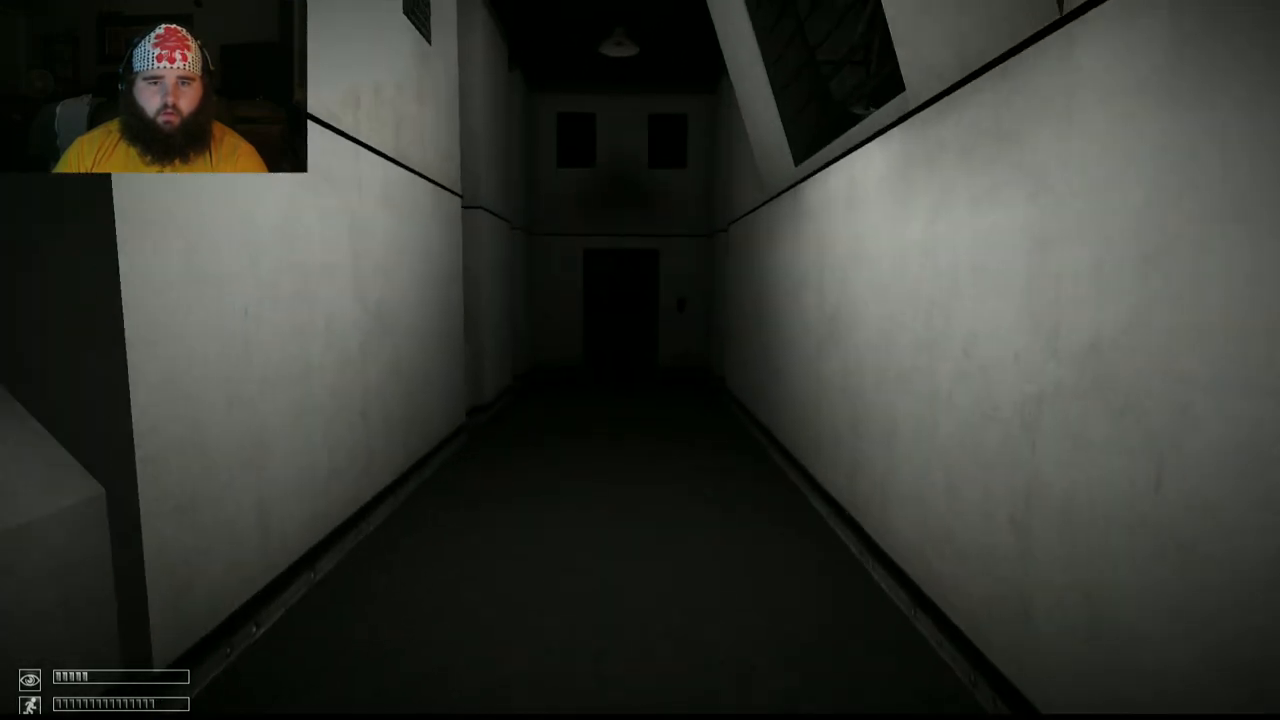